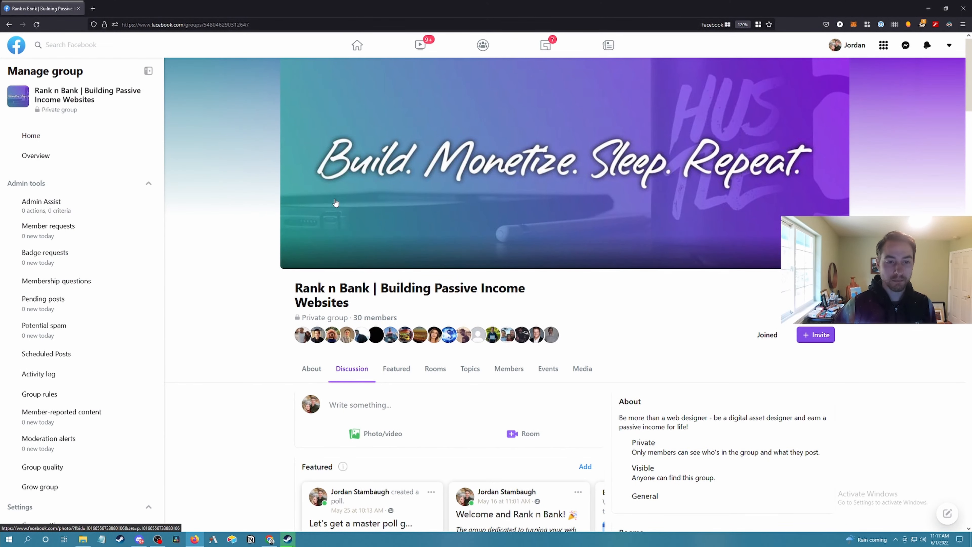
Scroll down the Rank n Bank group page and expand the featured master poll post
scroll("down", 3)
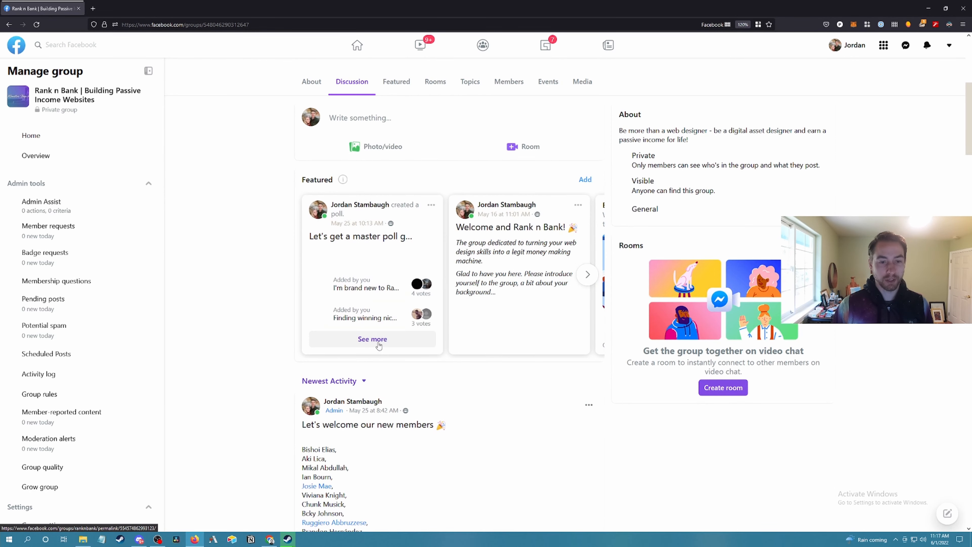
left_click(372, 339)
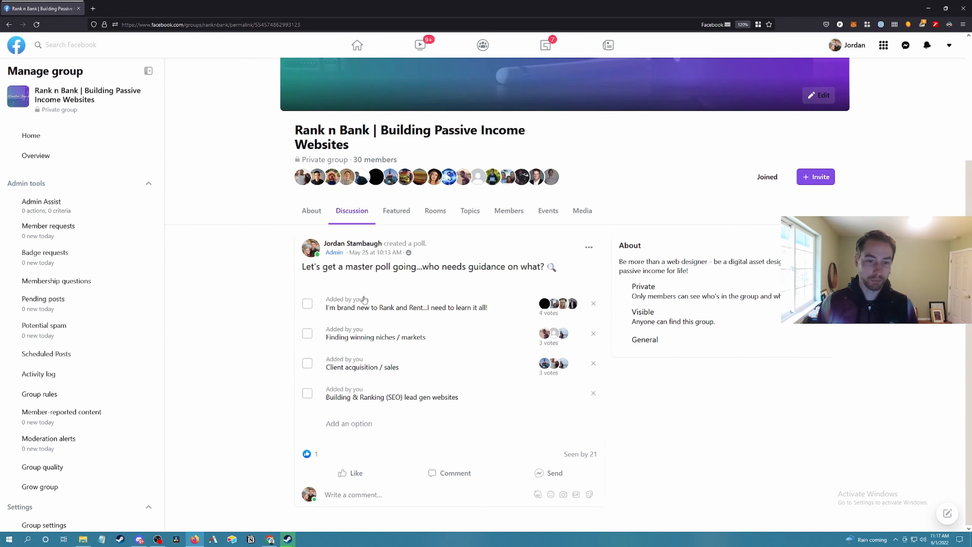
mouse_move(572, 303)
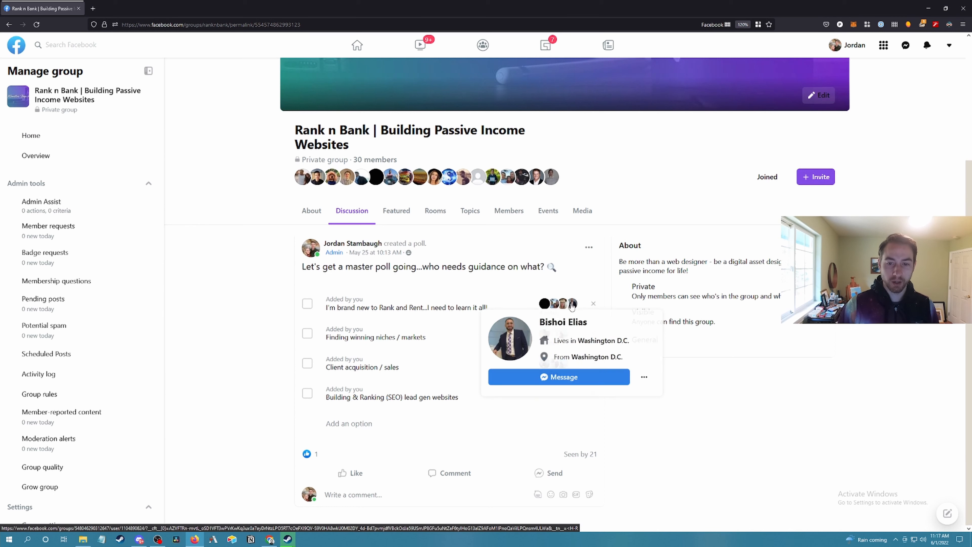
mouse_move(694, 410)
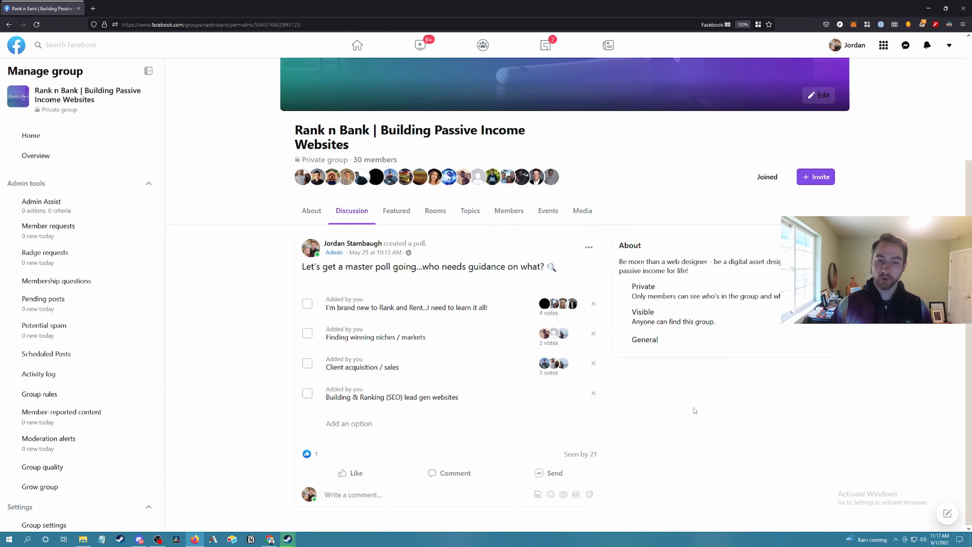
mouse_move(653, 379)
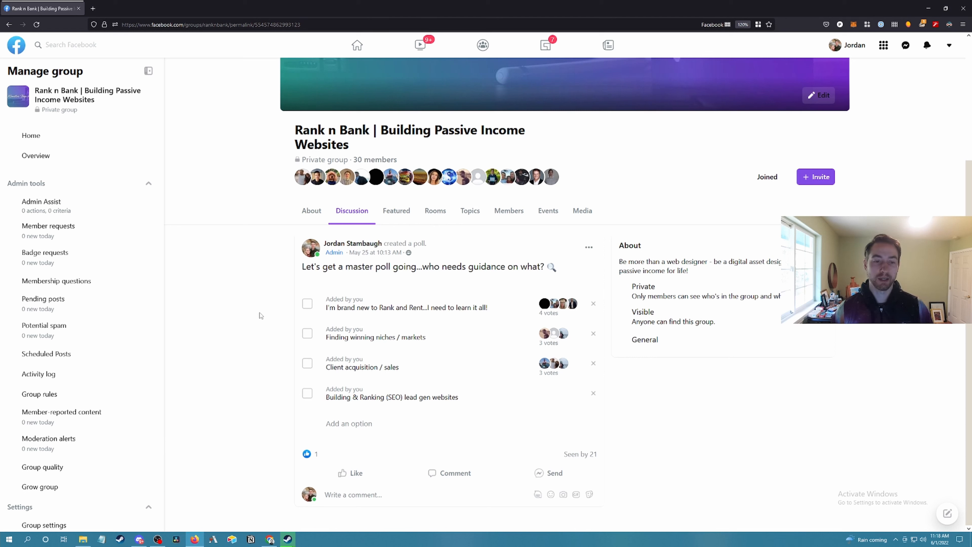
mouse_move(401, 374)
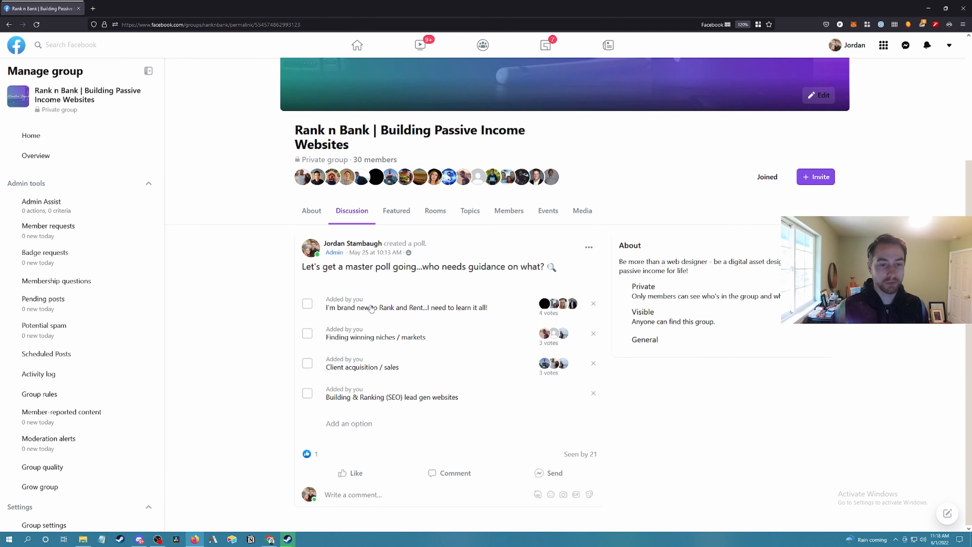
mouse_move(372, 372)
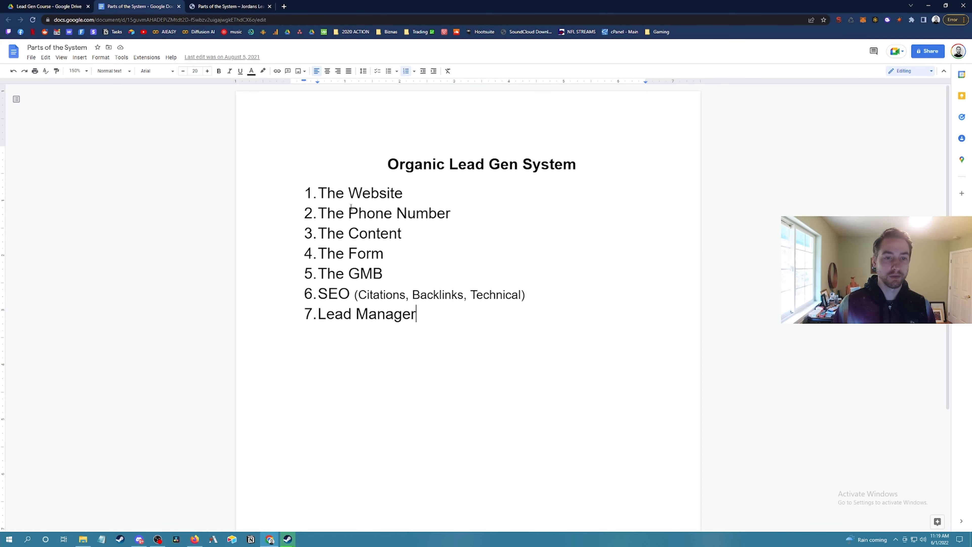
Bold the word Website in the first outline item
double_click(376, 193)
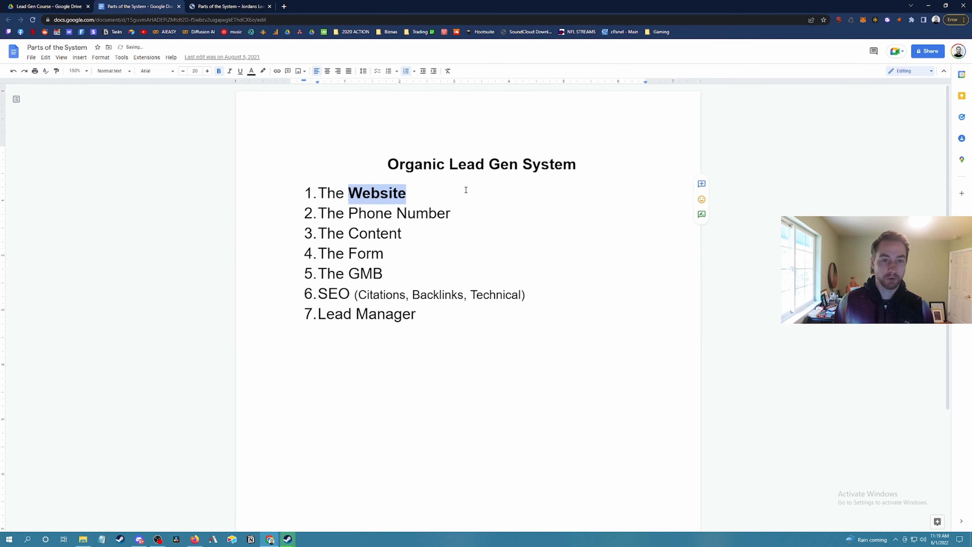
left_click(421, 356)
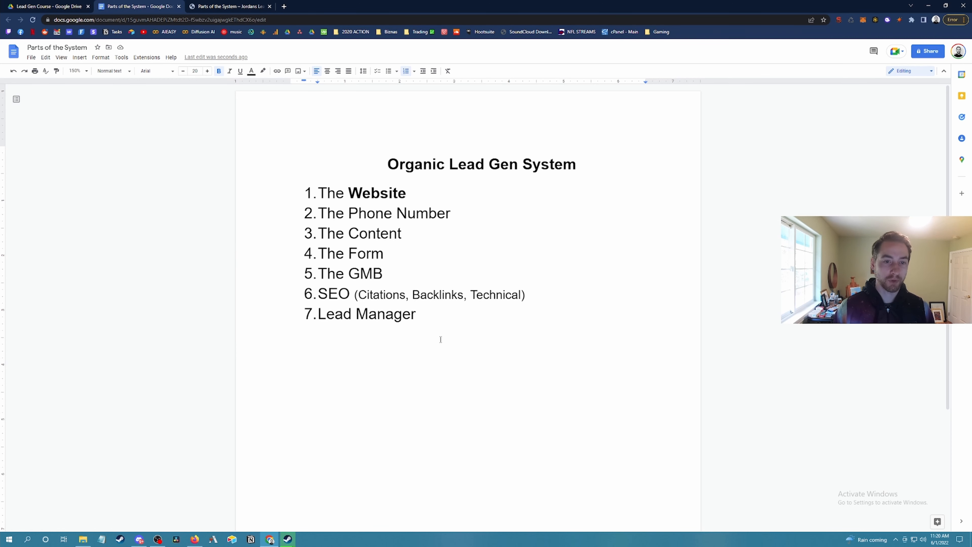
Add the indented sub-point '1-20 pages' under Website, then start a new browser tab
key("Enter")
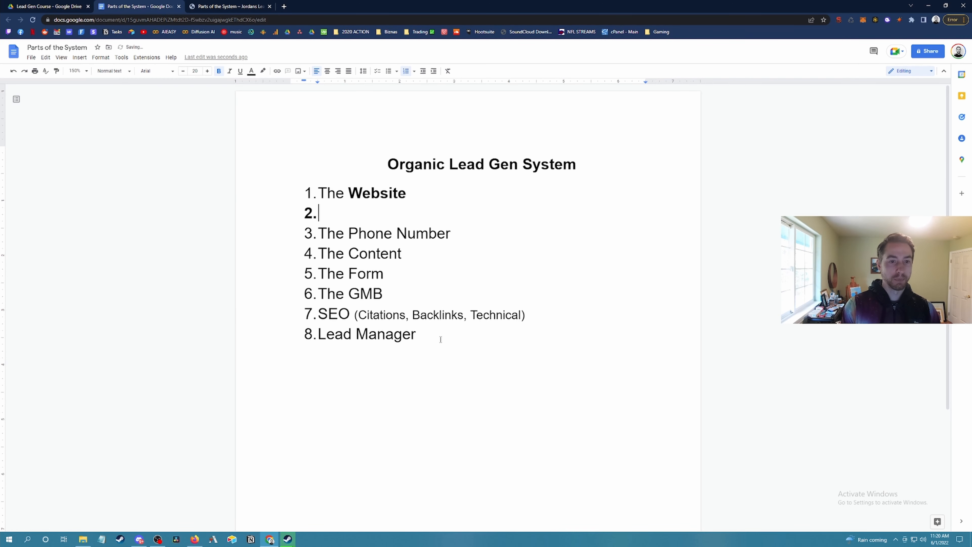
key("Tab")
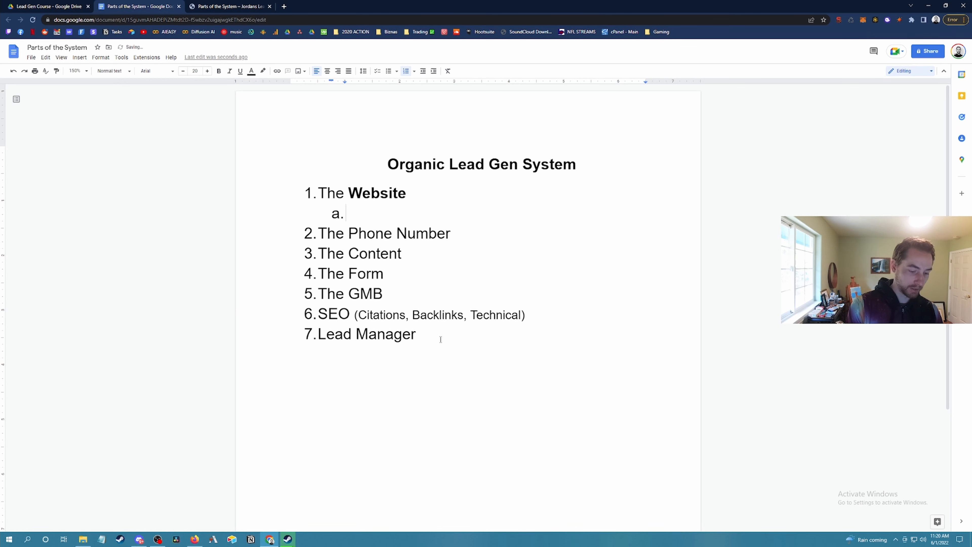
type("1-20 page")
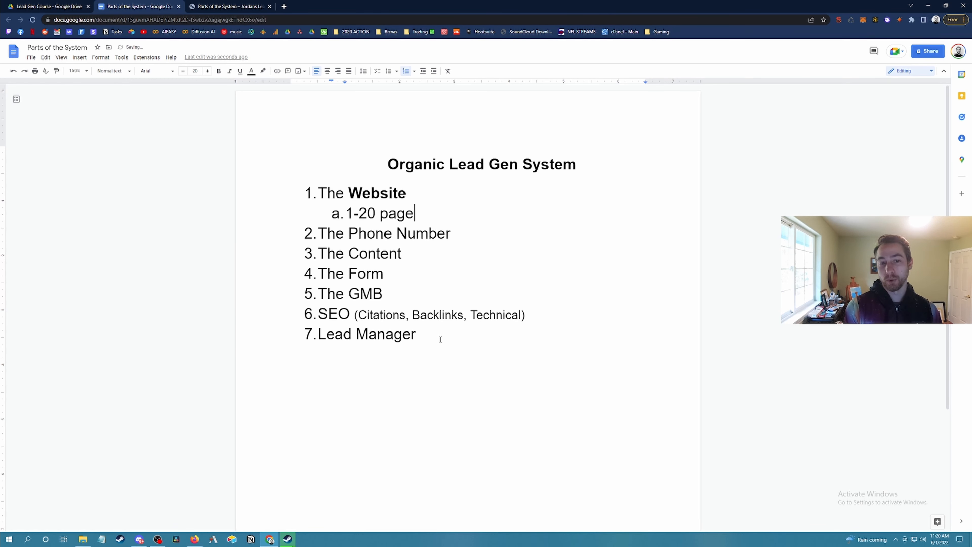
key("enter")
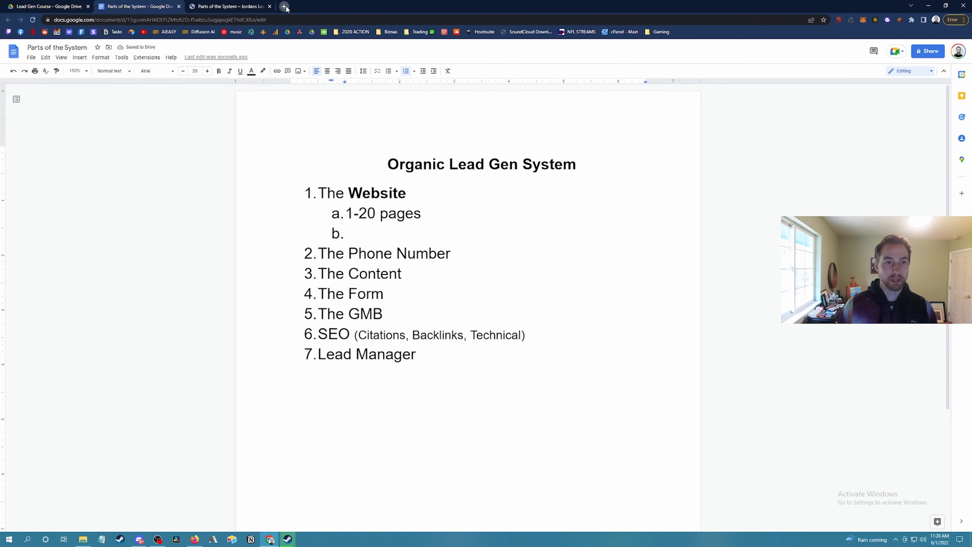
left_click(285, 6)
type("canduplumbing.com")
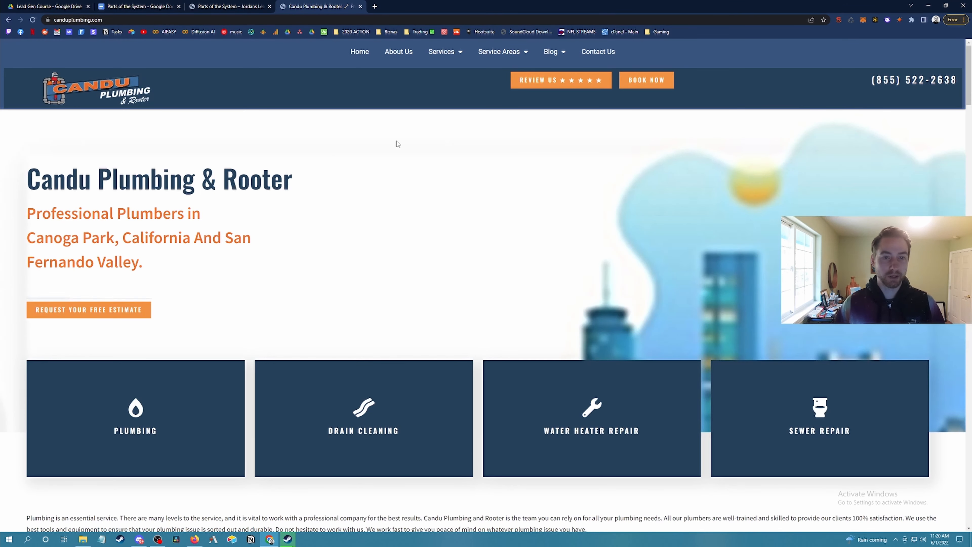
Browse the Candu Plumbing Service Areas city menu, then start a new blank tab
left_click(499, 51)
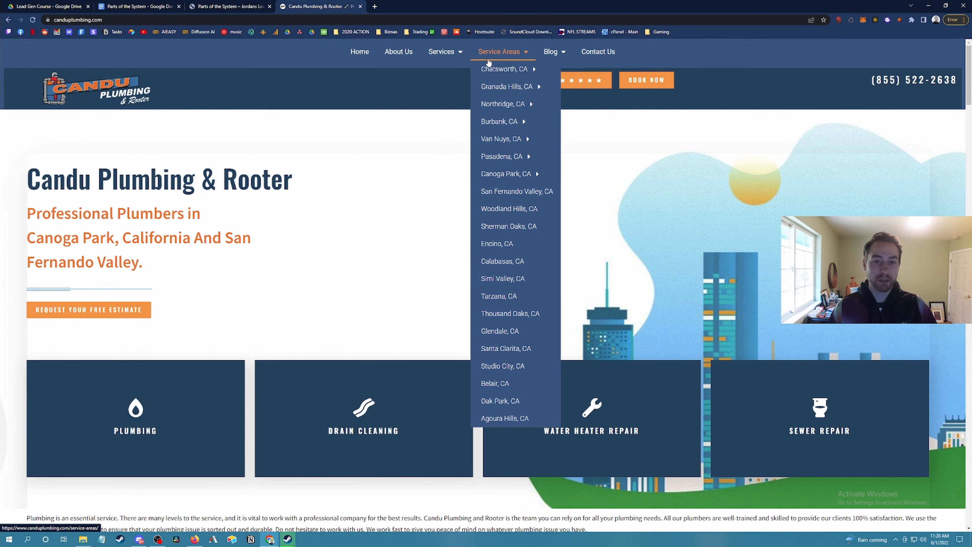
mouse_move(504, 69)
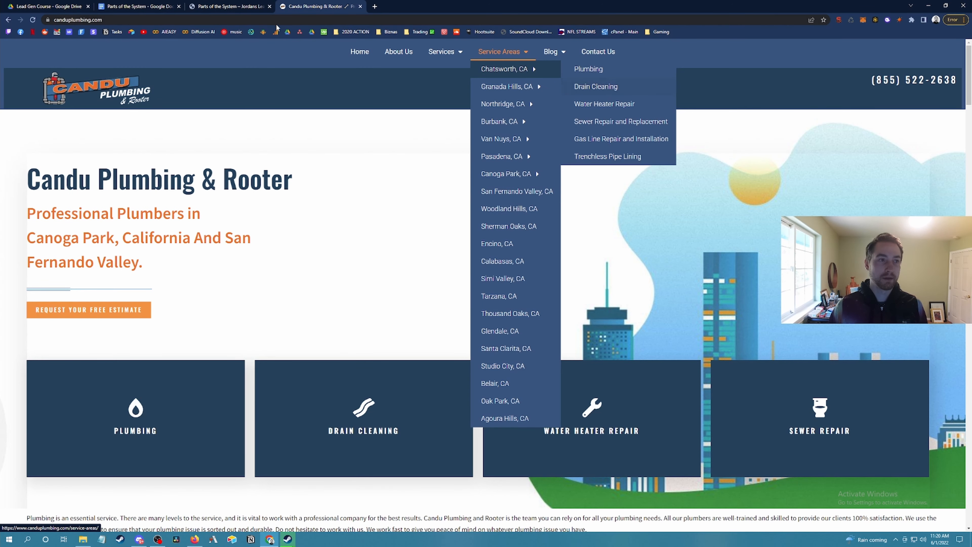
left_click(136, 6)
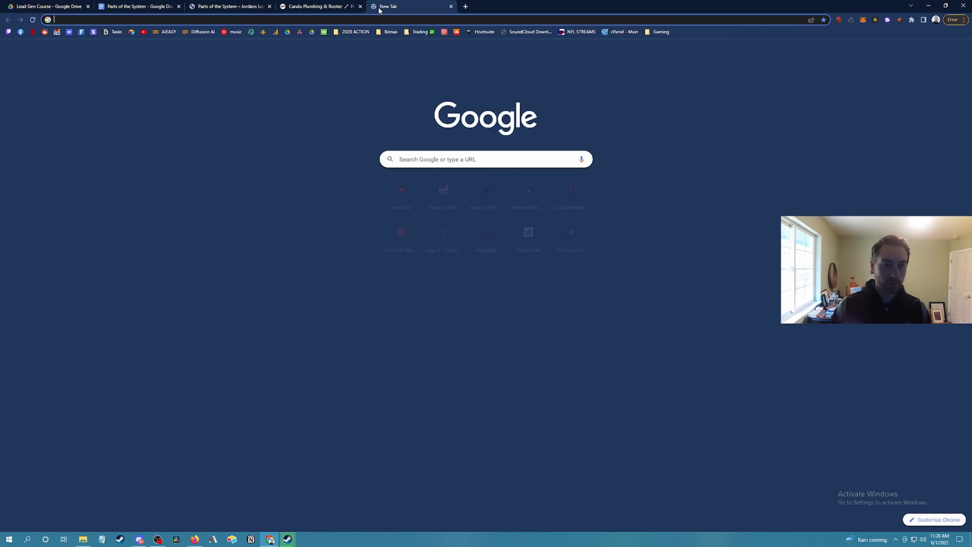
Look up San Fernando Valley, CA on Google Maps near Los Angeles, then return to the Candu Plumbing site
type("google.com/maps")
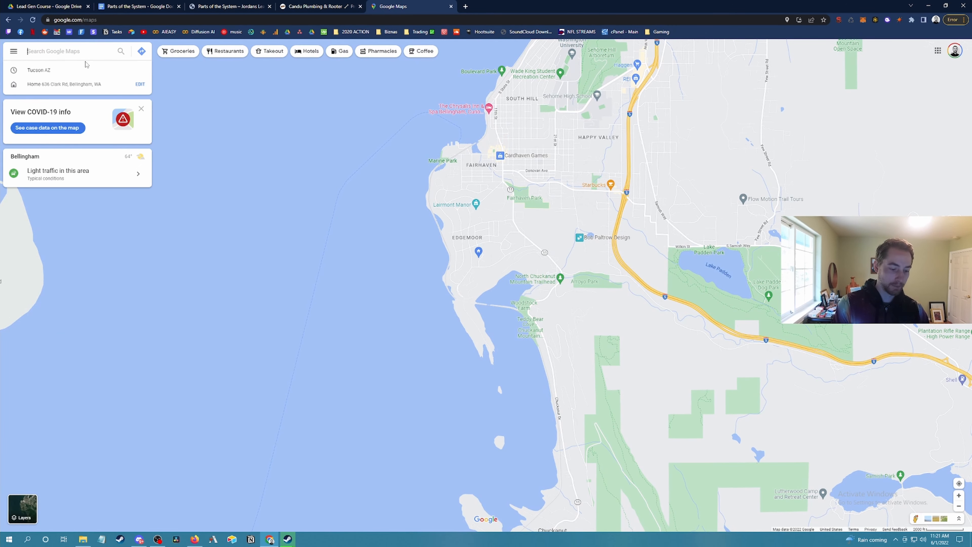
type("san fer")
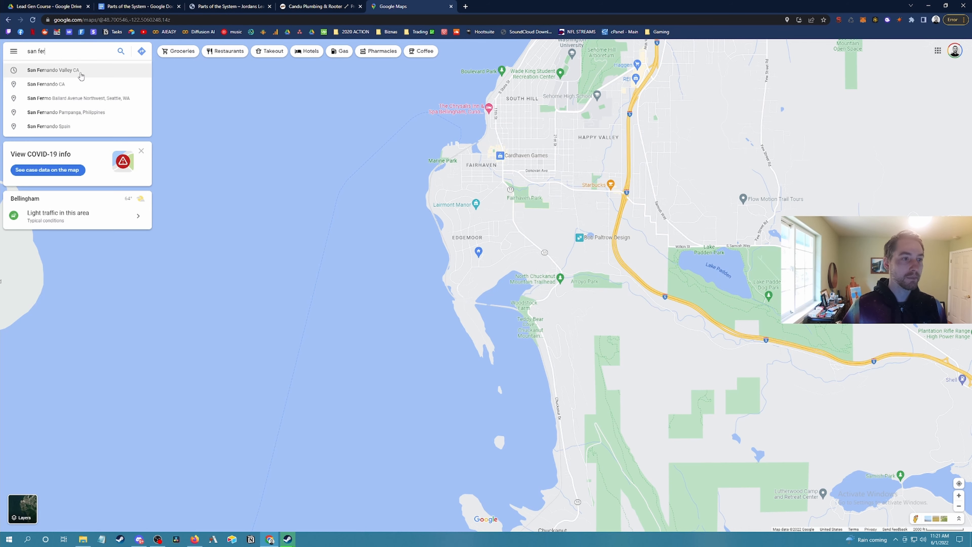
left_click(317, 6)
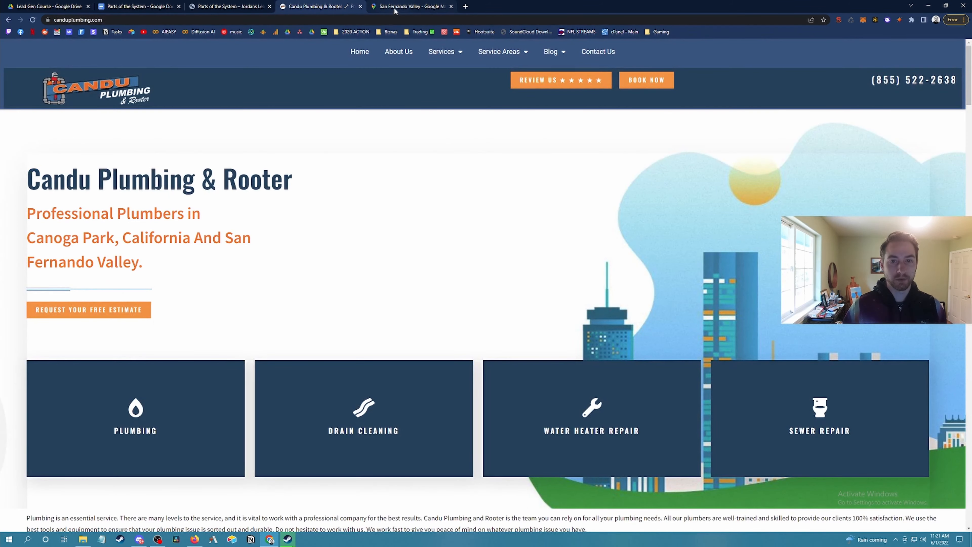
left_click(409, 7)
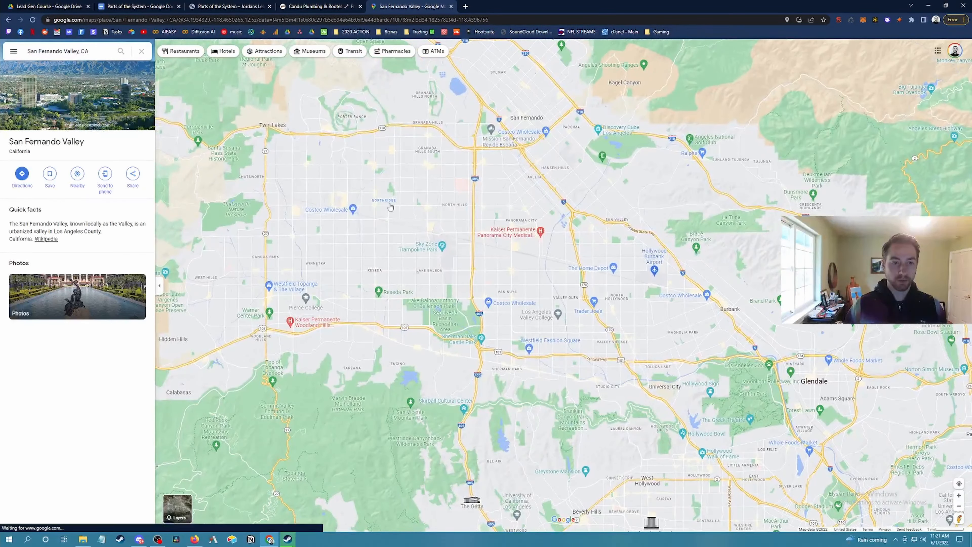
scroll("down", 3)
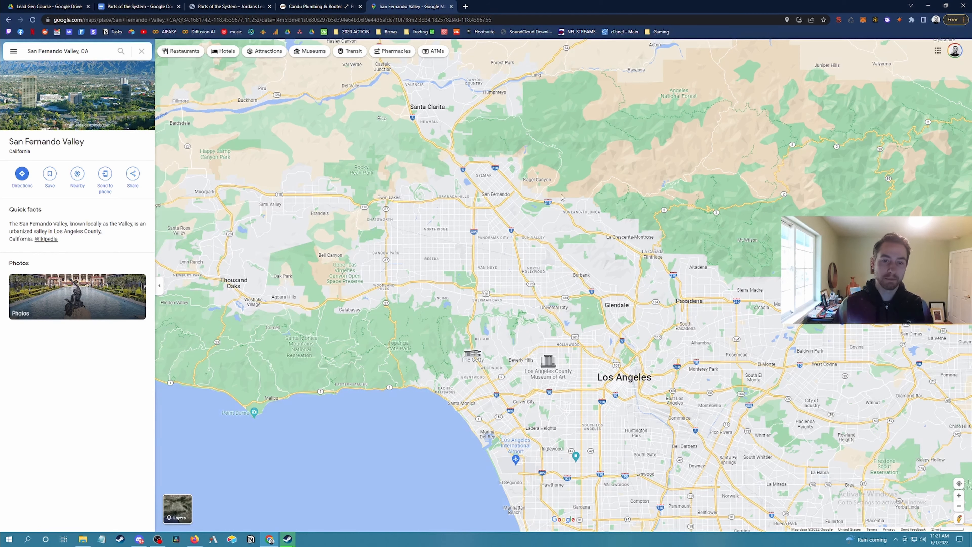
mouse_move(501, 272)
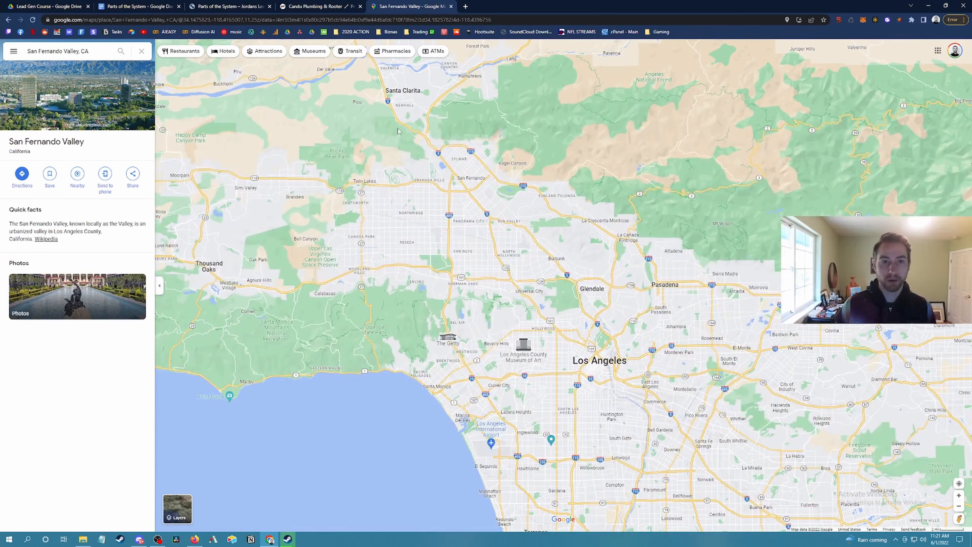
left_click(316, 6)
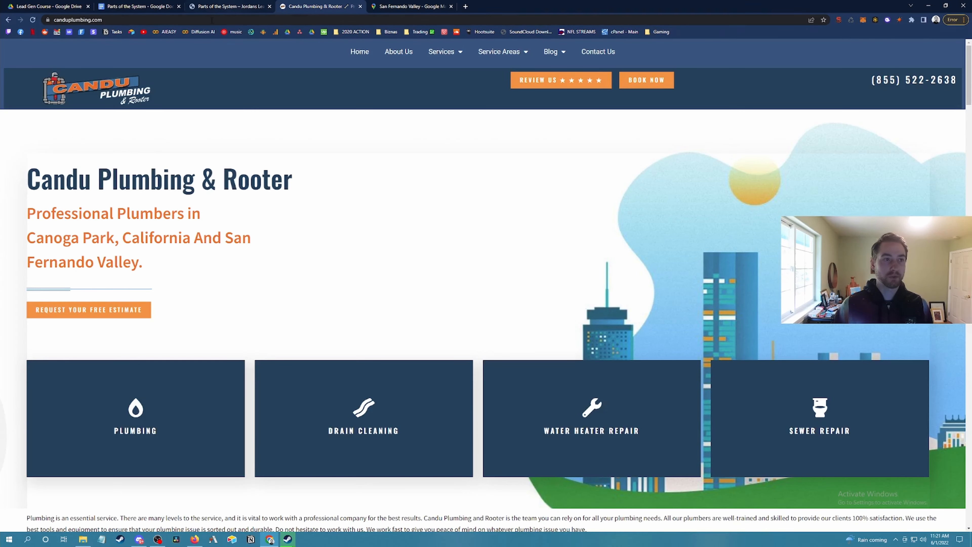
Add the sub-point 'Google ranks pages not websites' under The Website
left_click(136, 6)
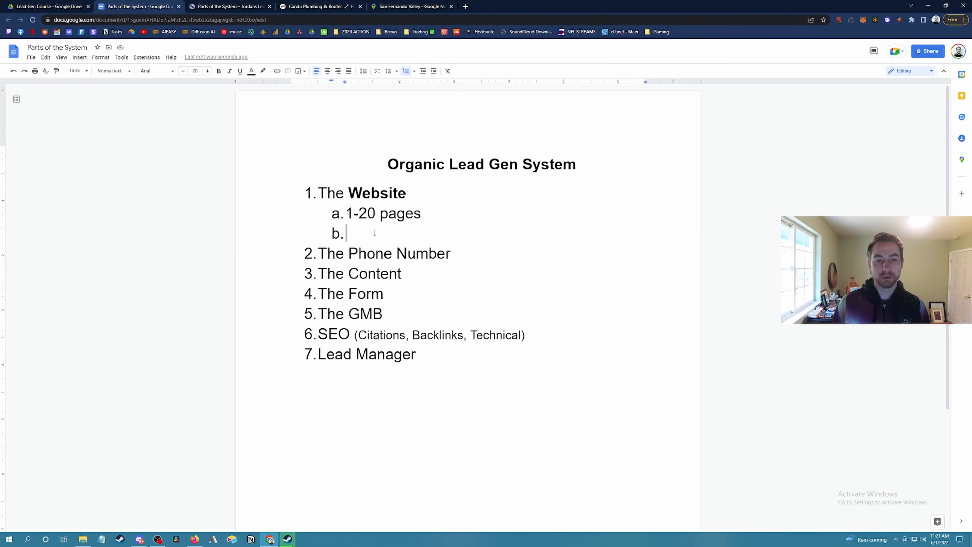
type("Google ranks pages")
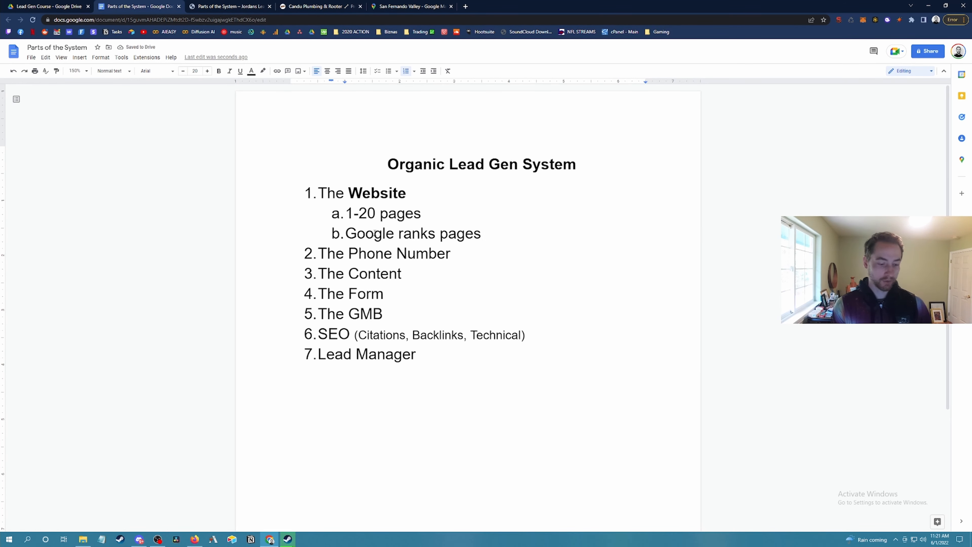
type("not websites")
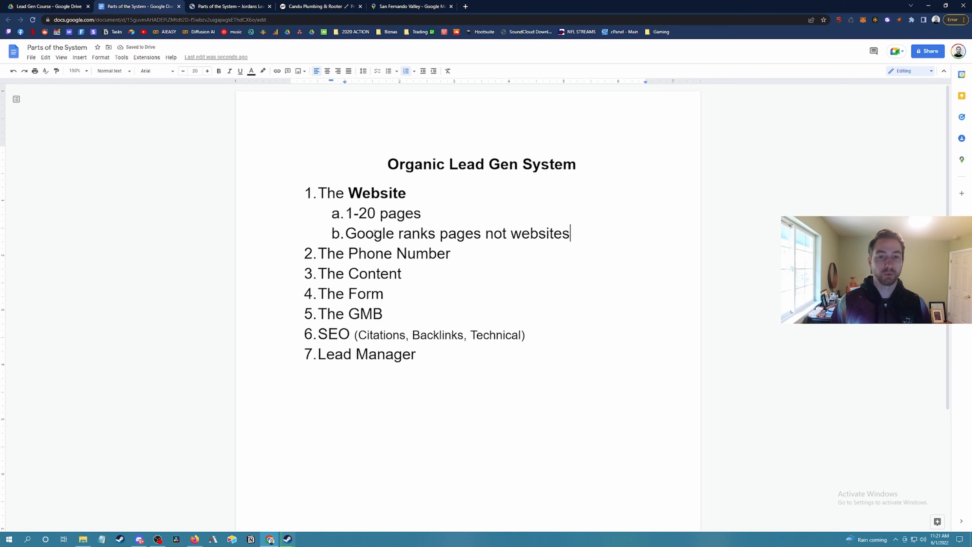
Add a third sub-point 'Service keyword + city' under The Website
key("enter")
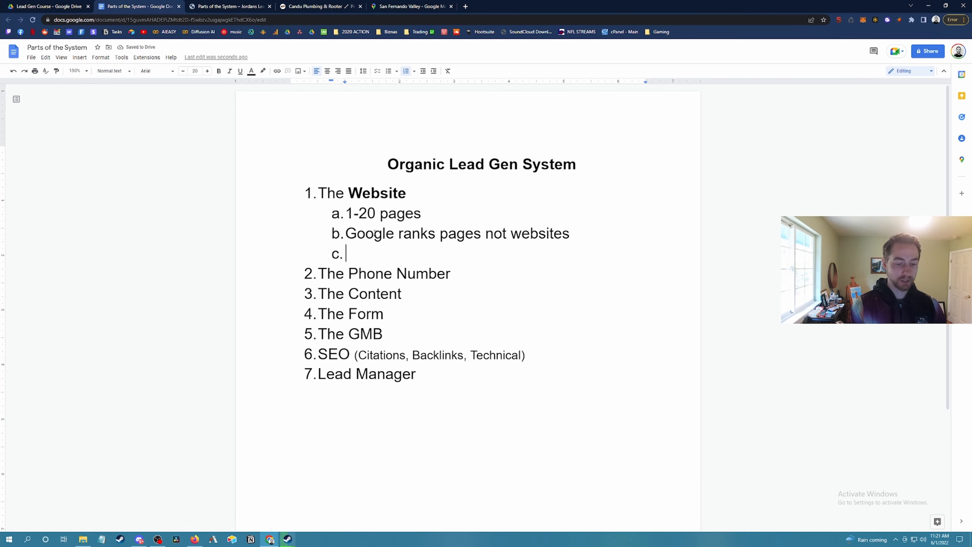
type("k")
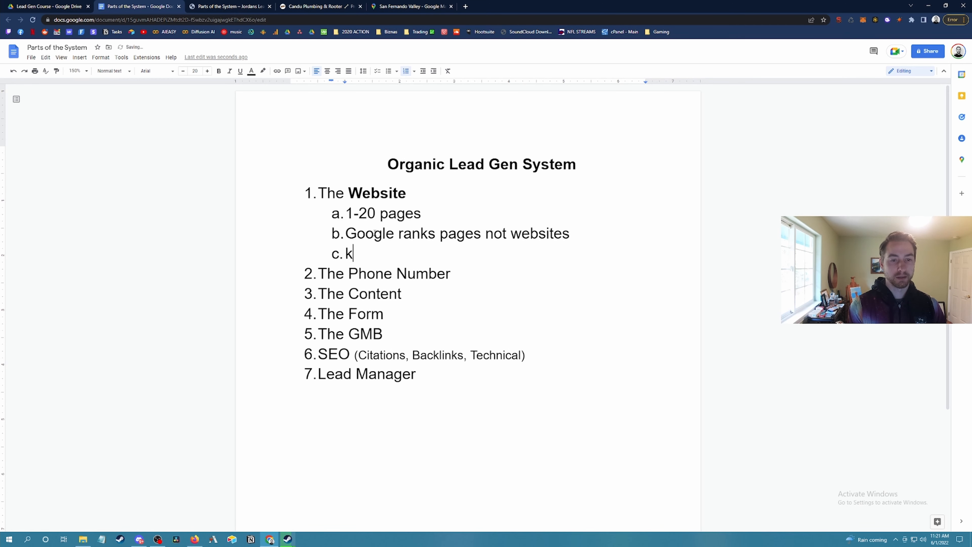
type("ervice keywo")
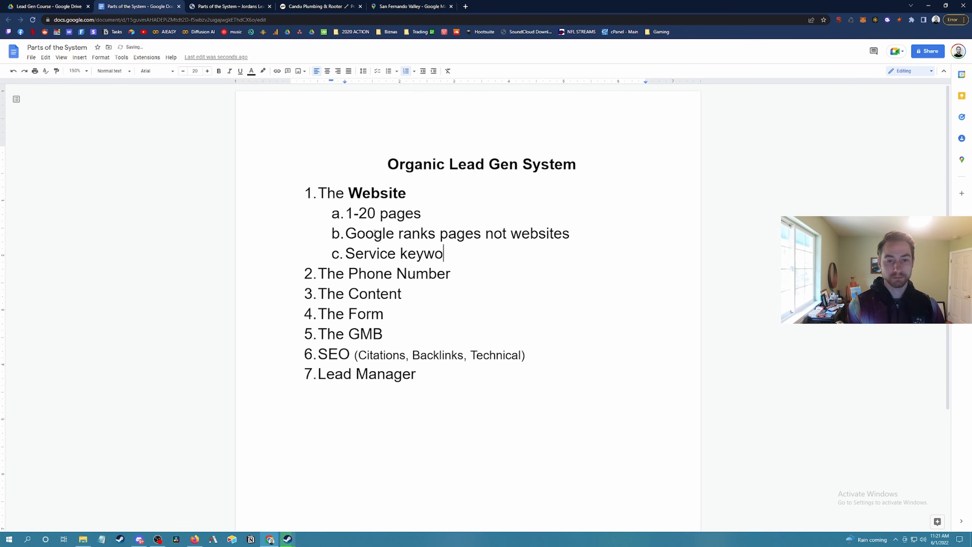
type("rd + city")
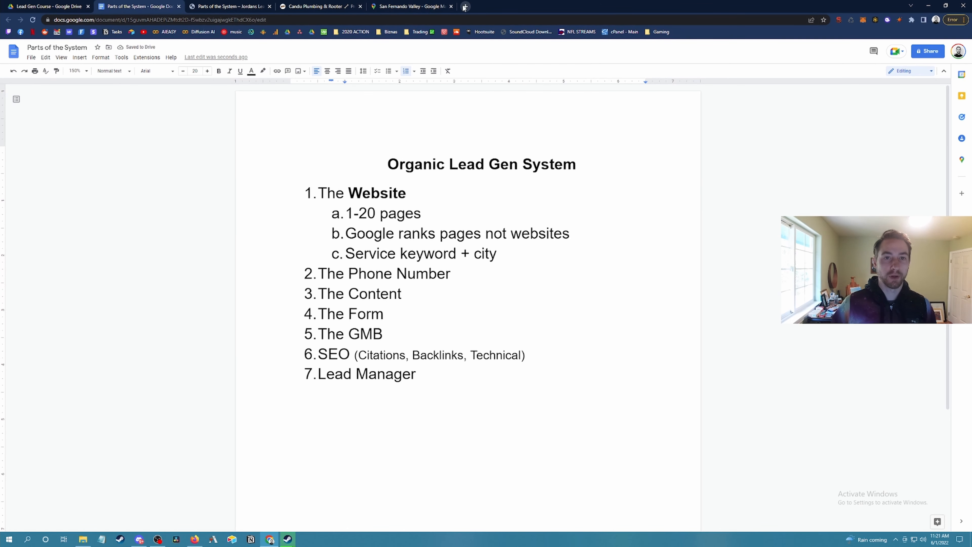
Search Google for 'plumber', review the sponsored results, then return to the Candu Plumbing site
type("plumber")
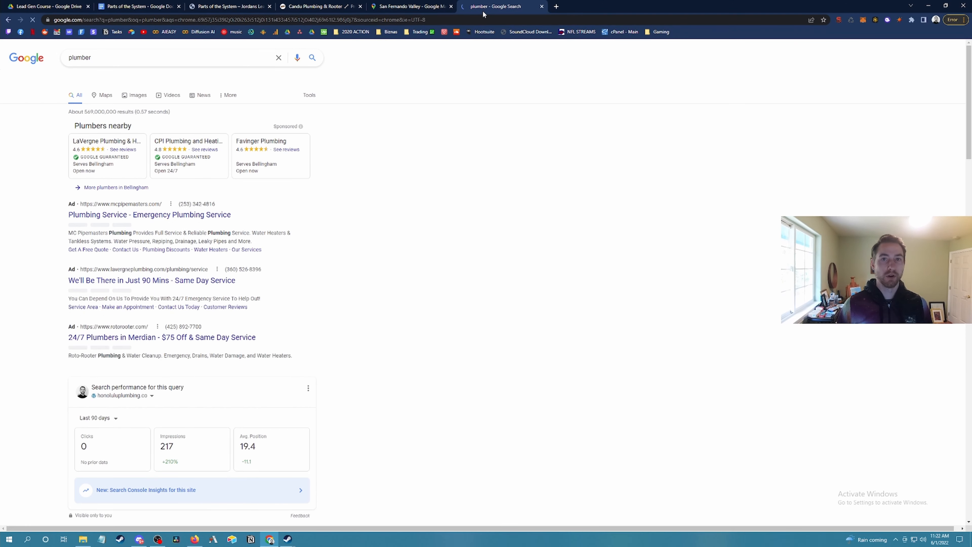
scroll("down", 3)
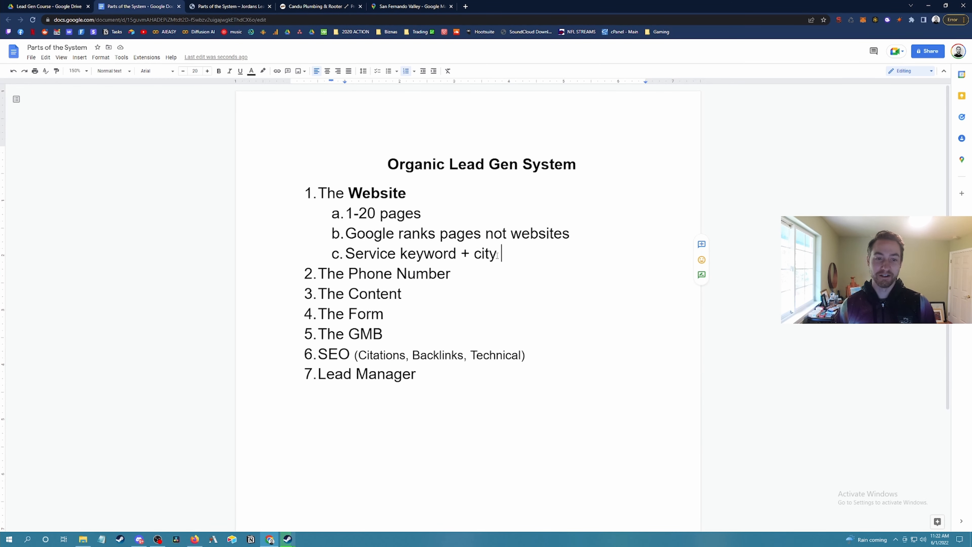
left_click(320, 6)
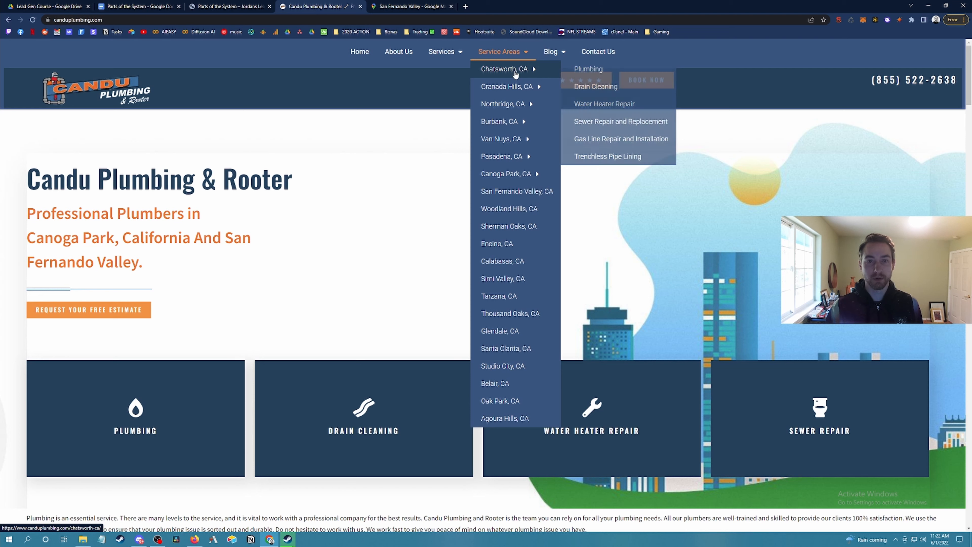
Visit the Chatsworth drain cleaning page and check its web address and content
left_click(595, 86)
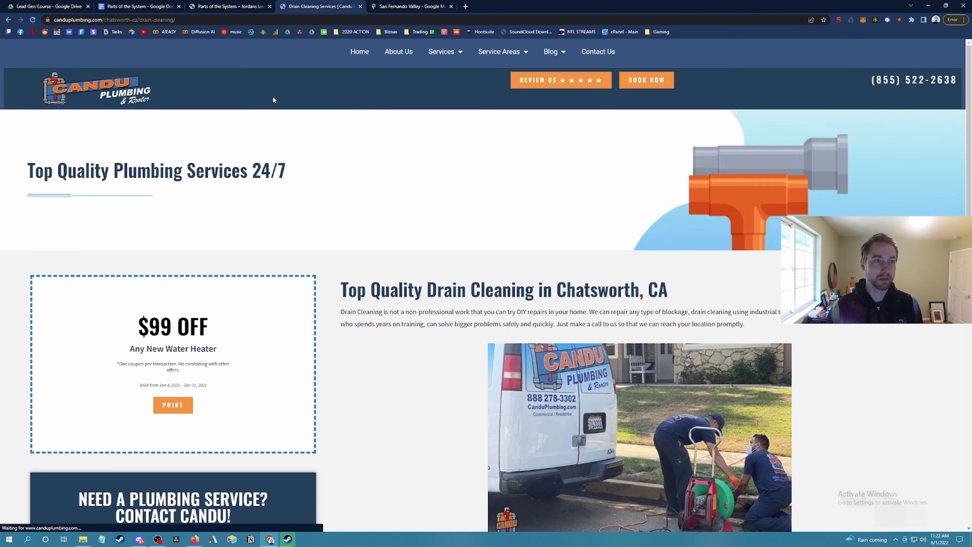
left_click(143, 20)
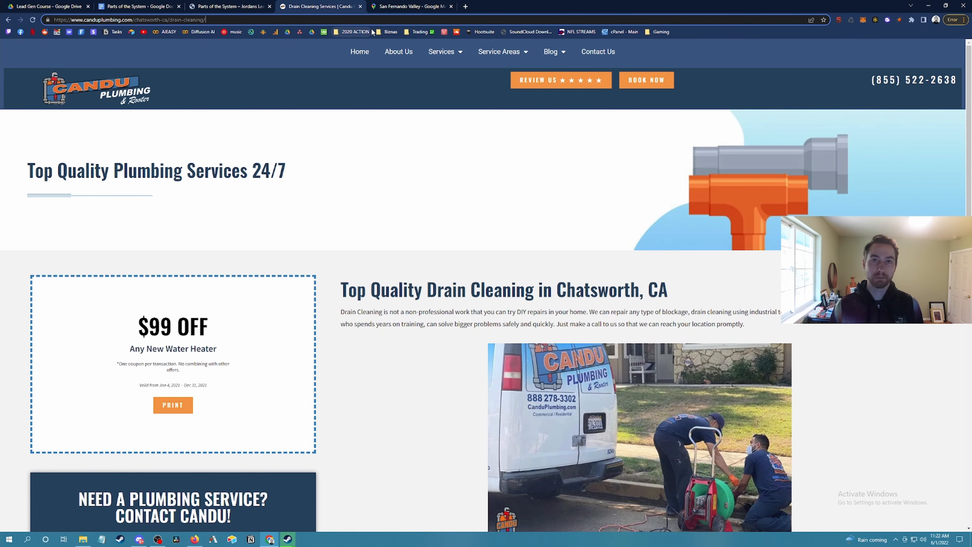
scroll("down", 3)
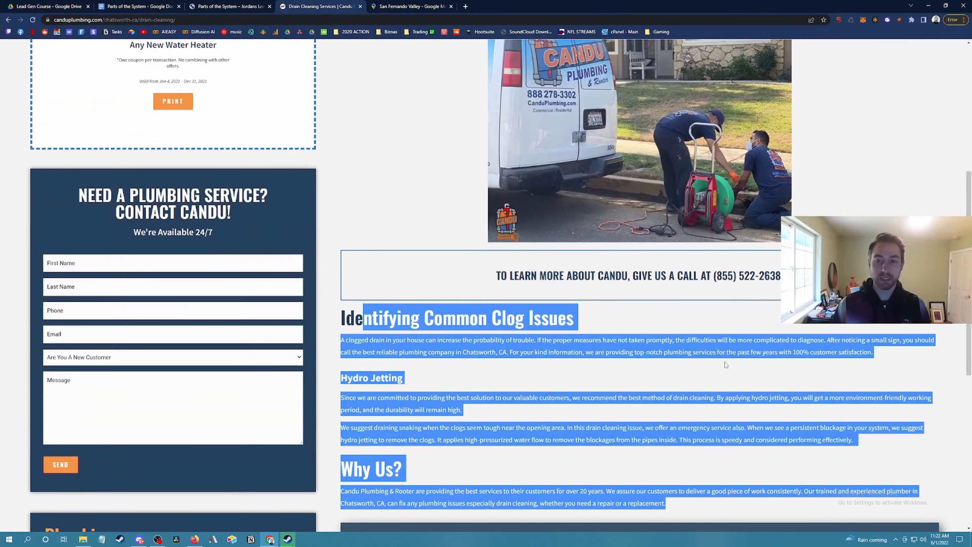
Visit the Granada Hills drain cleaning page via Service Areas, scroll through it, then leave the tab
left_click(499, 52)
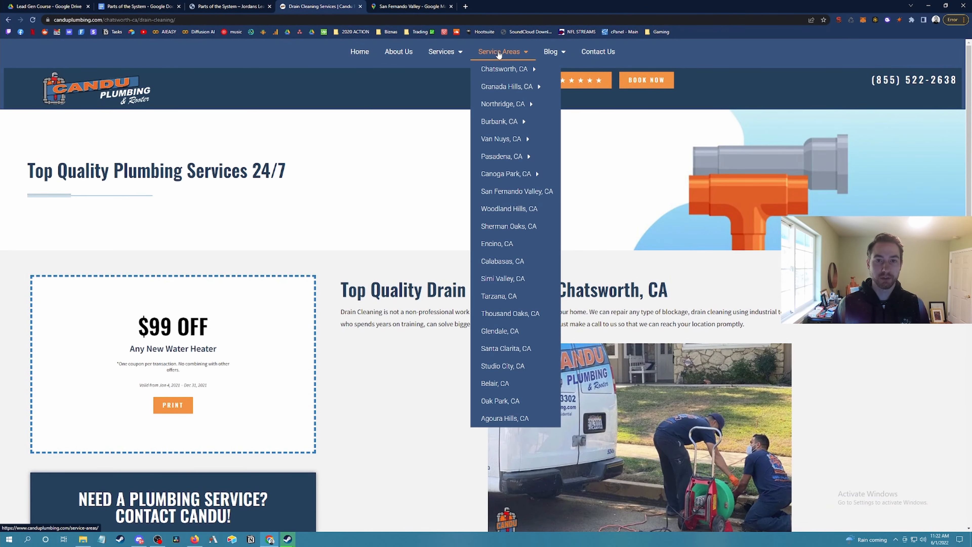
left_click(506, 87)
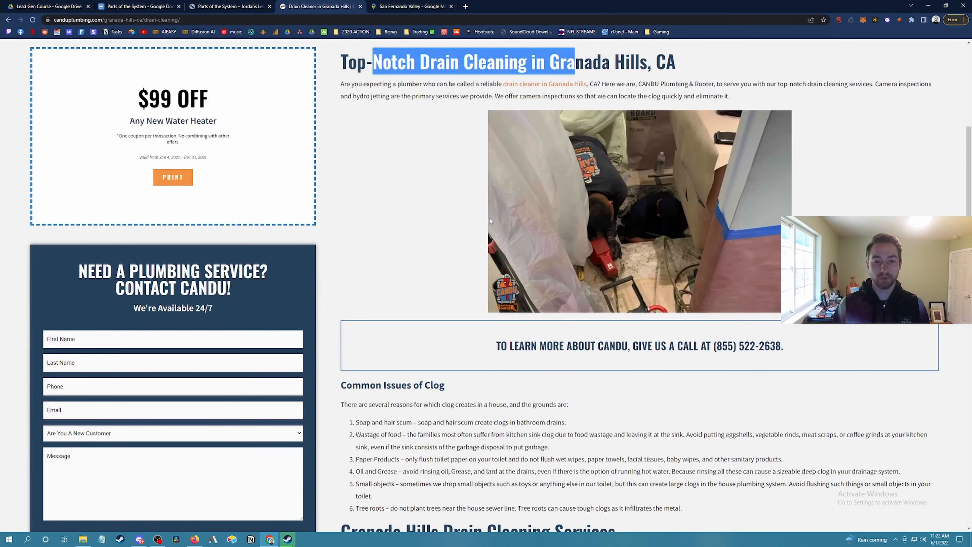
scroll("down", 3)
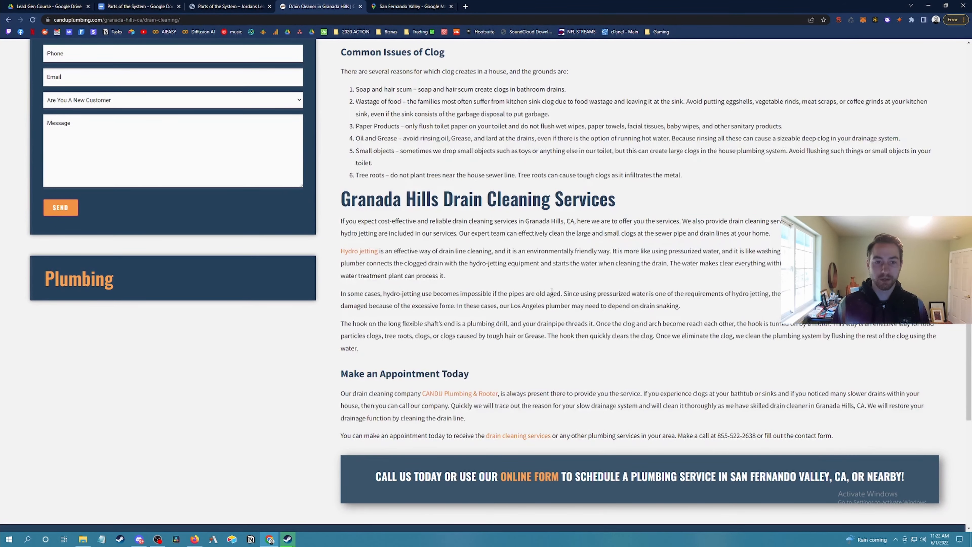
scroll("up", 3)
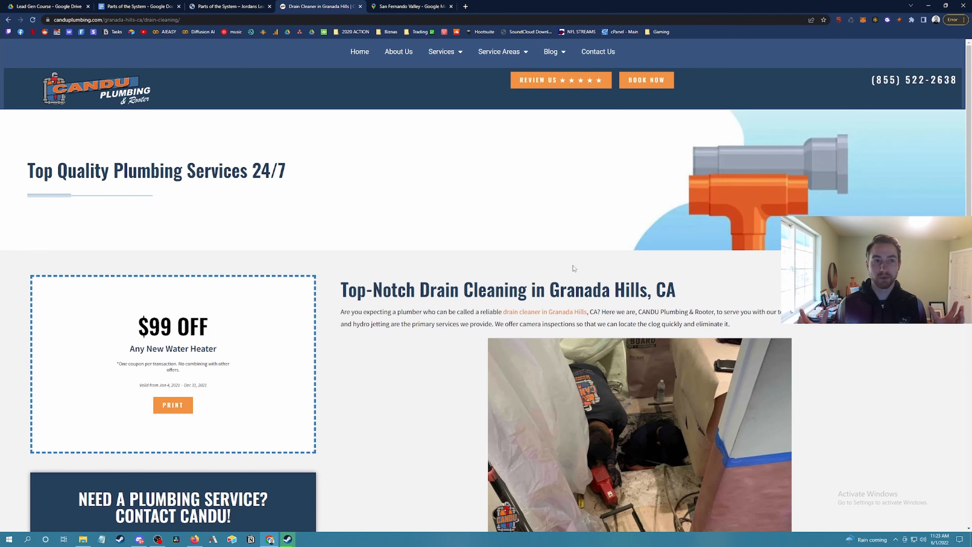
left_click(138, 6)
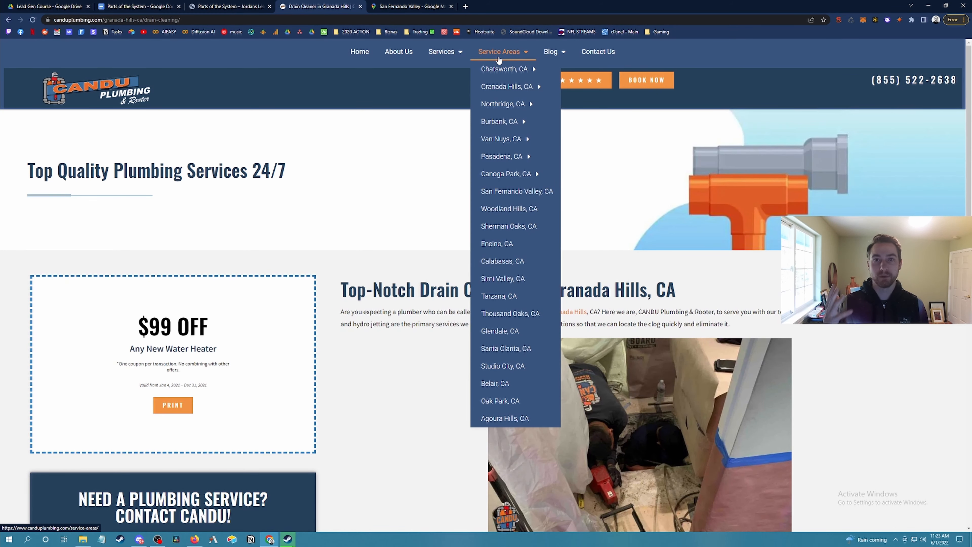
left_click(138, 6)
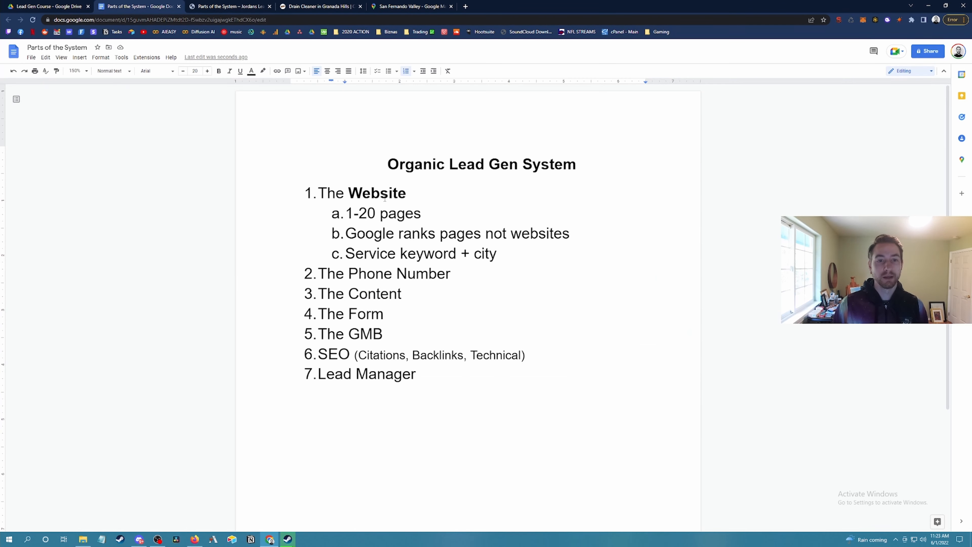
double_click(365, 213)
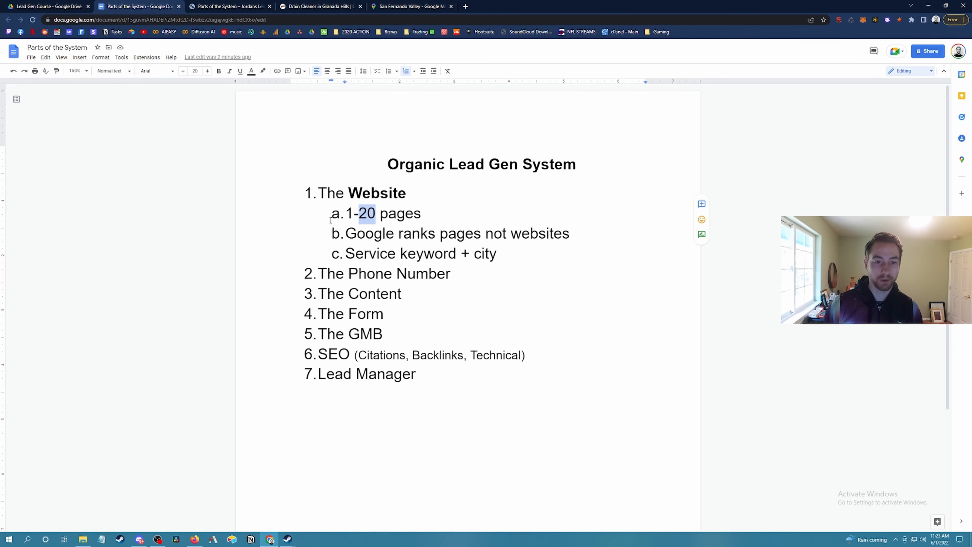
left_click(453, 274)
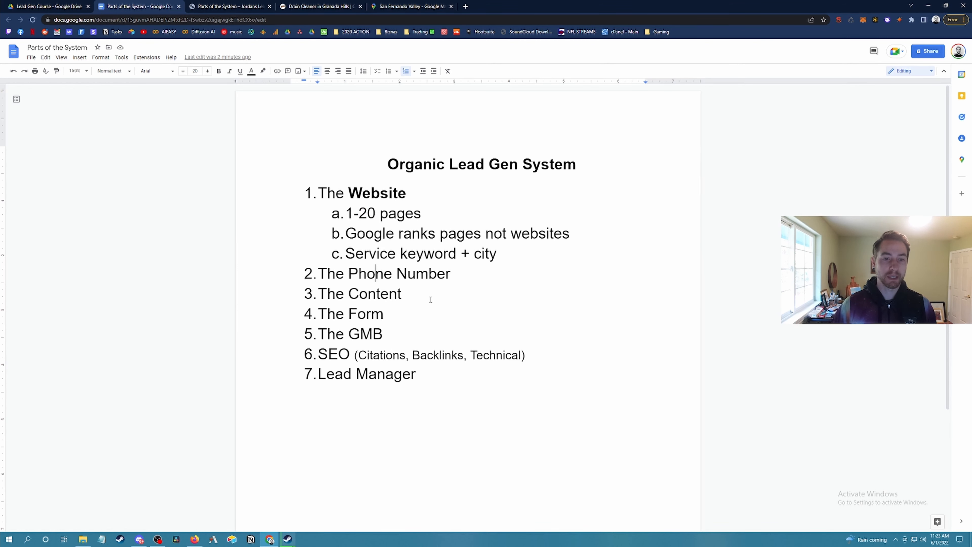
left_click(318, 6)
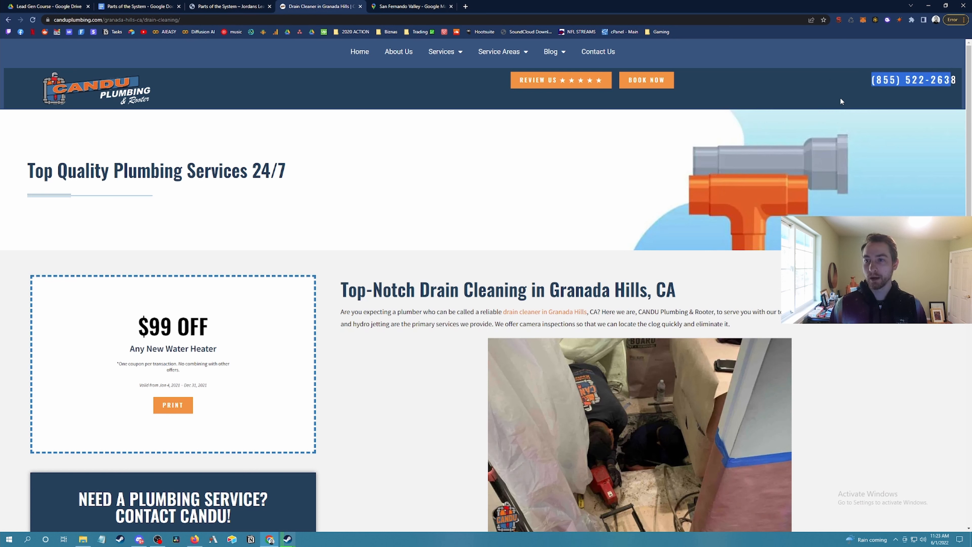
mouse_move(704, 179)
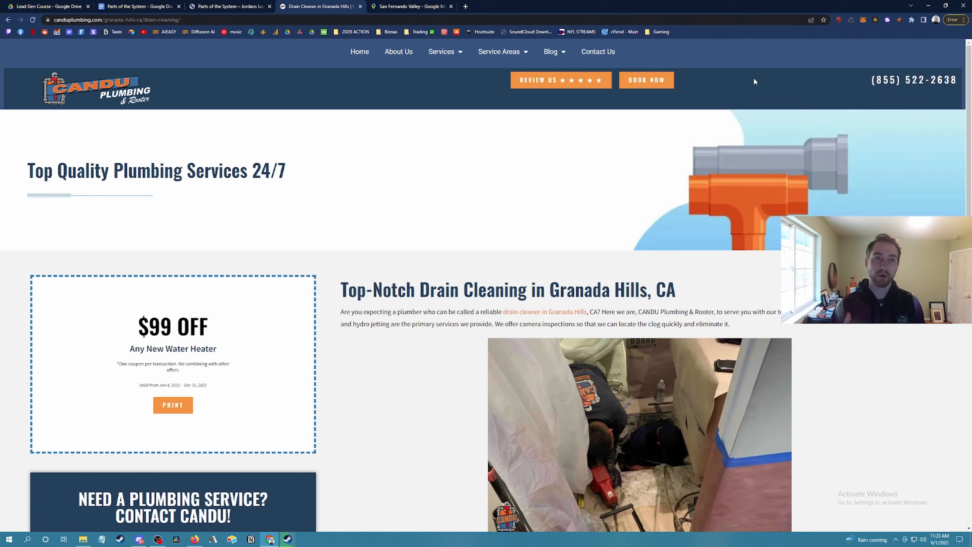
Return to the Organic Lead Gen System outline document
left_click(136, 6)
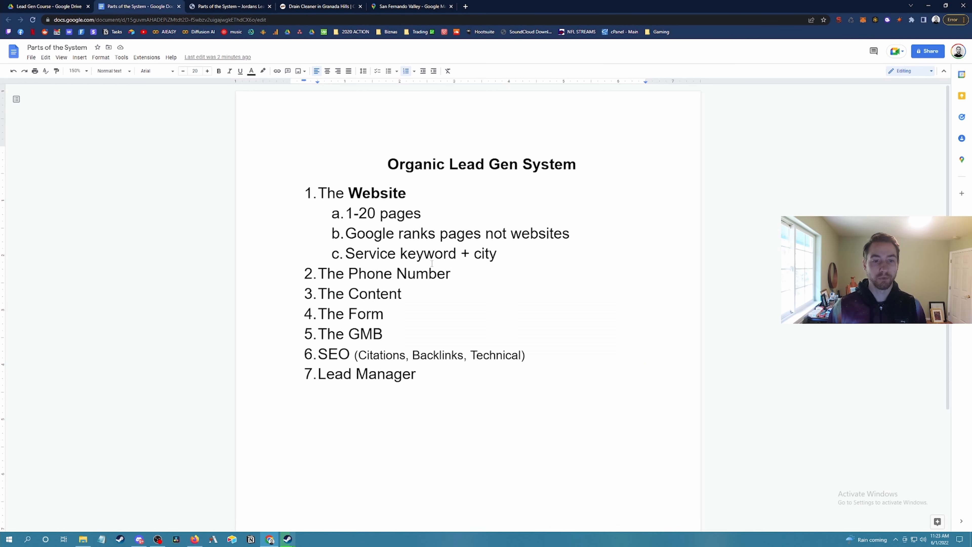
Add the sub-point 'UNIQUE' under The Content
left_click(451, 274)
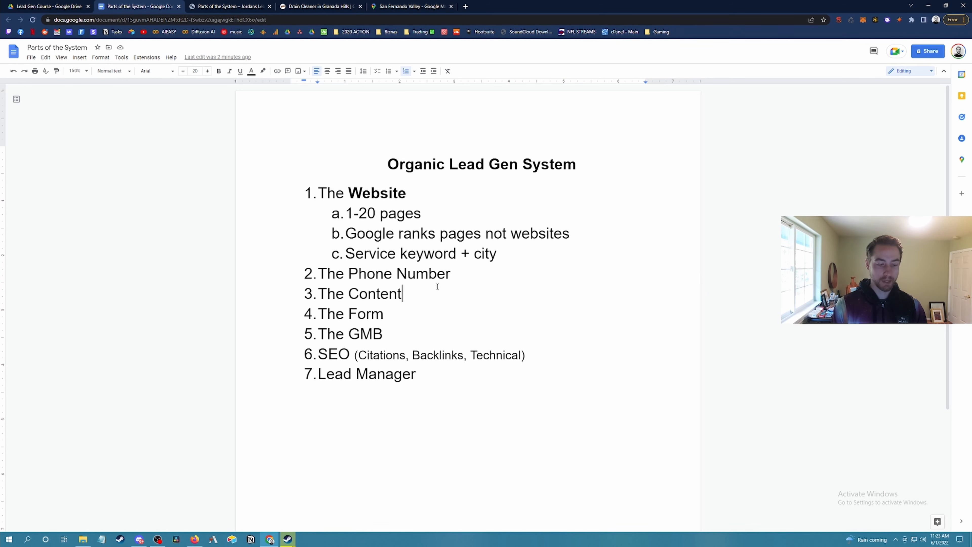
type("U")
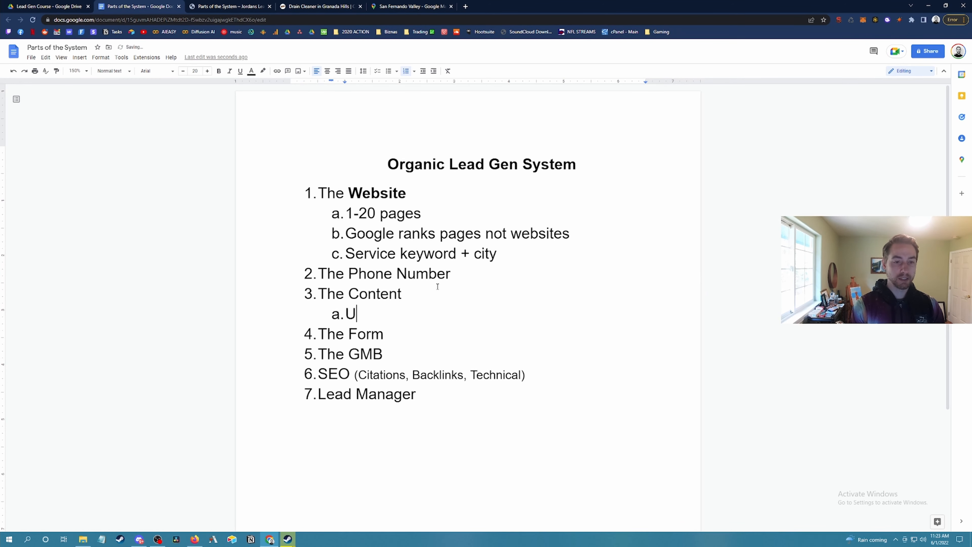
type("NIQUE")
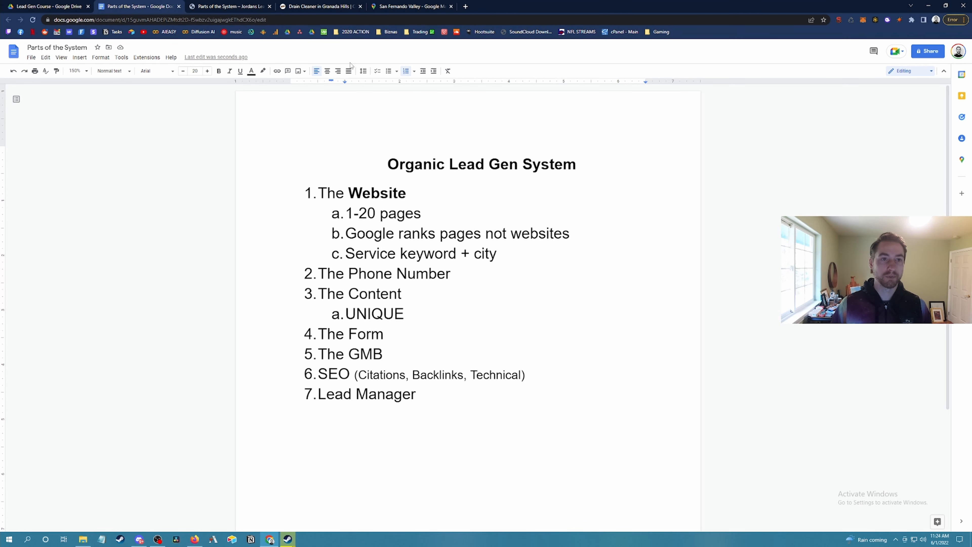
left_click(319, 6)
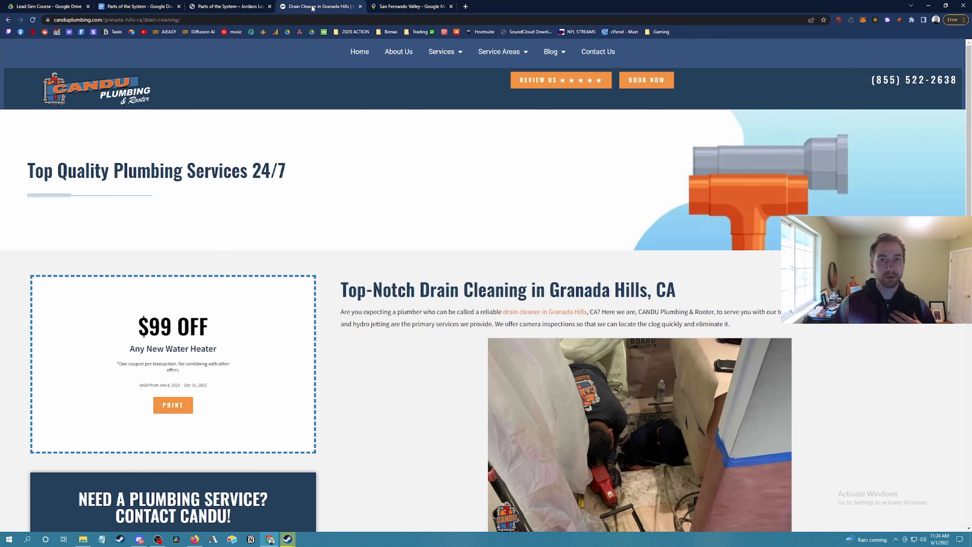
left_click(500, 51)
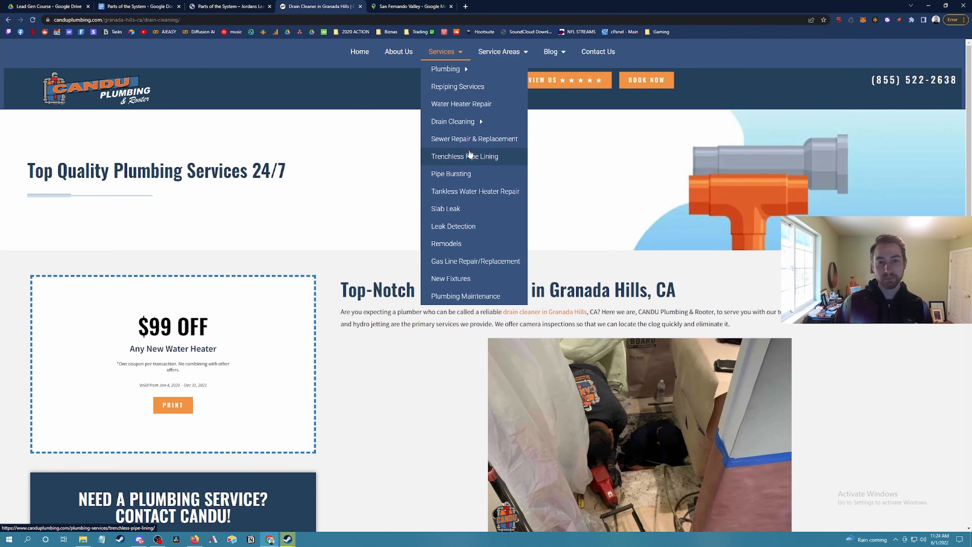
left_click(451, 173)
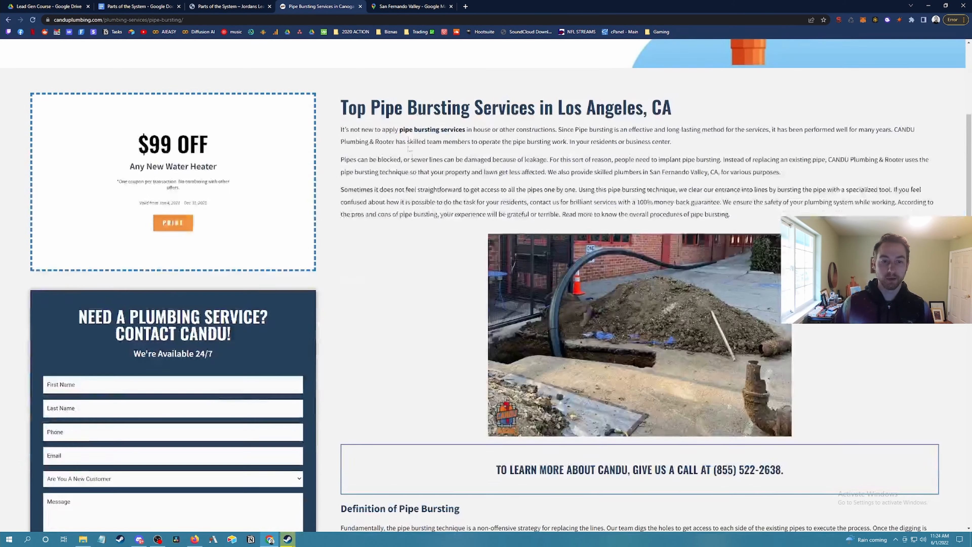
scroll("down", 3)
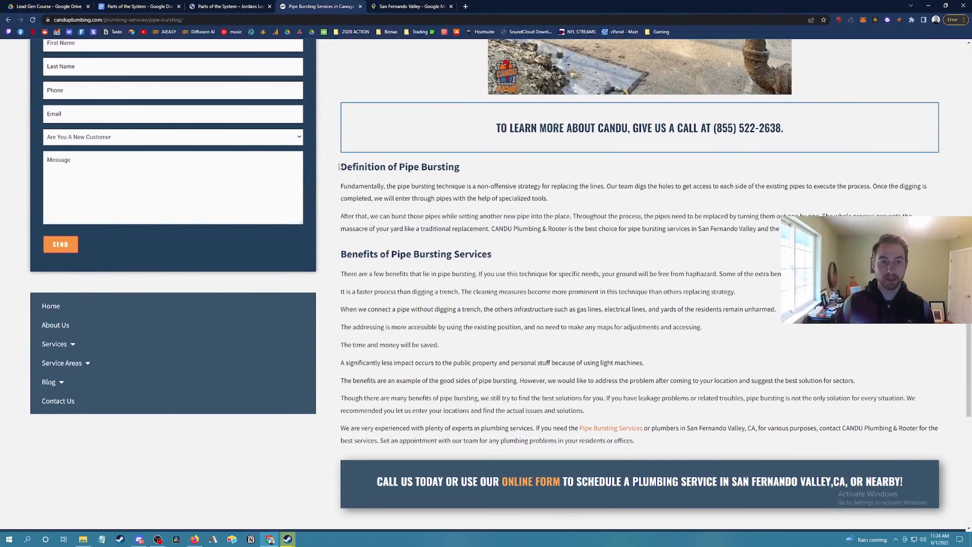
left_click_drag(340, 166, 635, 440)
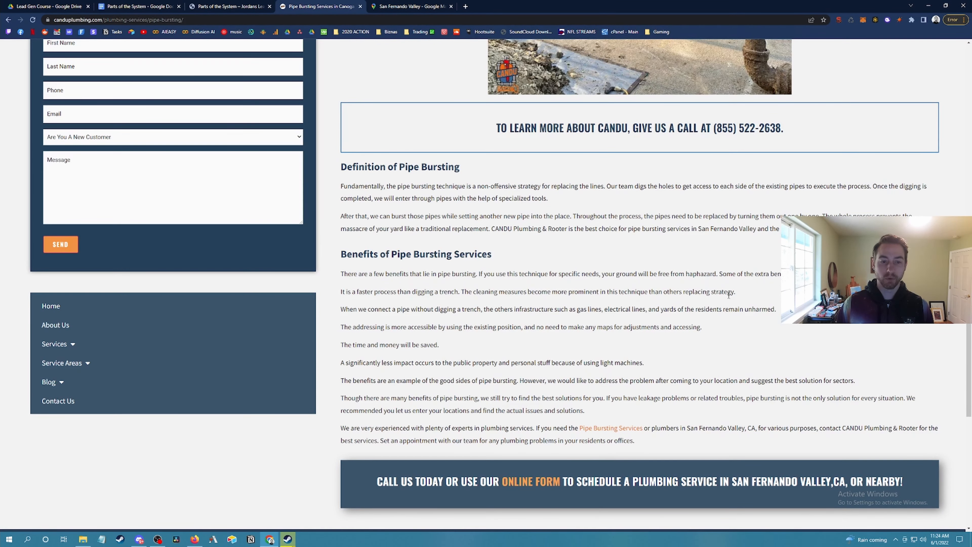
left_click_drag(396, 345, 438, 345)
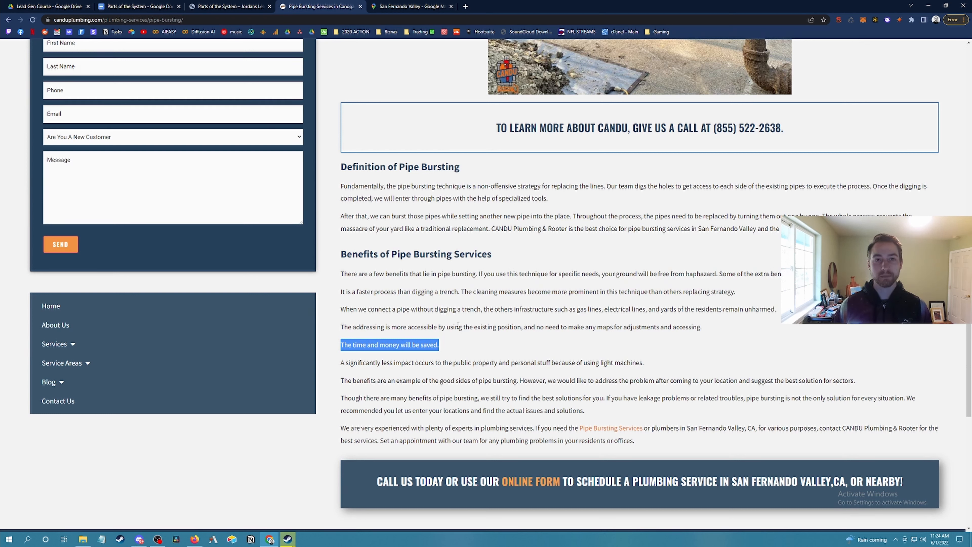
left_click(136, 6)
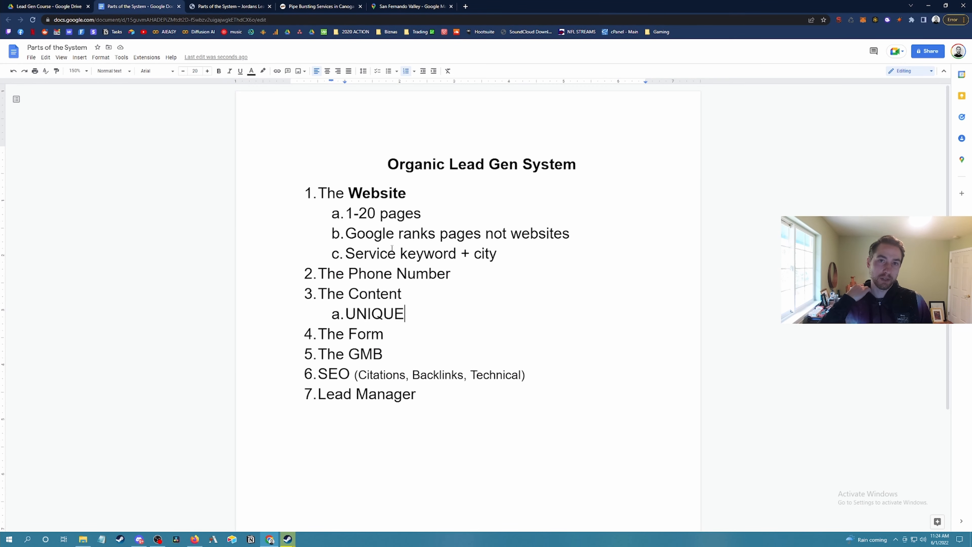
Add the sub-point 'Relevant content' under The Content, then return to the Candu Plumbing pipe bursting page
key("enter")
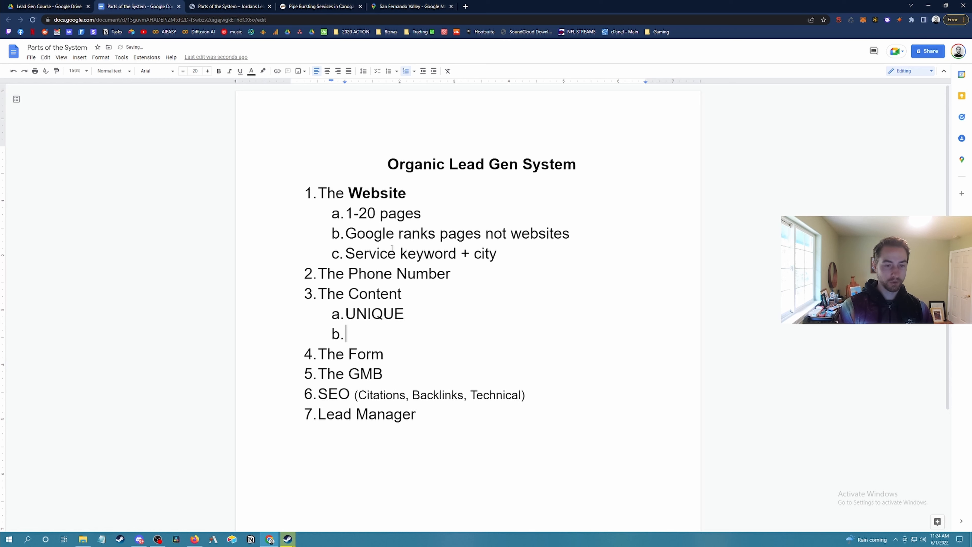
type("Relevant")
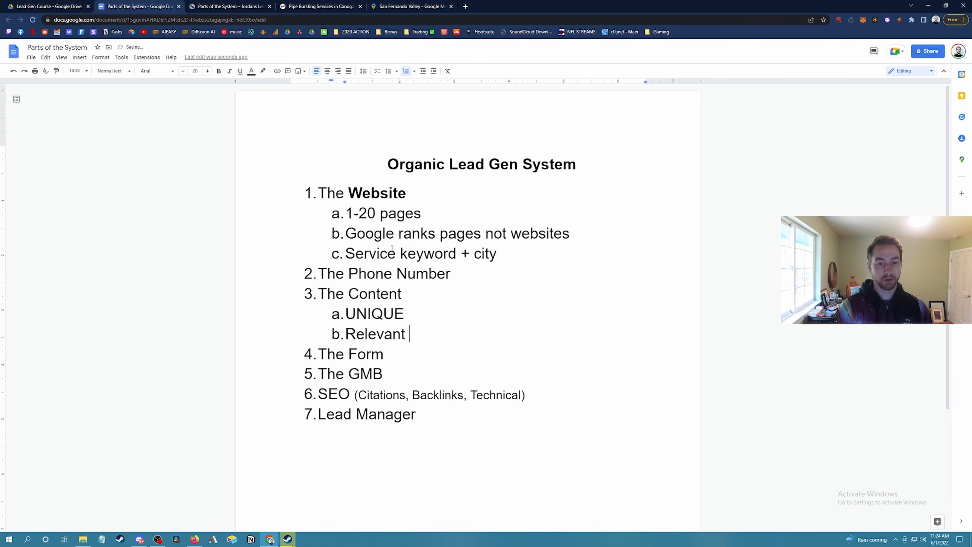
type("content")
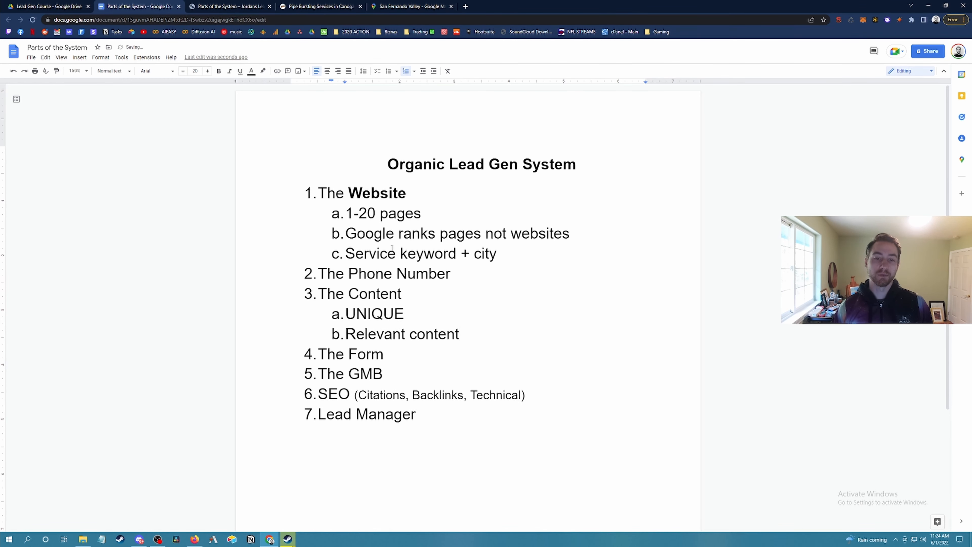
left_click(319, 6)
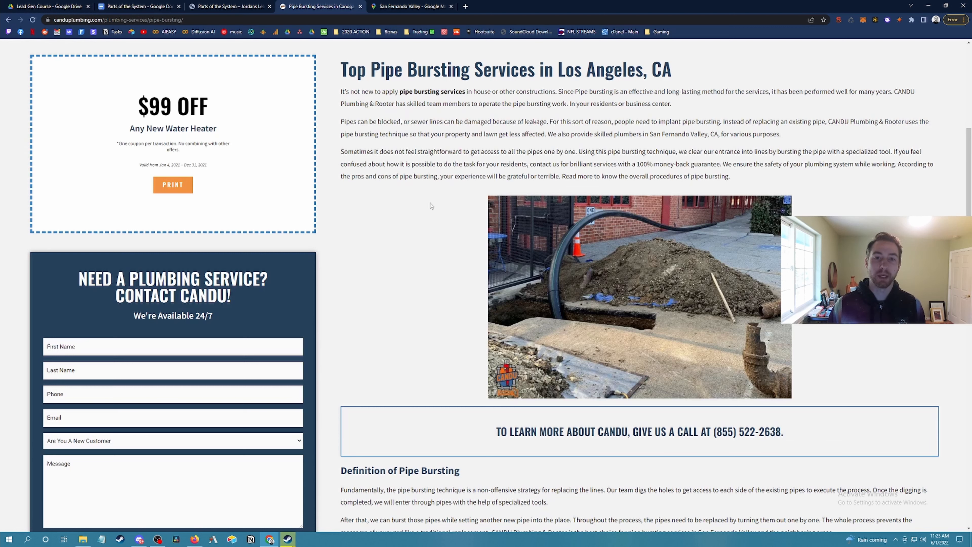
Highlight the pipe-reaching paragraph, revisit the outline, then bring up the Candu Plumbing homepage
left_click_drag(341, 91, 697, 152)
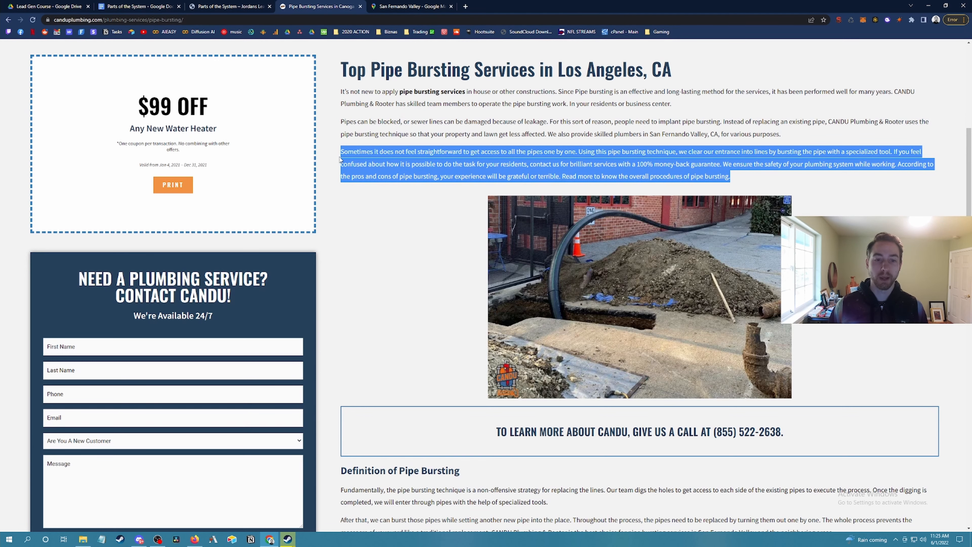
left_click(138, 6)
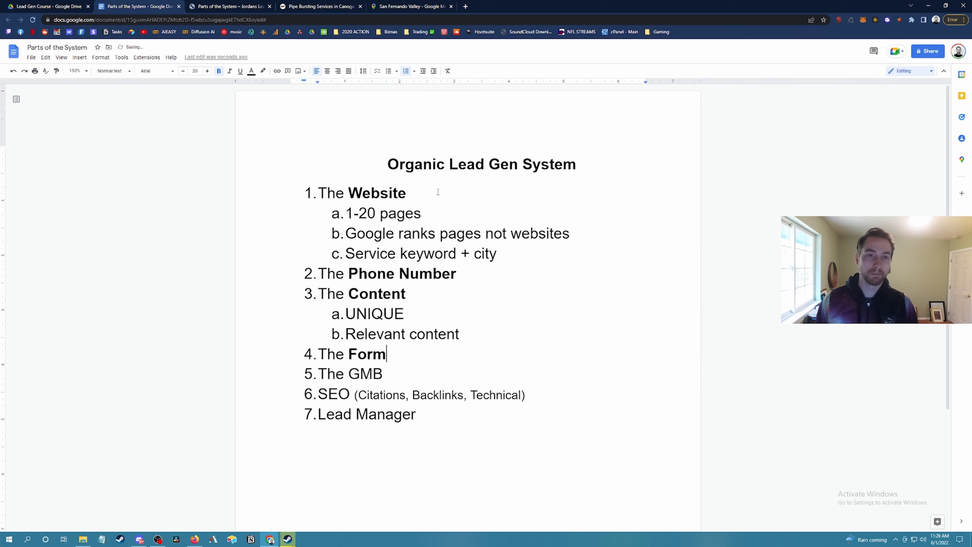
left_click(319, 6)
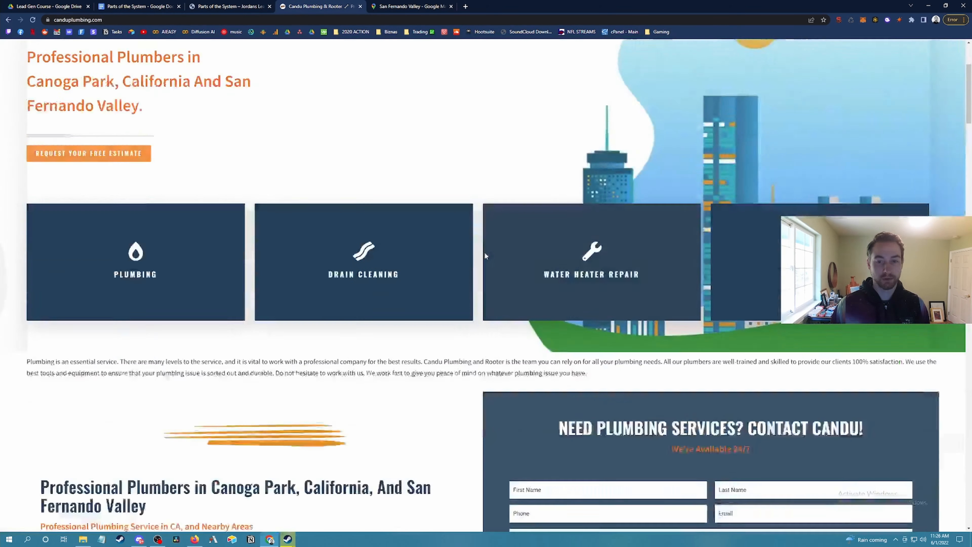
scroll("down", 3)
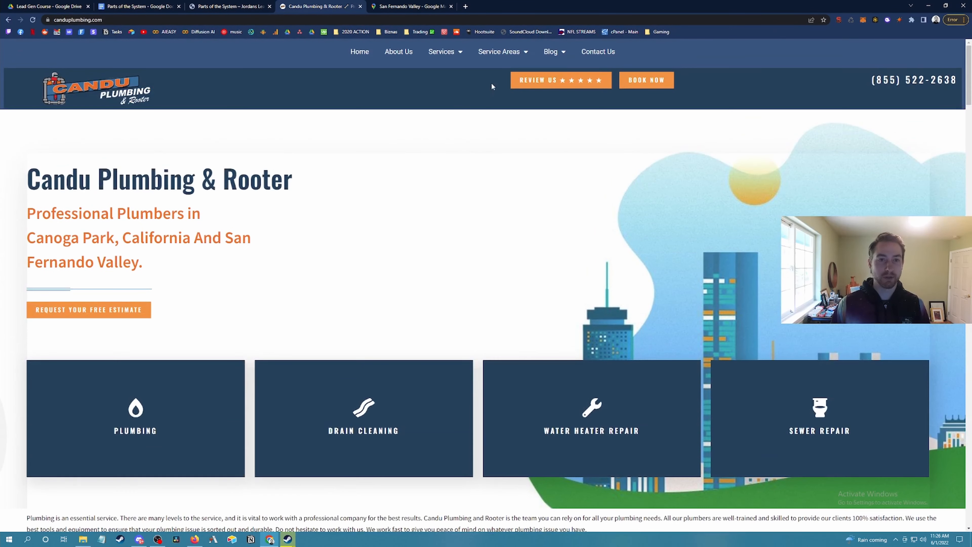
left_click(499, 52)
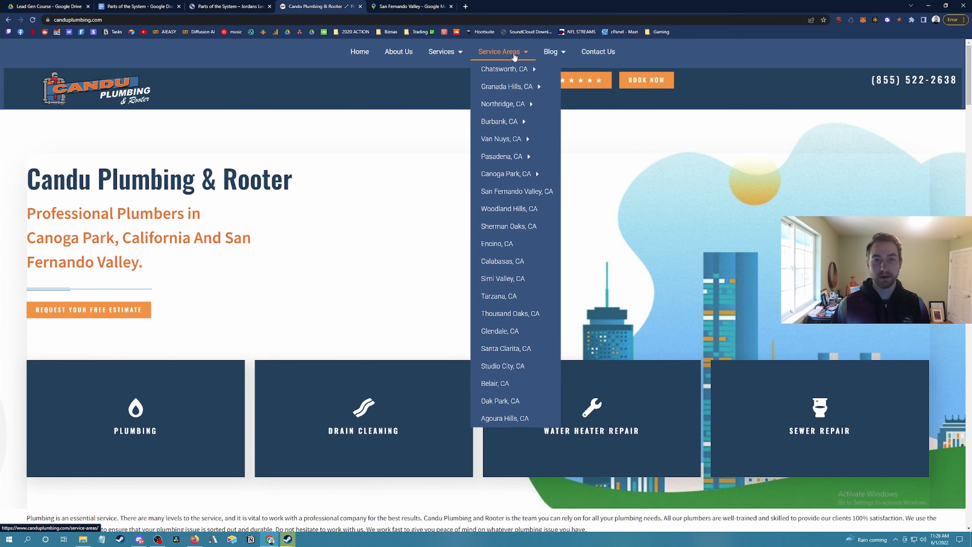
mouse_move(360, 192)
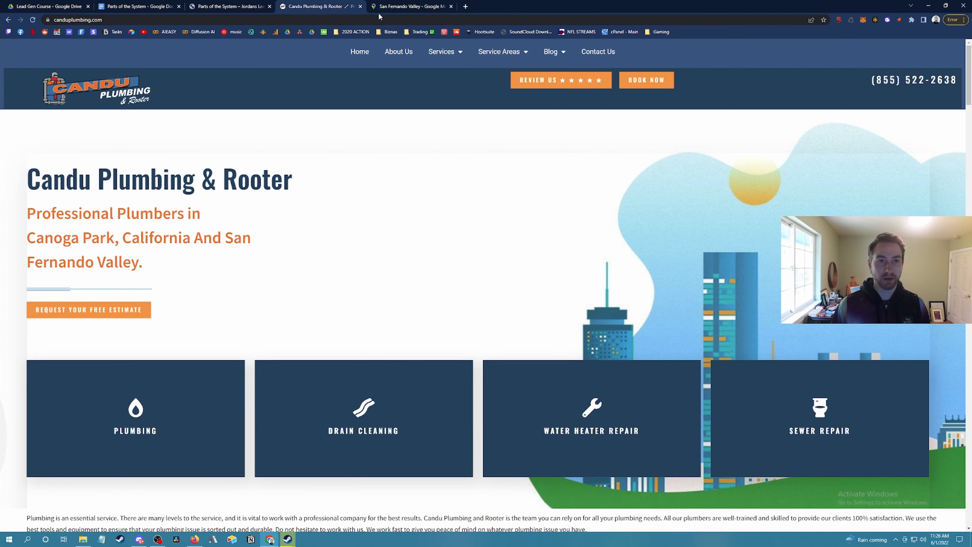
left_click(75, 19)
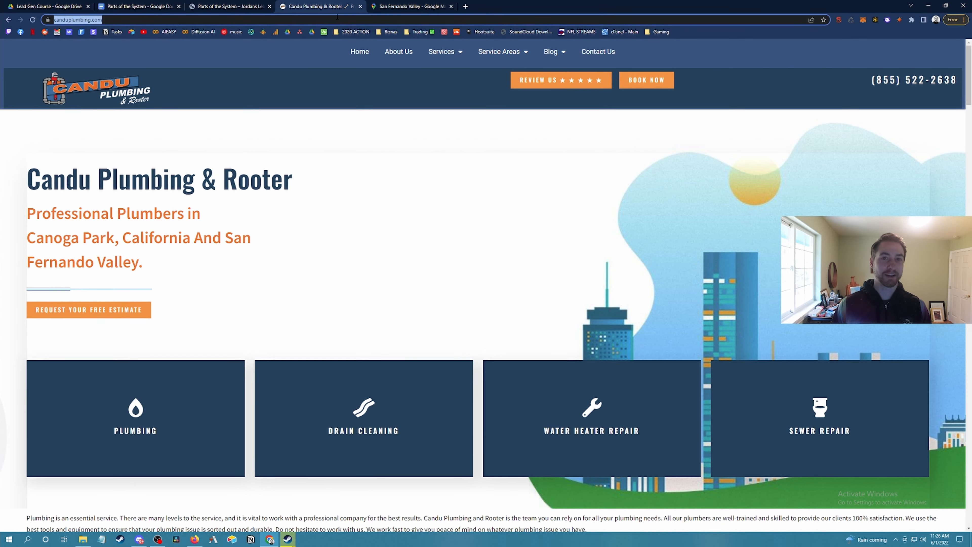
scroll("down", 3)
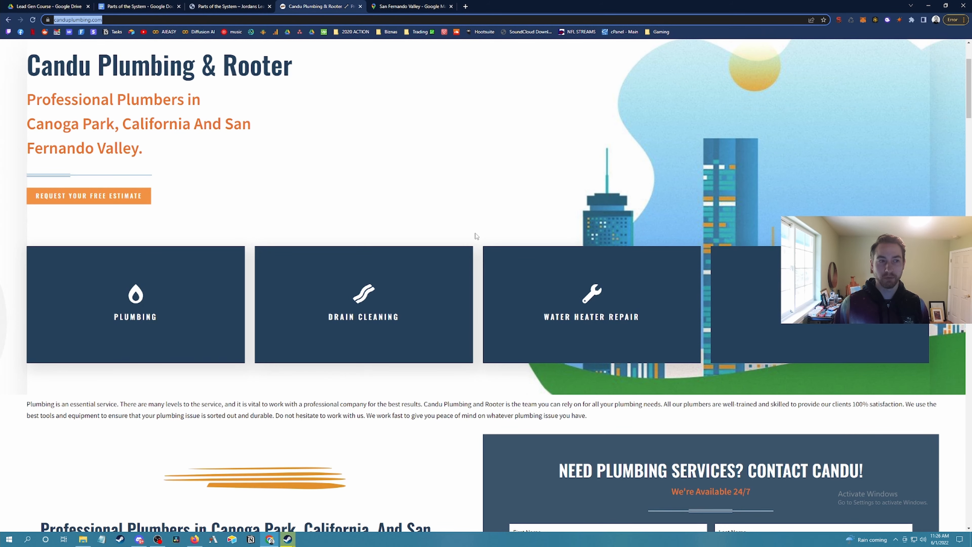
scroll("up", 3)
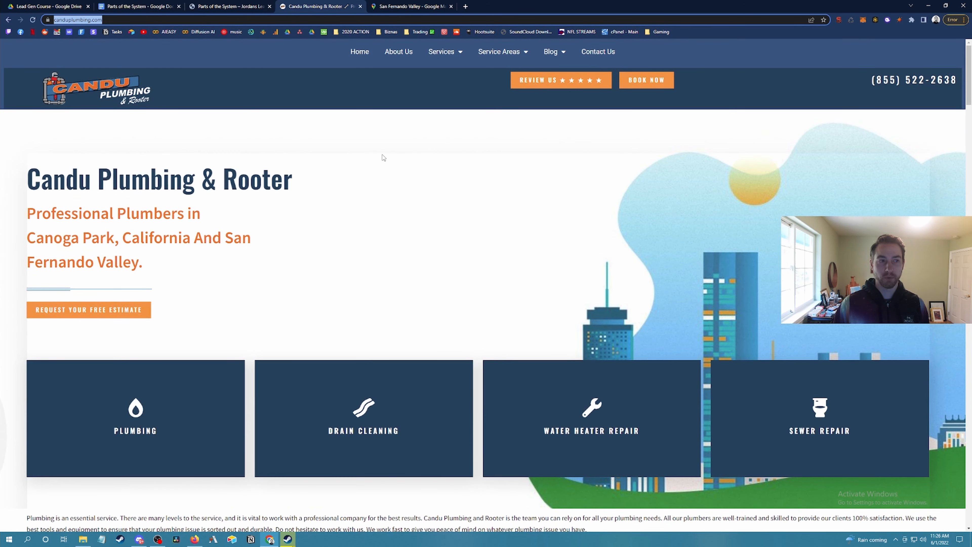
left_click(499, 52)
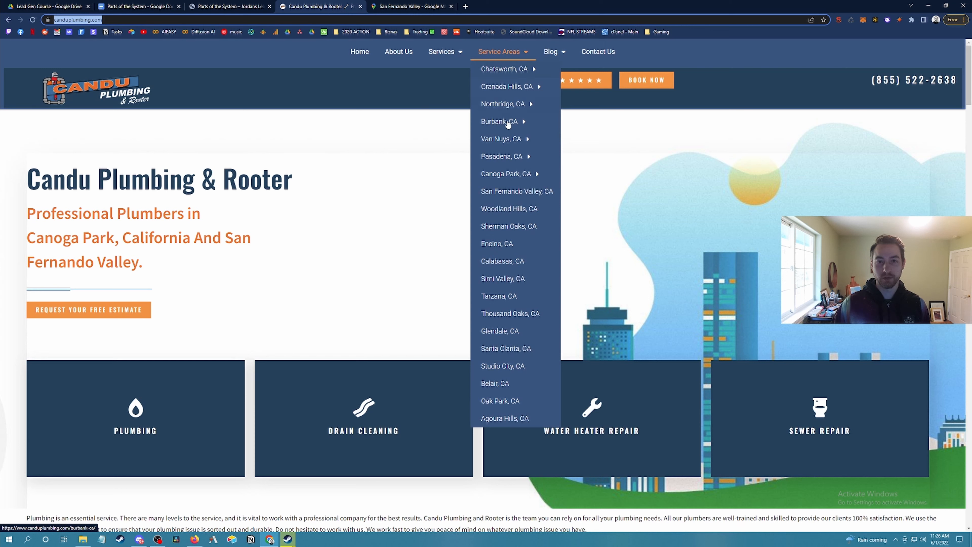
left_click(502, 138)
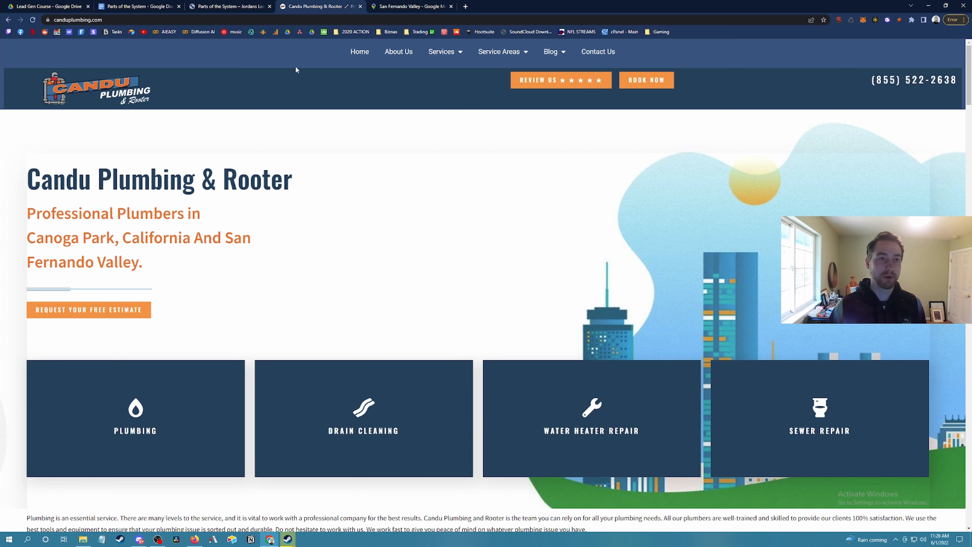
left_click(74, 20)
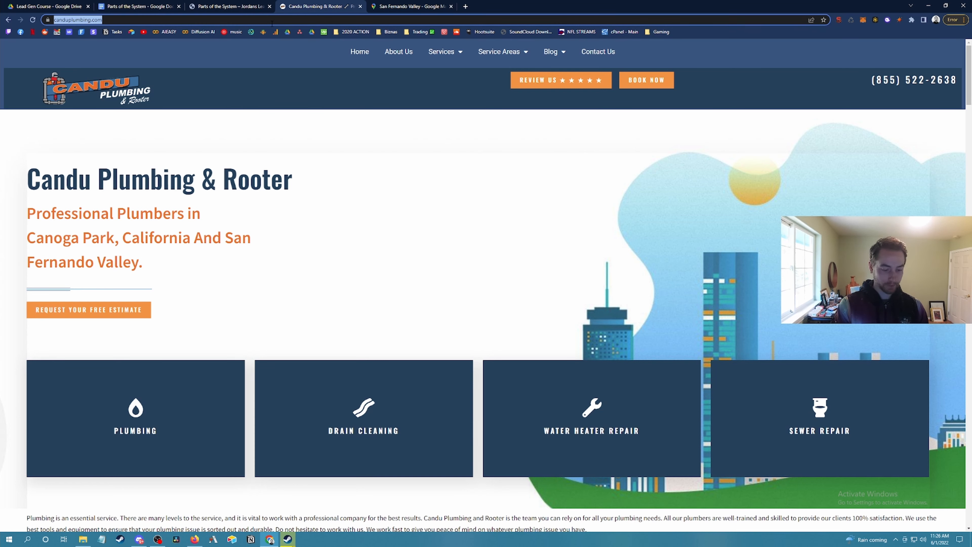
Load bloomingtontreeservice.com and check the quote form's service list, keeping Tree Removal
type("bloomingtontreeservice")
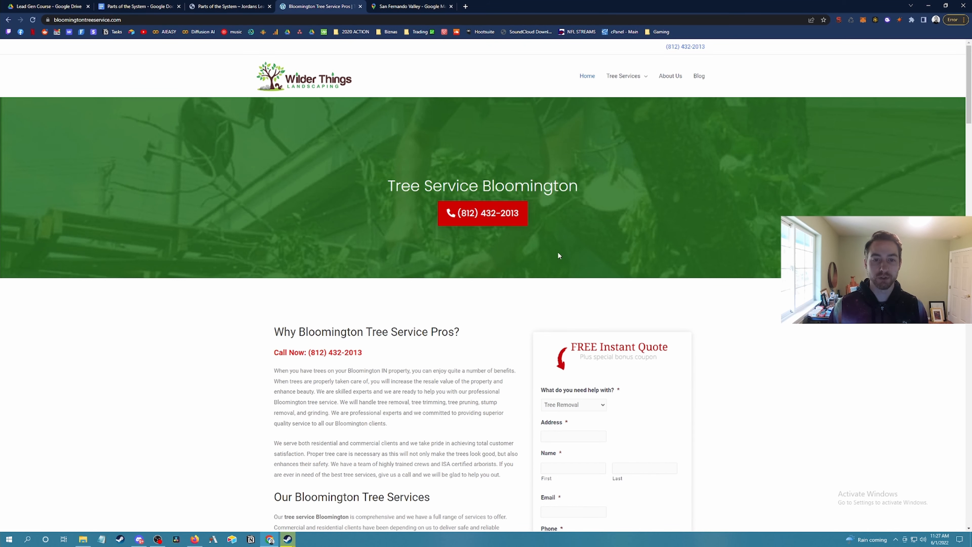
mouse_move(511, 263)
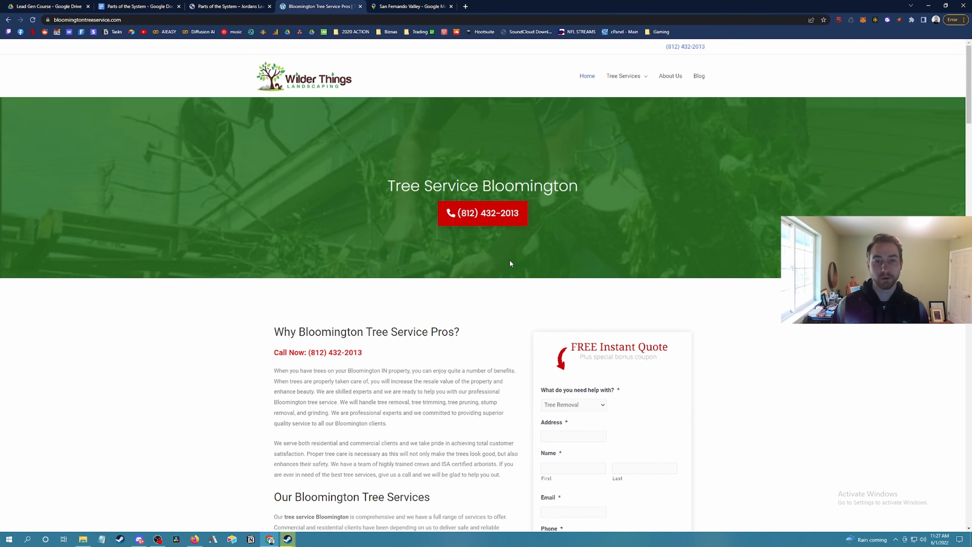
scroll("down", 3)
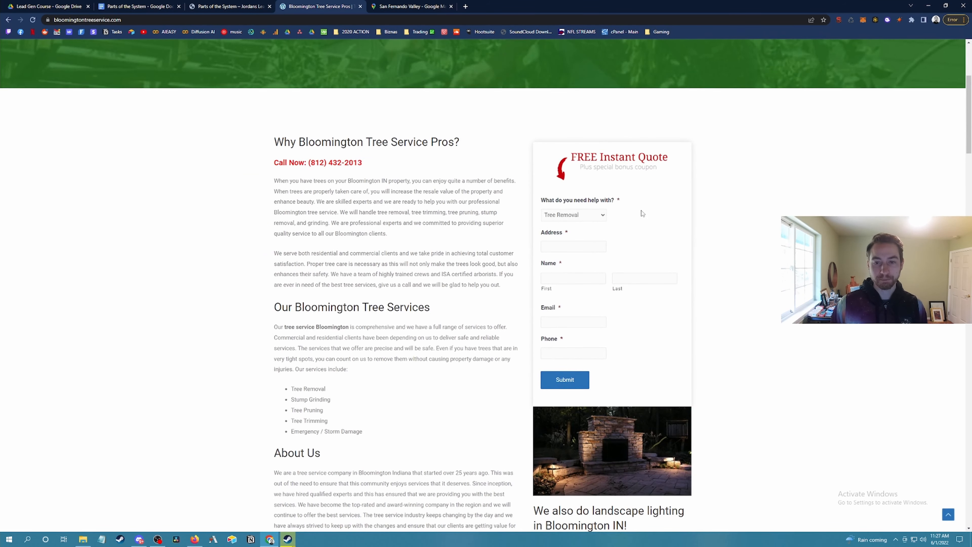
left_click(572, 215)
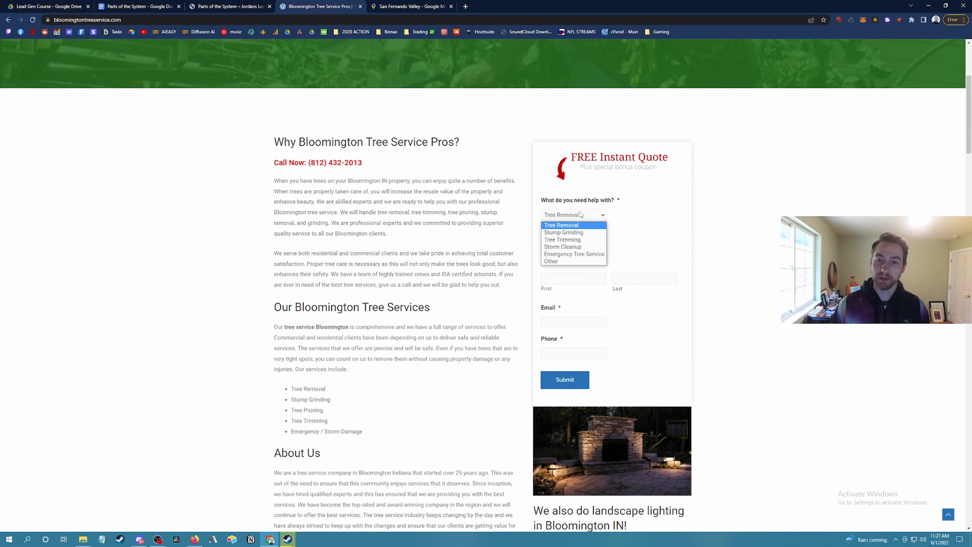
left_click(561, 224)
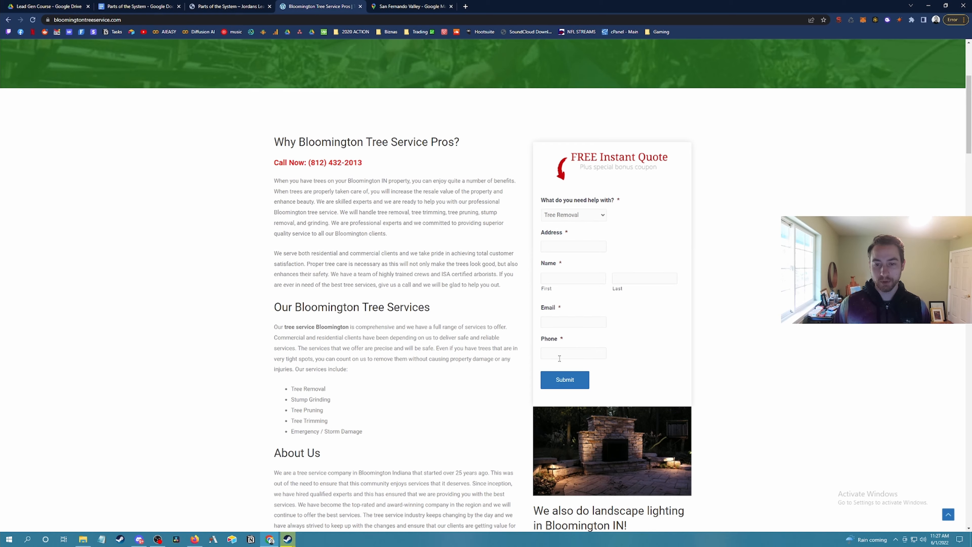
mouse_move(671, 364)
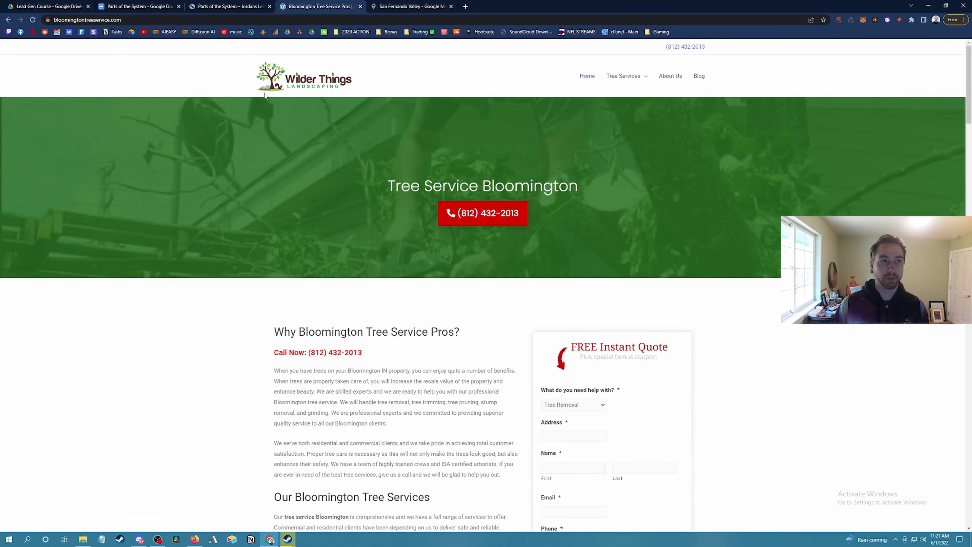
mouse_move(417, 313)
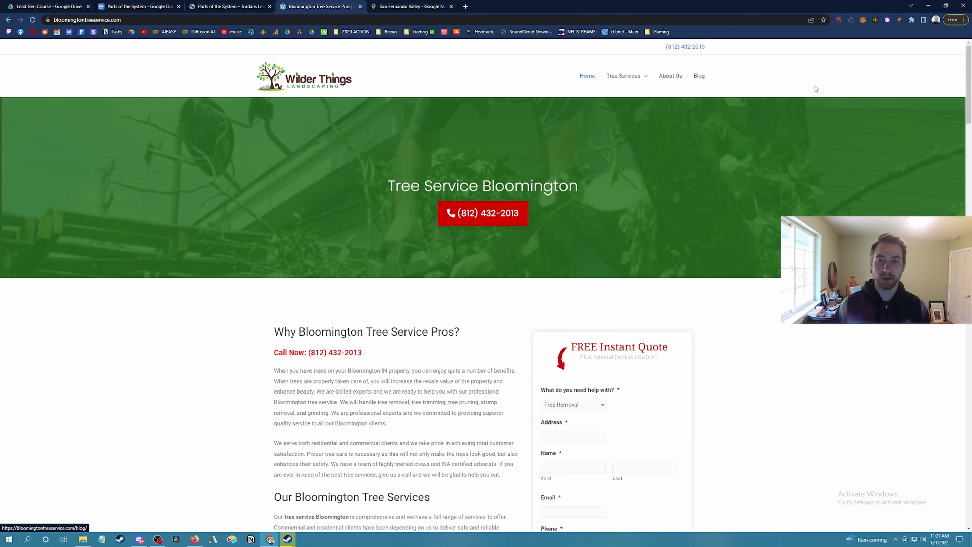
mouse_move(671, 246)
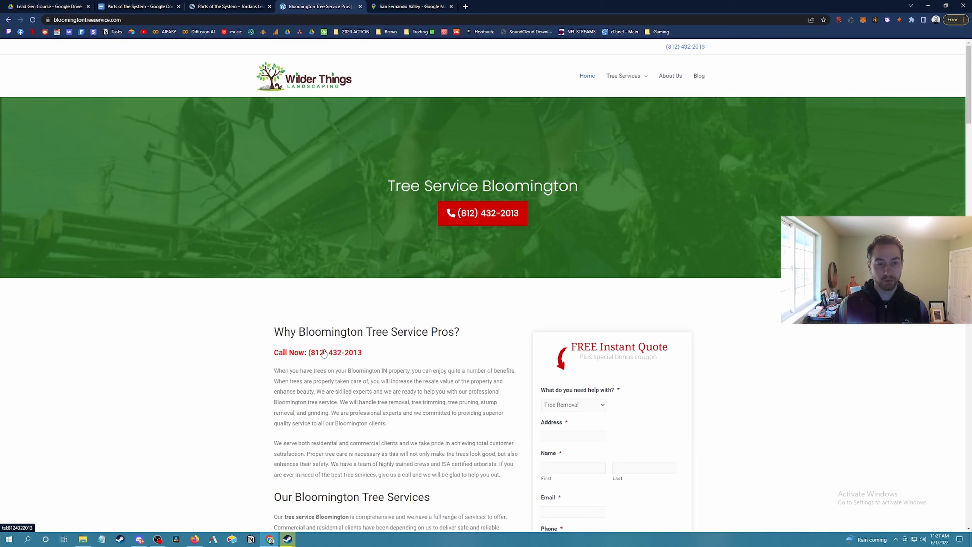
Scroll through the rest of the tree service homepage, then return to the outline document
scroll("down", 3)
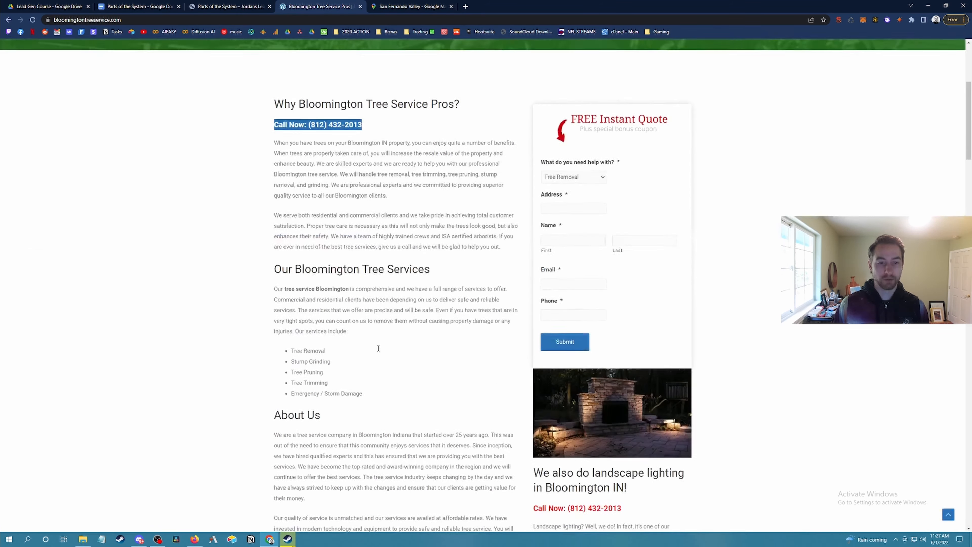
scroll("down", 3)
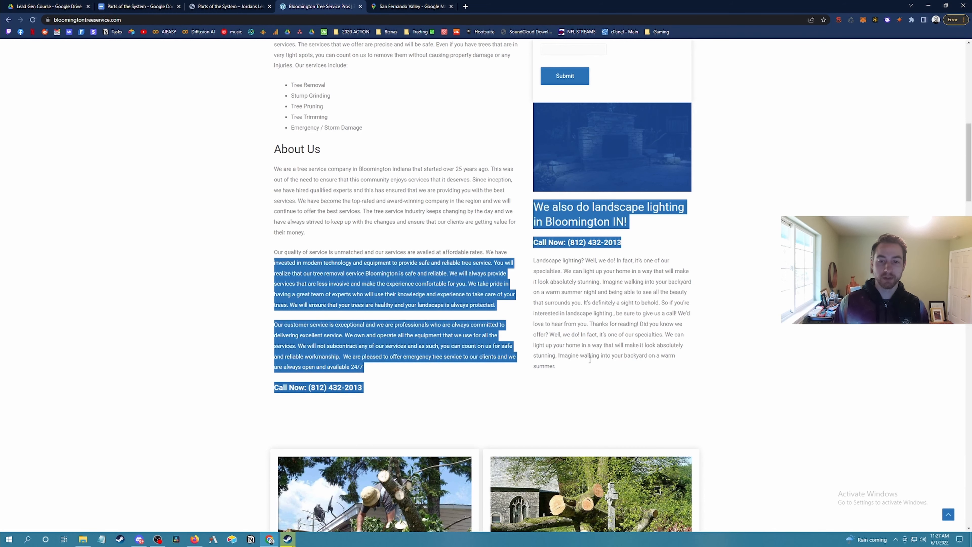
left_click(589, 383)
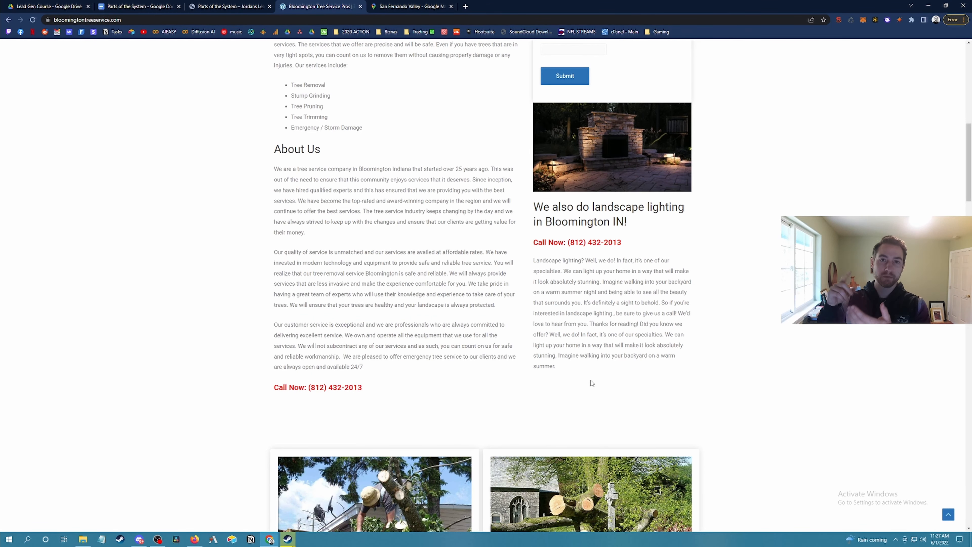
scroll("up", 3)
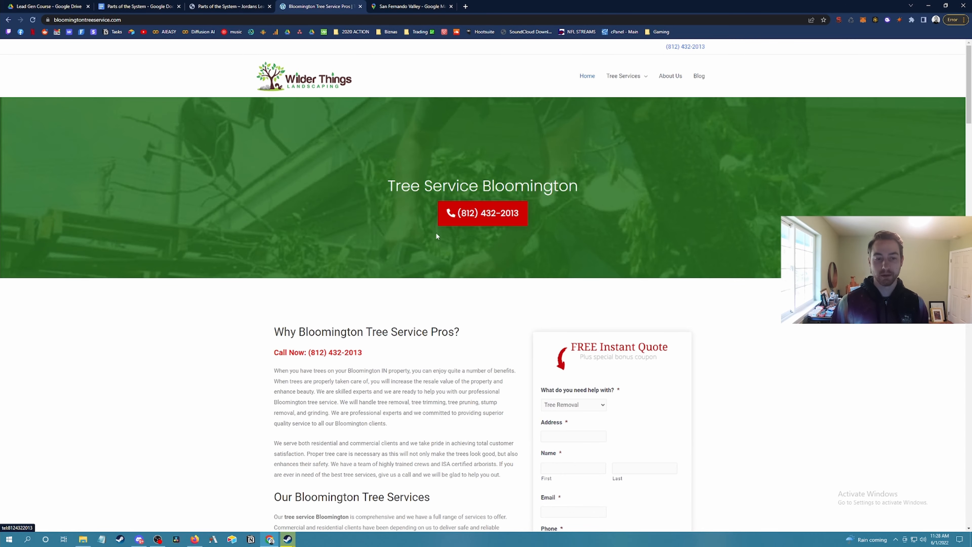
scroll("down", 3)
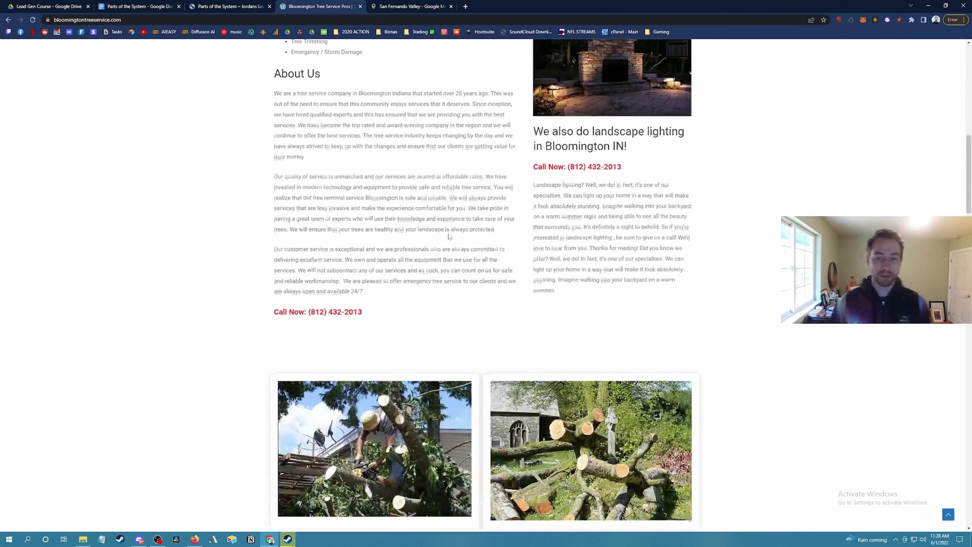
left_click(136, 6)
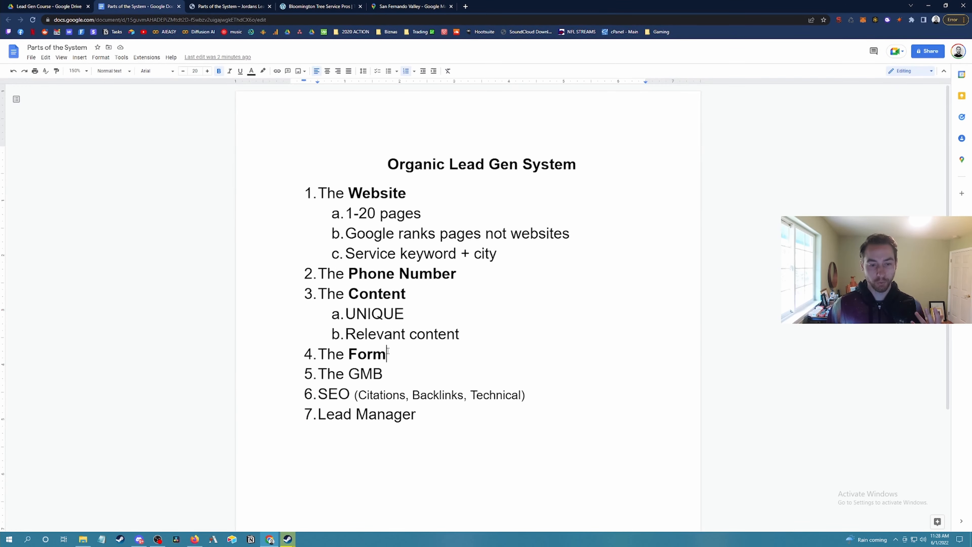
Extend item 5 to read 'The GMB (Google MyBusiness)', then return to the tree service site
double_click(365, 373)
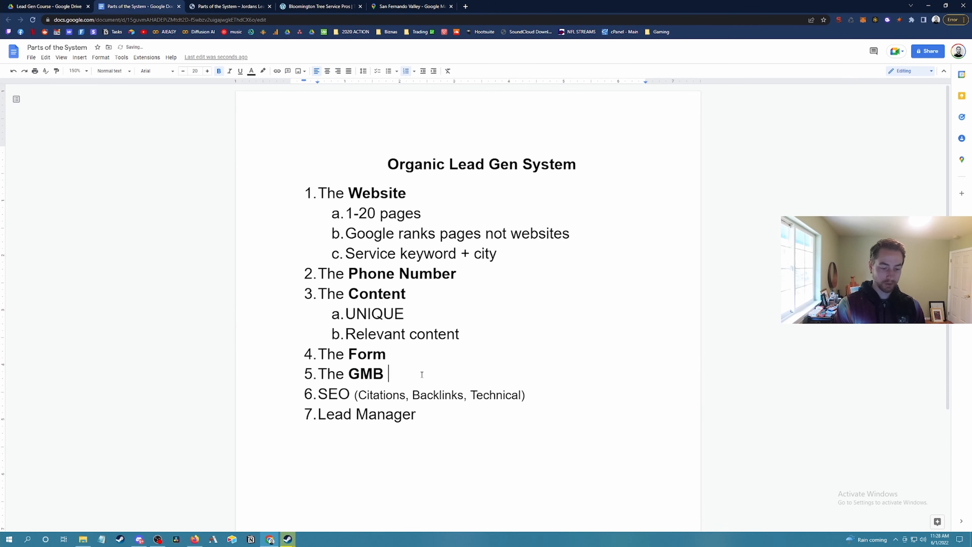
type("(Google MY")
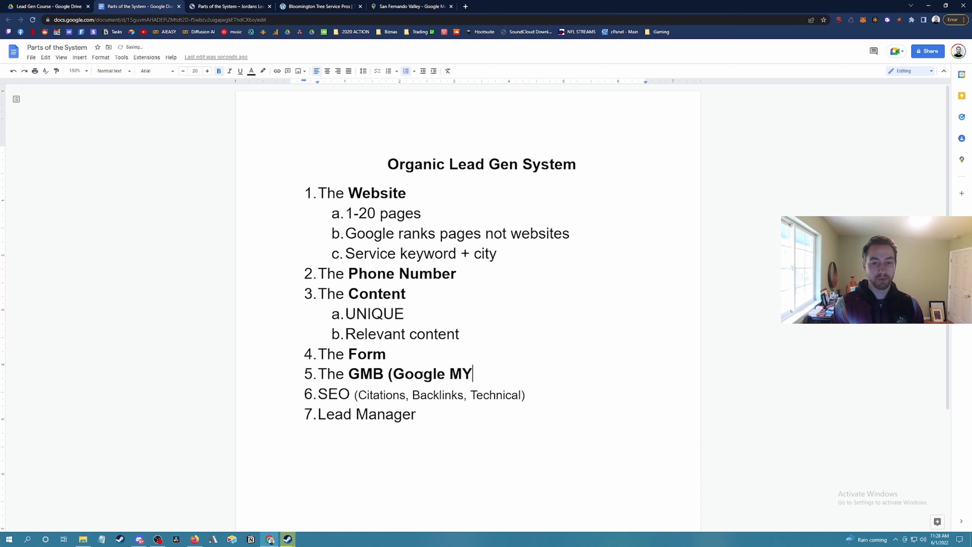
type("Business)")
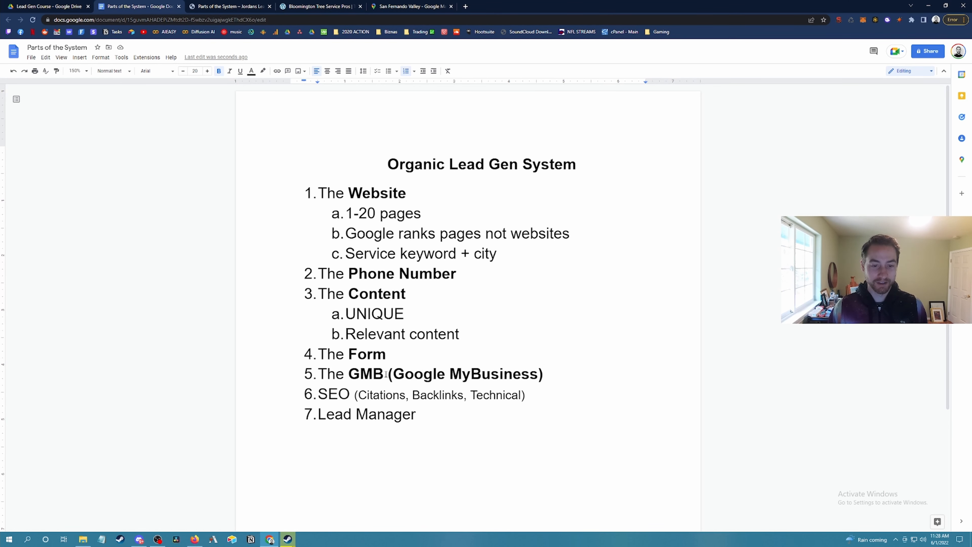
left_click(320, 6)
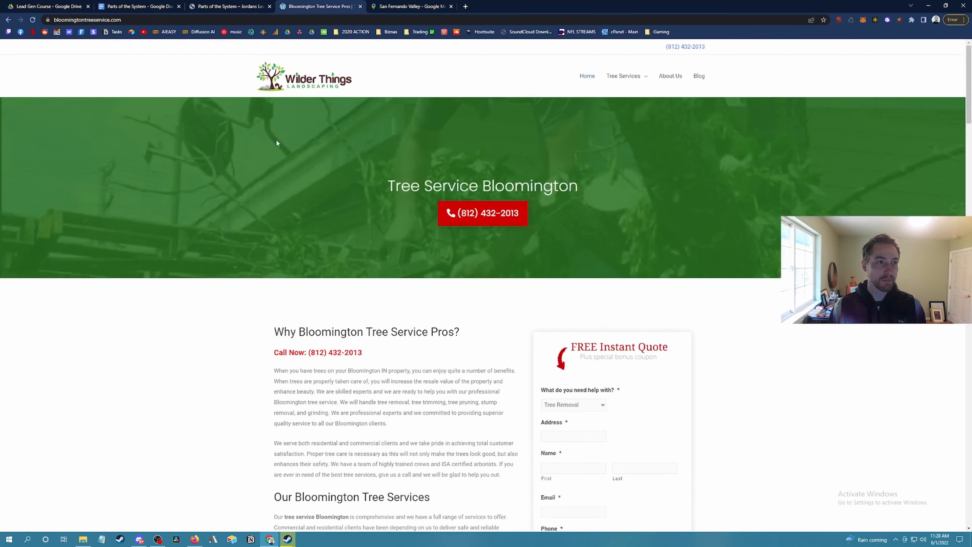
Search Google for 'tree service seattle' and highlight the sponsored local provider results
left_click(84, 19)
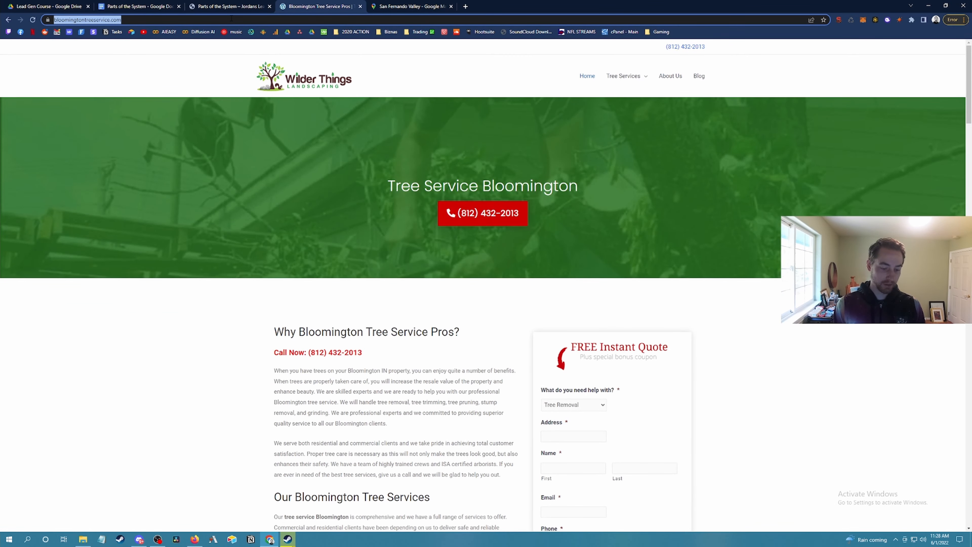
type("tree+service+seattle&aqs=chrome.0.35i39j0i22i30l9.5637j0j4&sourceid=chrome&ie=UTF-8")
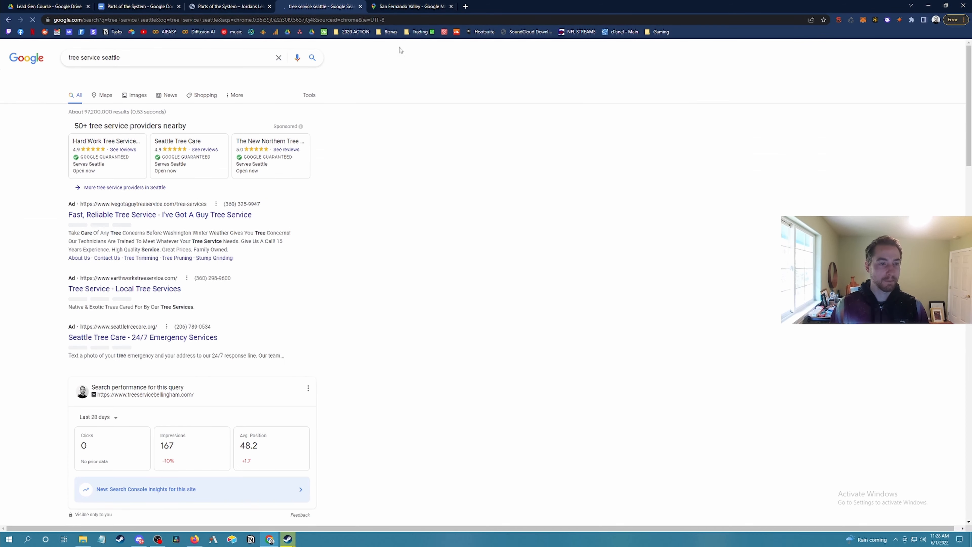
scroll("down", 3)
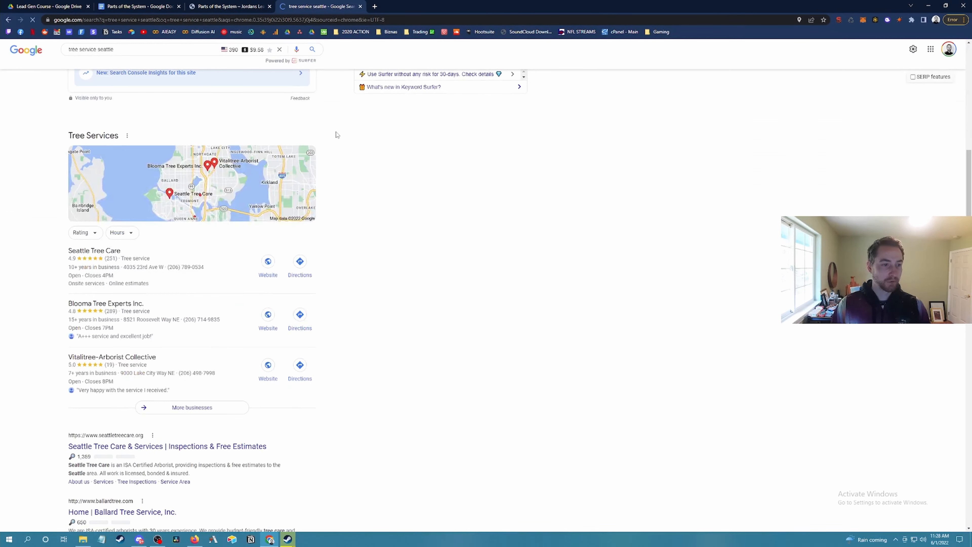
scroll("down", 3)
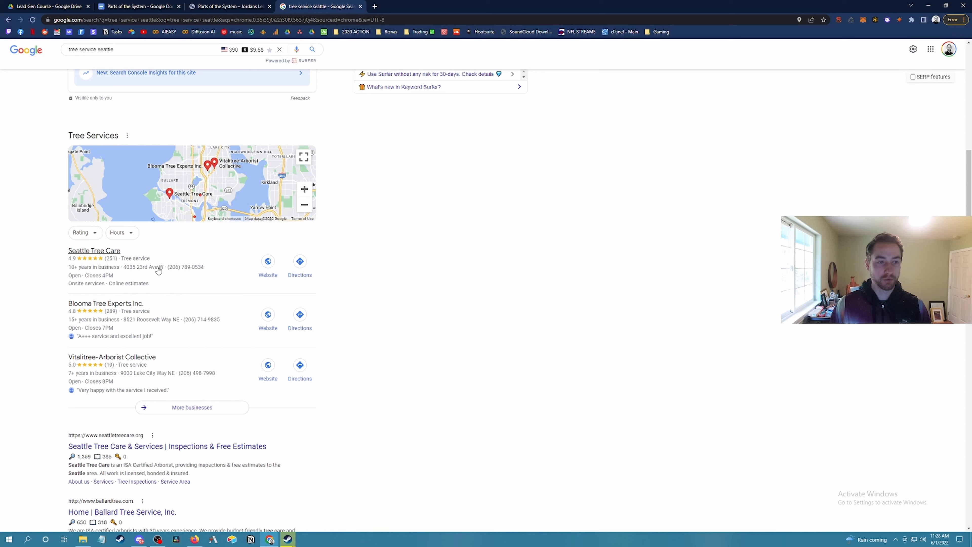
mouse_move(304, 132)
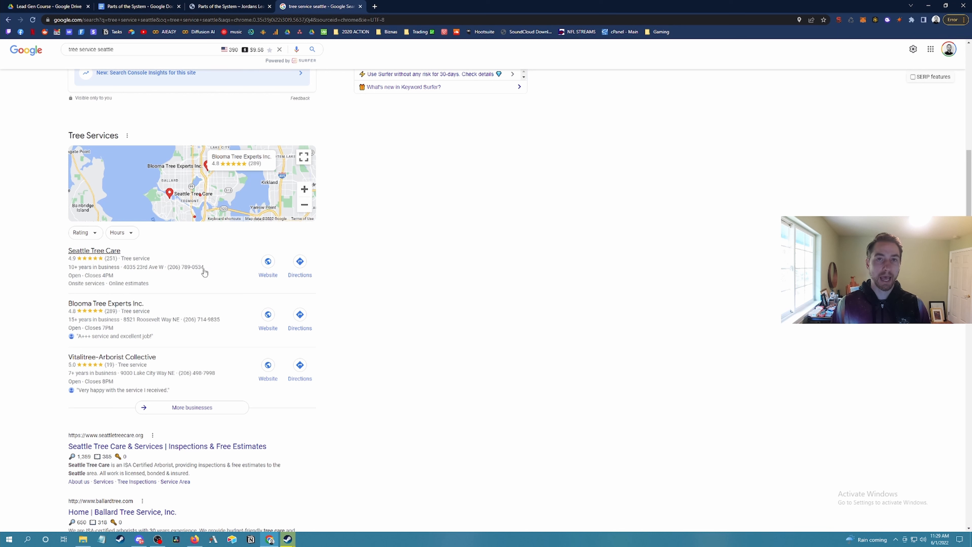
mouse_move(397, 271)
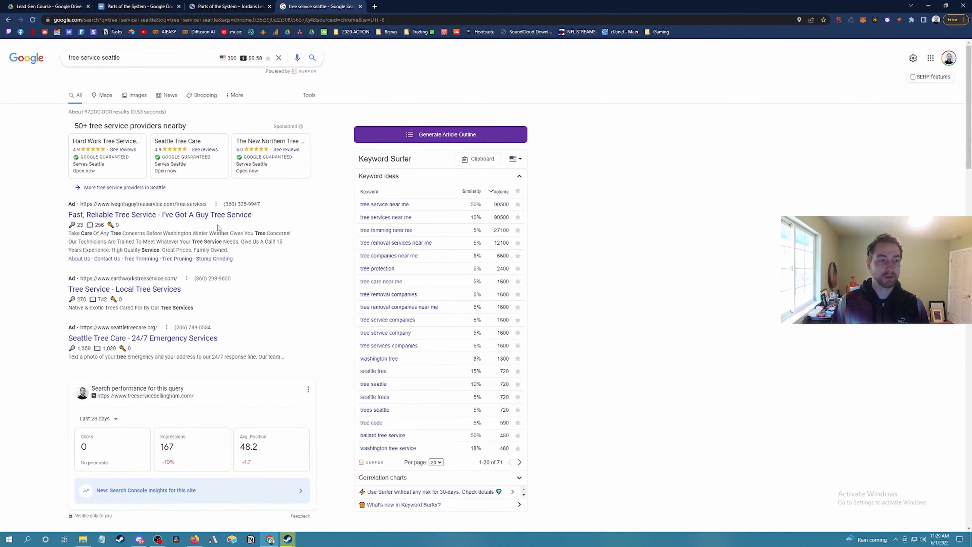
left_click_drag(68, 126, 285, 357)
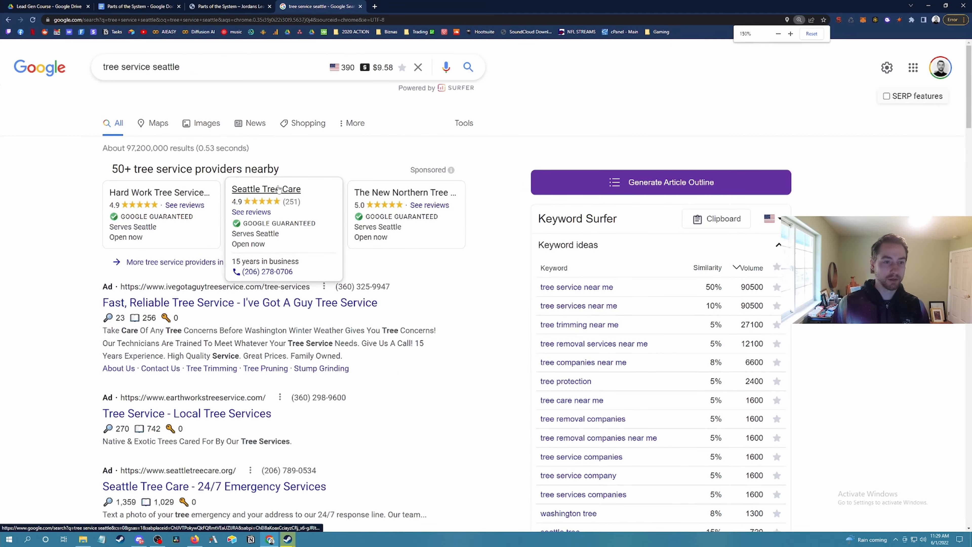
Scroll through the Seattle Tree Services map pack and organic listings and back up
scroll("down", 3)
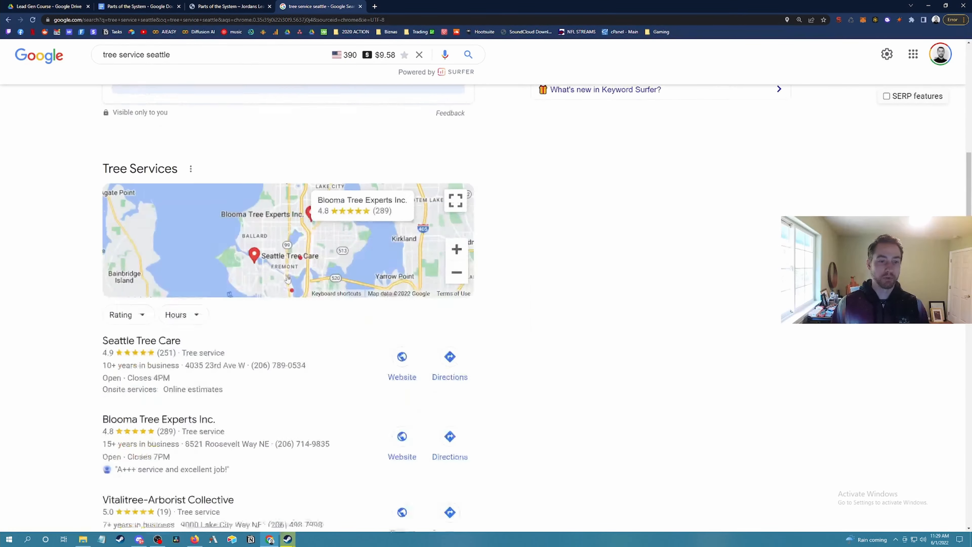
scroll("down", 3)
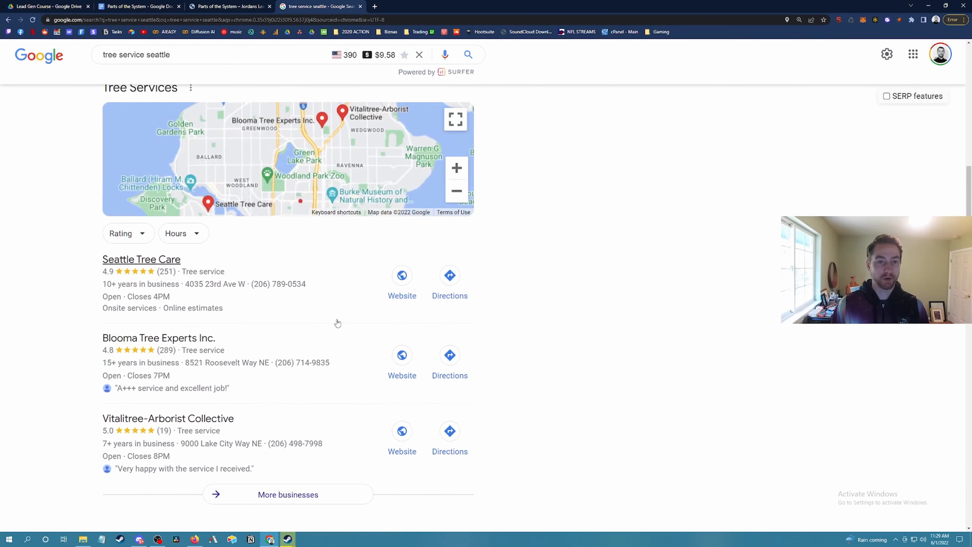
scroll("down", 3)
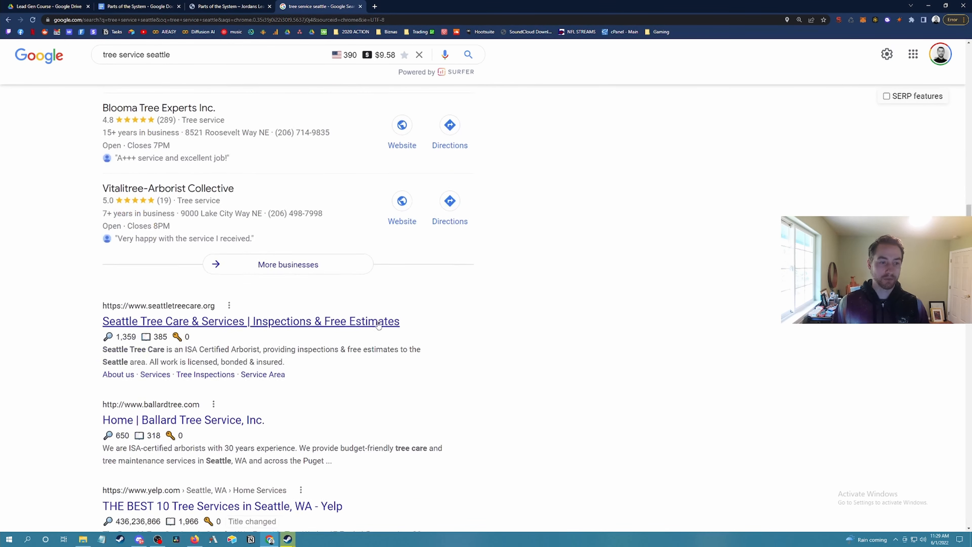
scroll("down", 3)
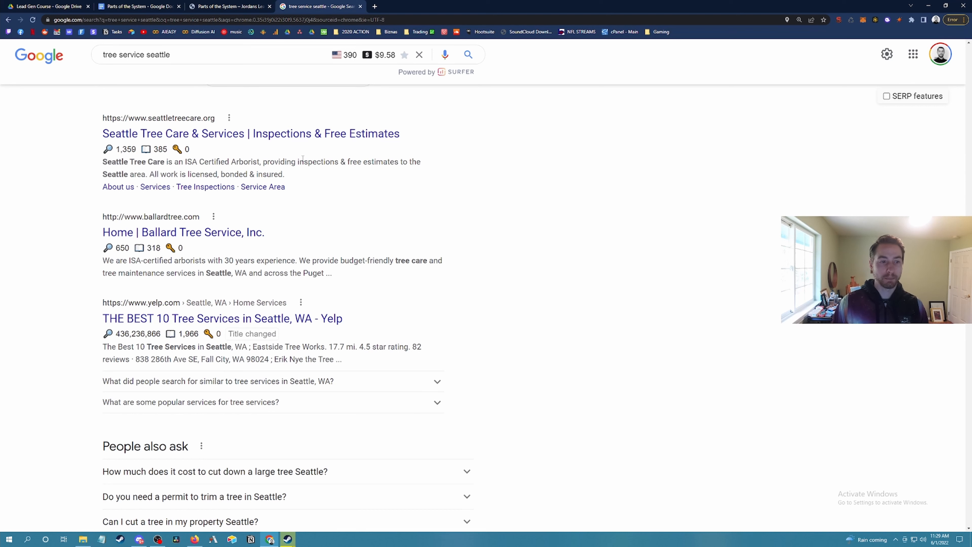
scroll("down", 3)
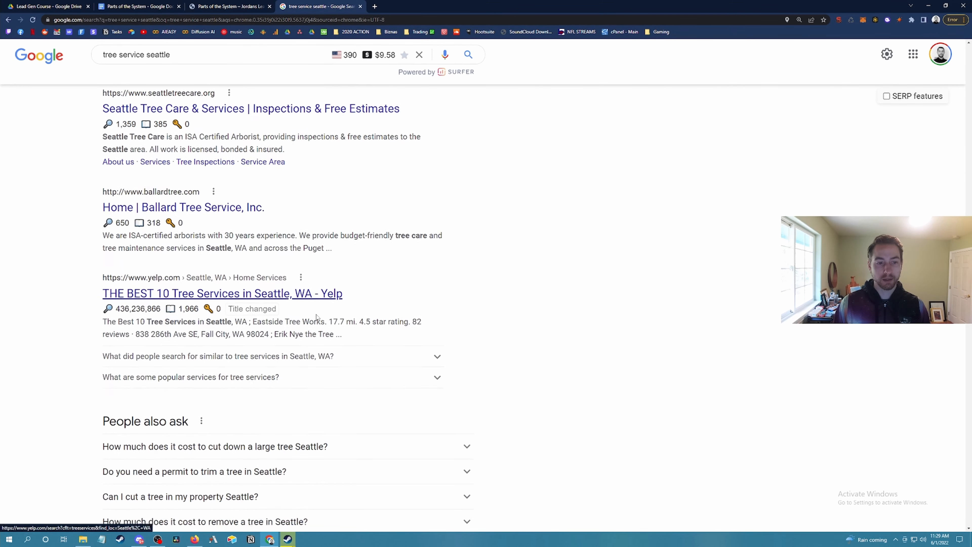
scroll("down", 3)
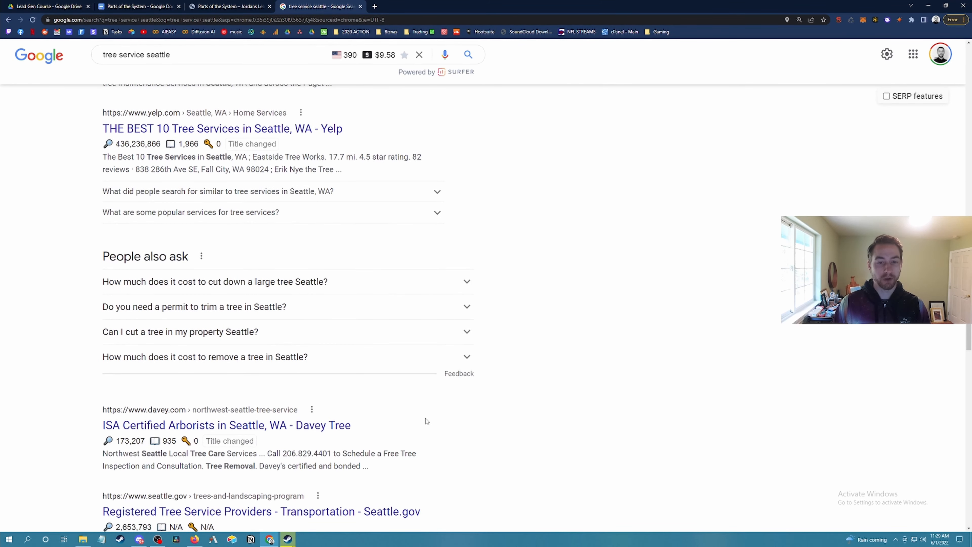
scroll("up", 3)
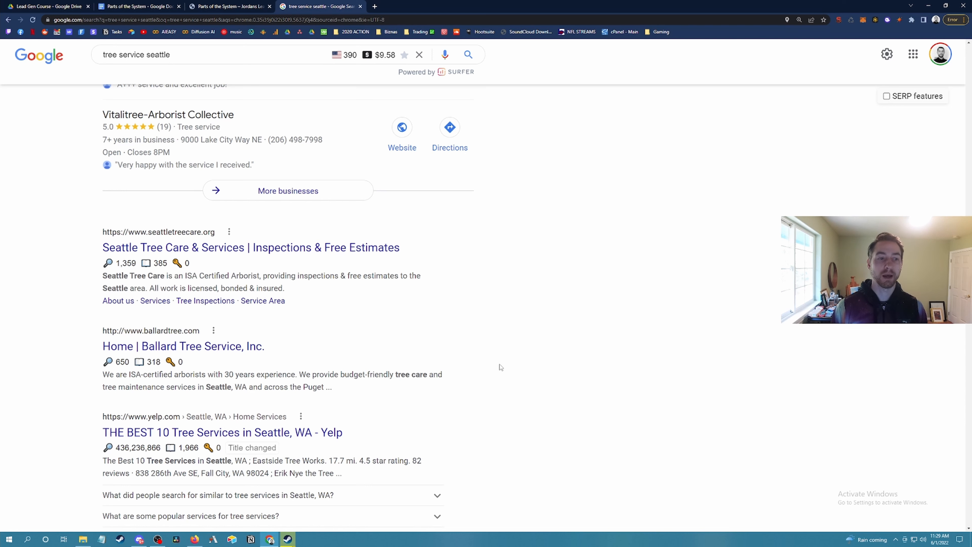
scroll("up", 3)
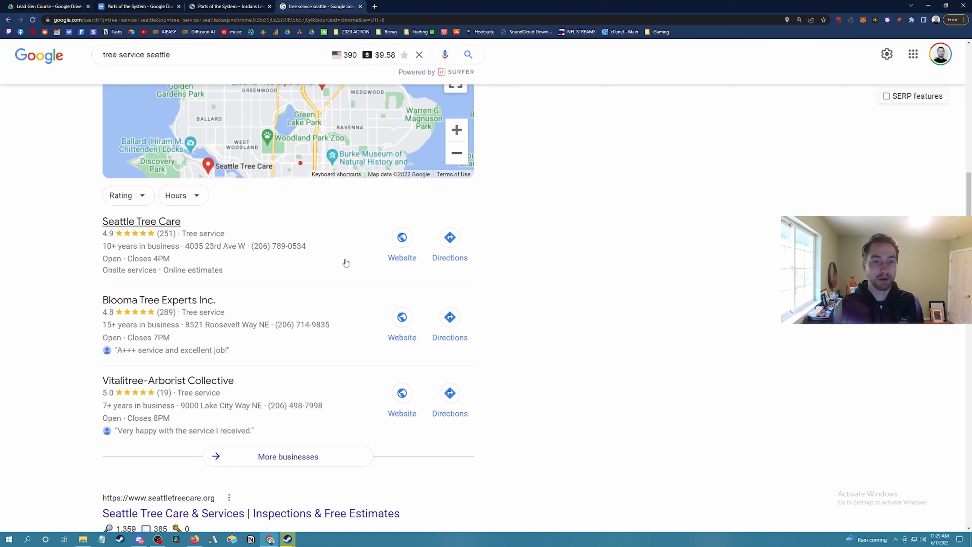
Review the organic results again, then settle back on the Parts of the System document
scroll("down", 3)
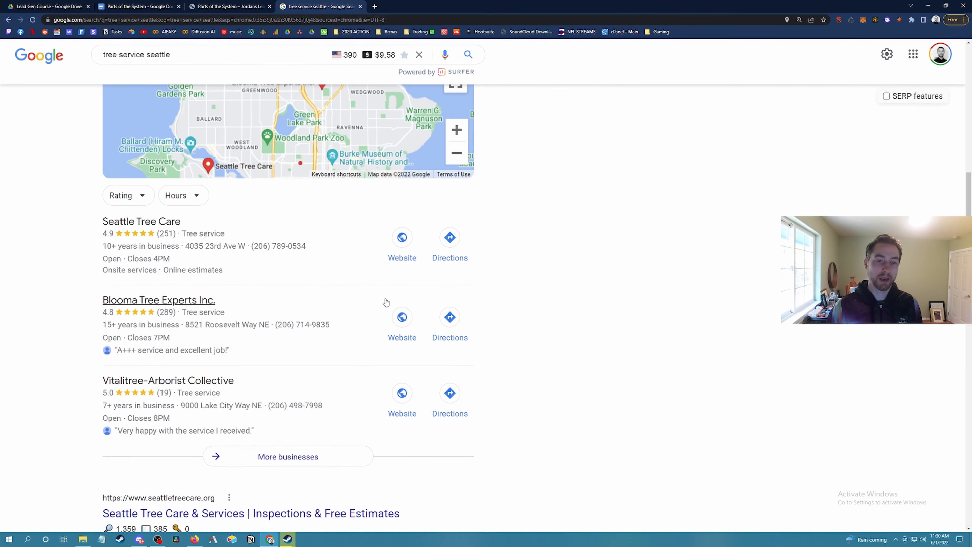
scroll("down", 3)
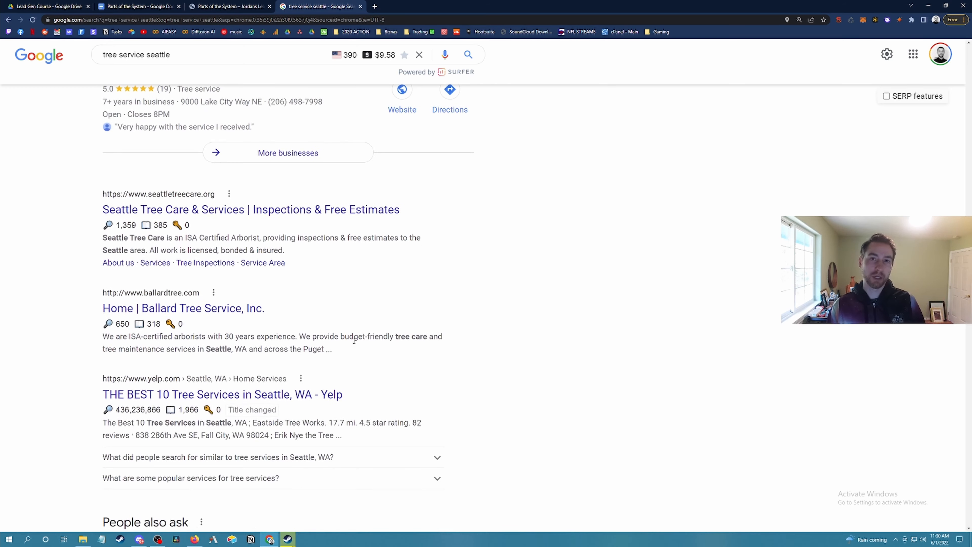
scroll("up", 3)
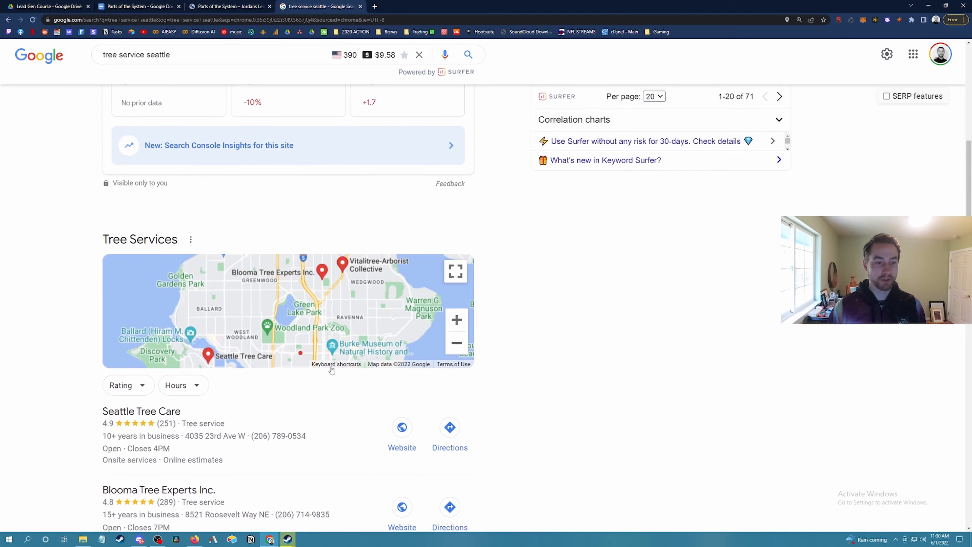
scroll("down", 3)
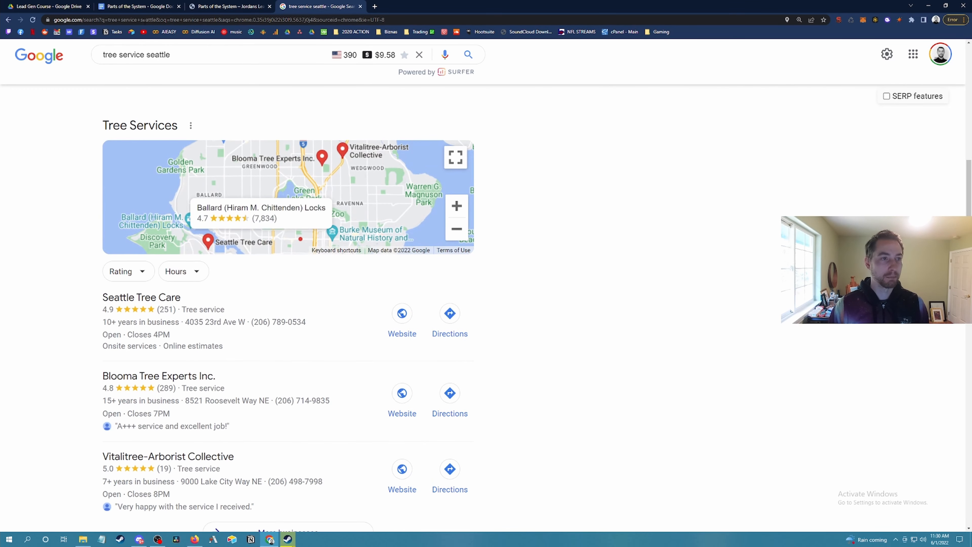
left_click(138, 6)
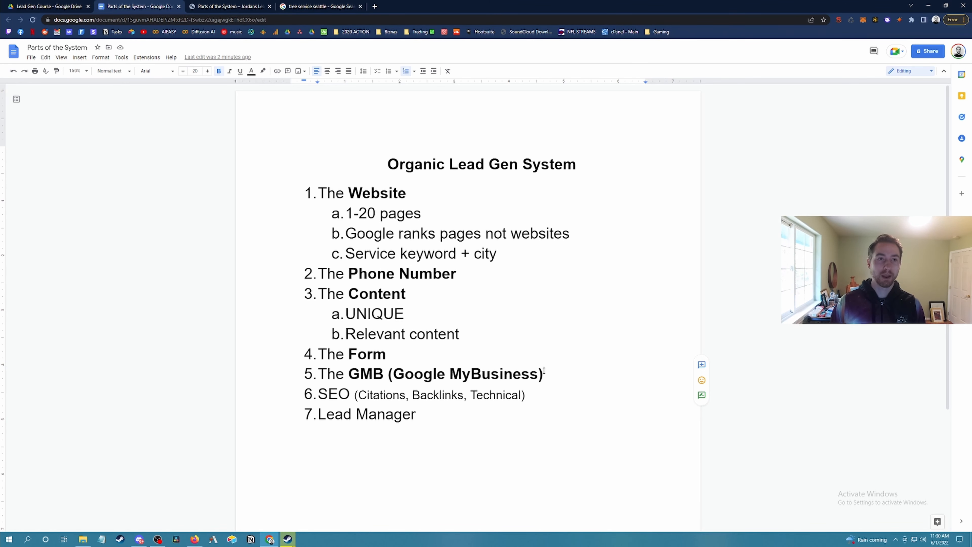
left_click(320, 6)
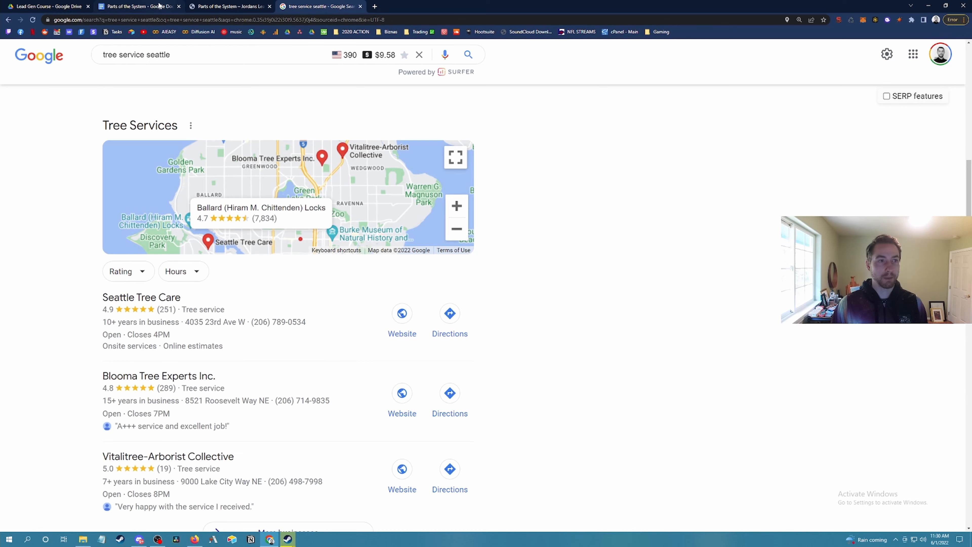
left_click(140, 6)
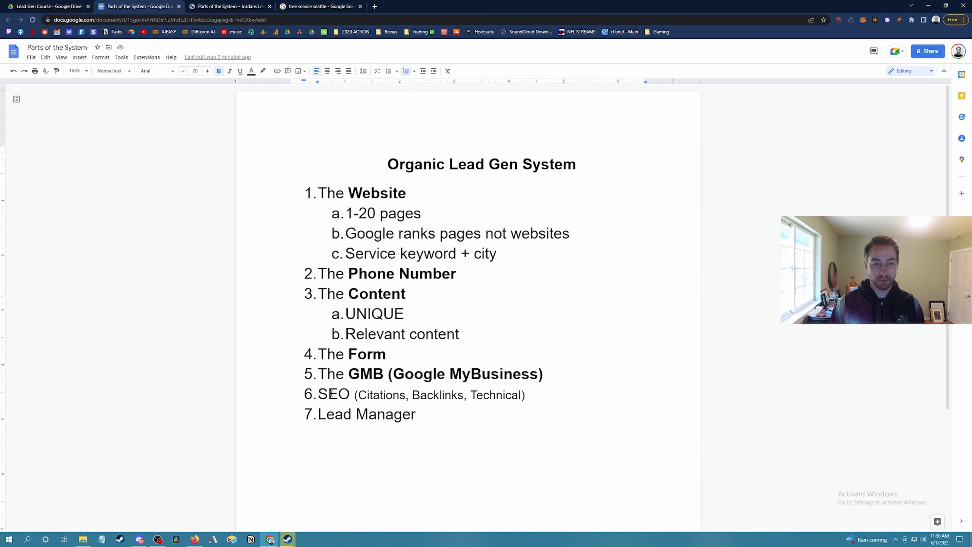
Bold SEO in item 6, check the Citations and Technical words, then return to the Seattle search results
double_click(334, 395)
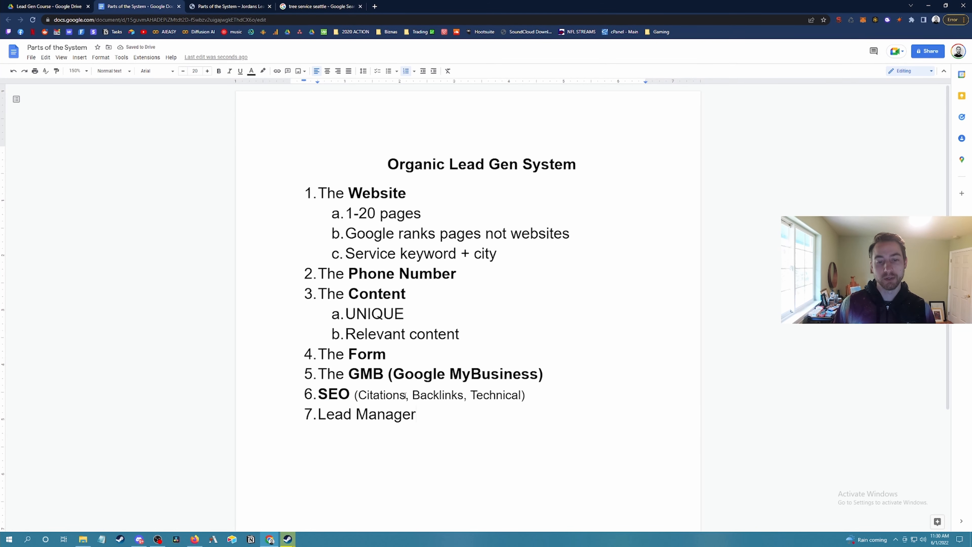
double_click(381, 395)
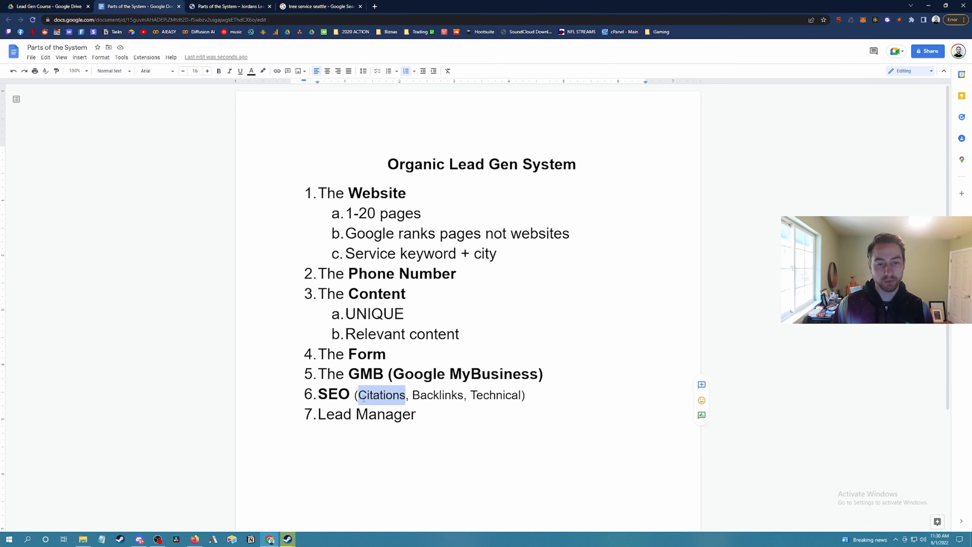
double_click(437, 395)
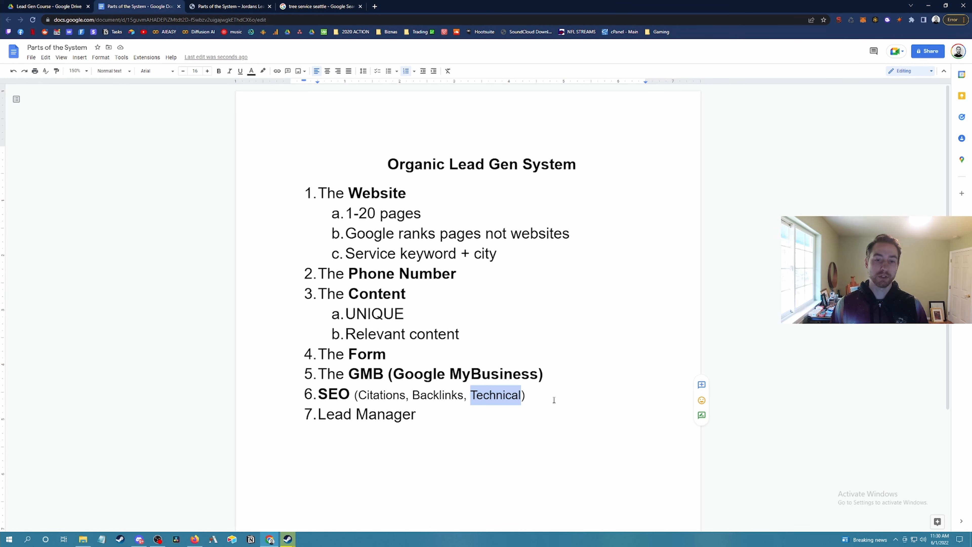
left_click(553, 395)
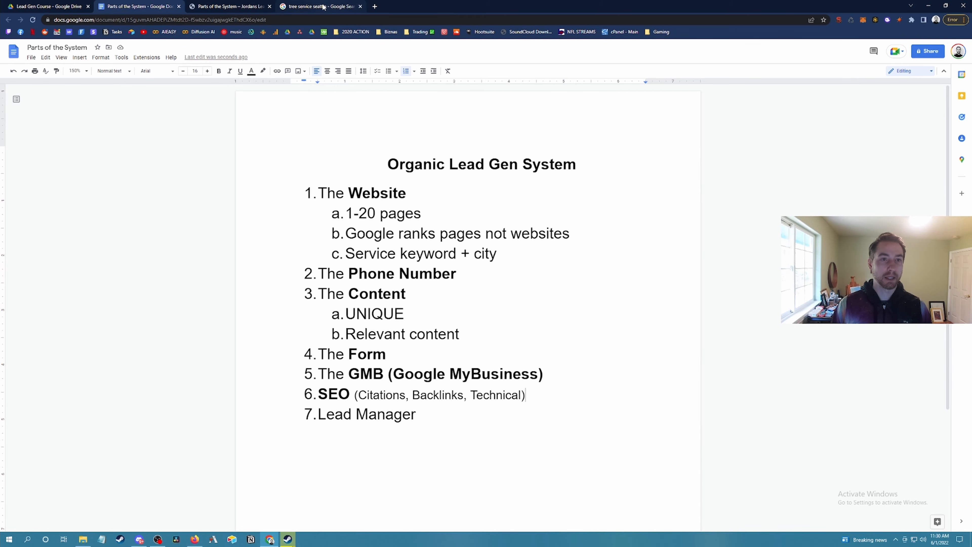
left_click(320, 6)
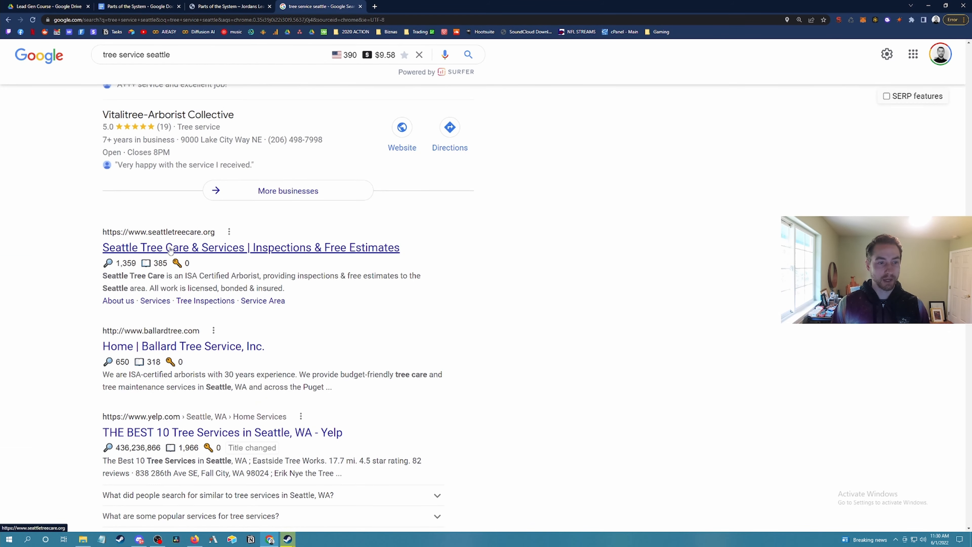
Highlight the Seattle Tree Care result's description, then return to the Parts of the System document
left_click_drag(103, 275, 285, 287)
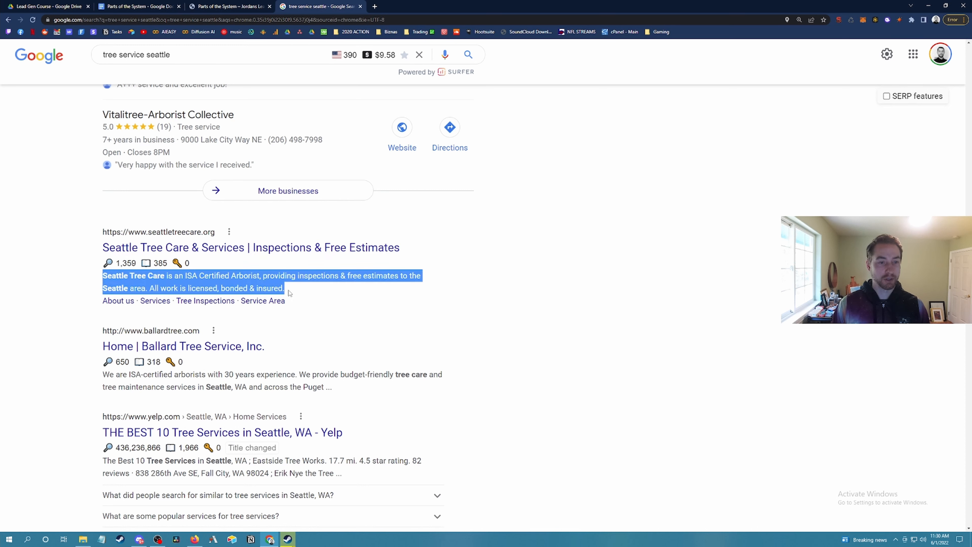
mouse_move(118, 304)
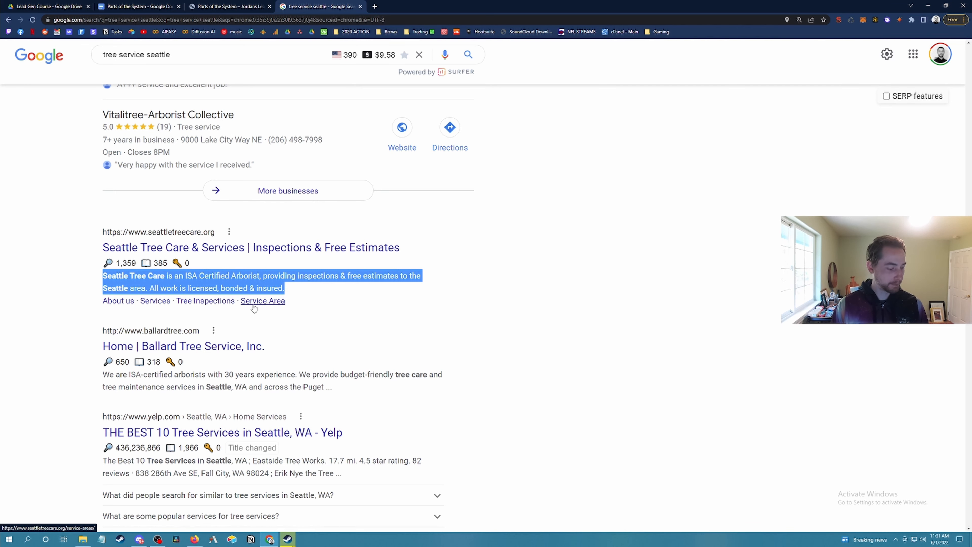
mouse_move(295, 83)
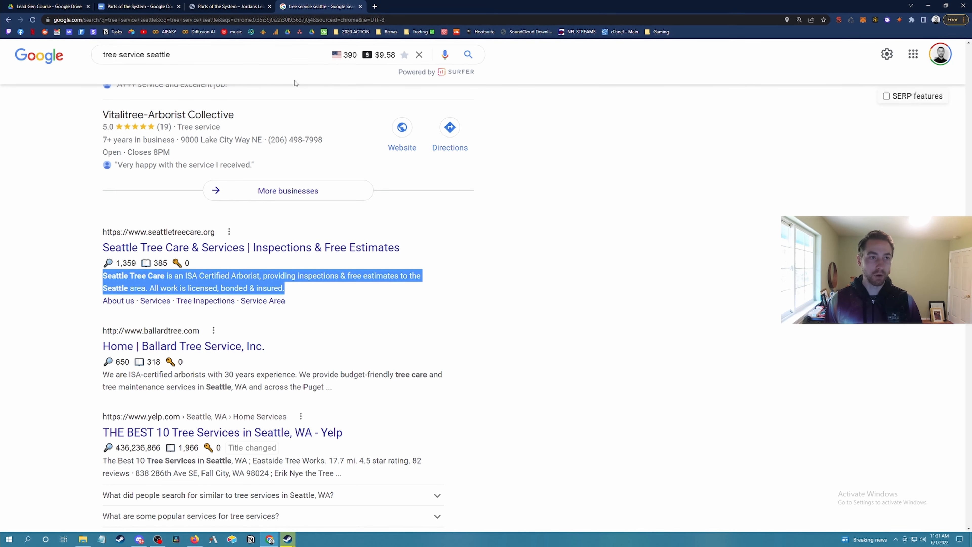
left_click(138, 6)
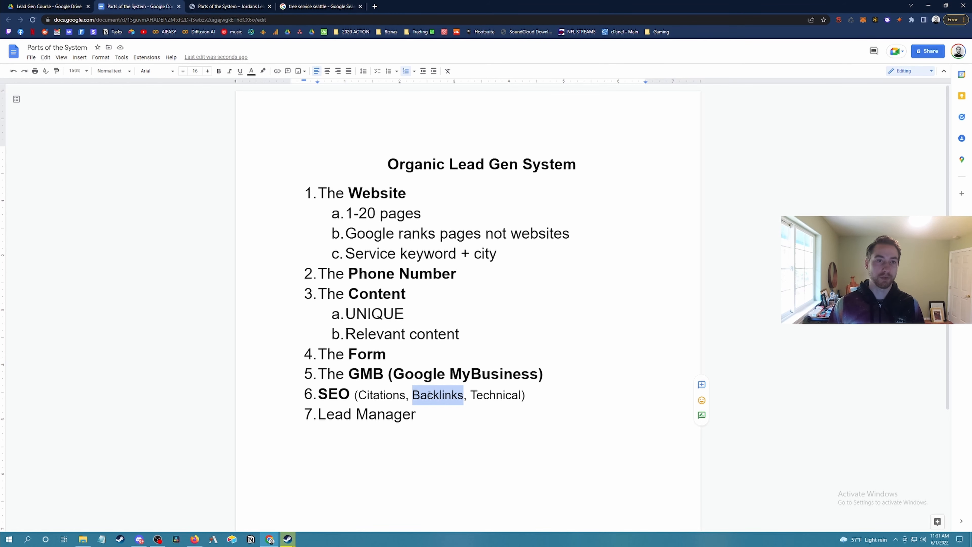
left_click(319, 6)
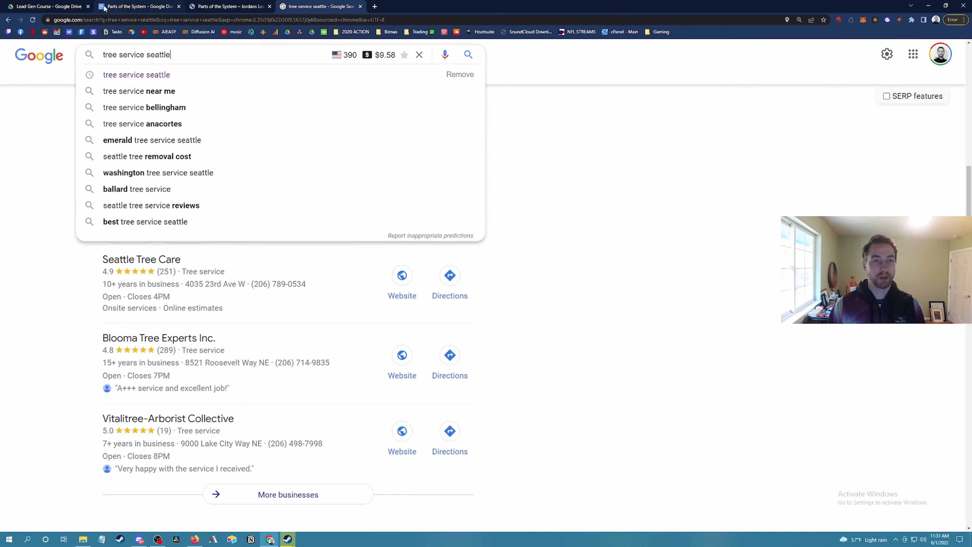
mouse_move(138, 6)
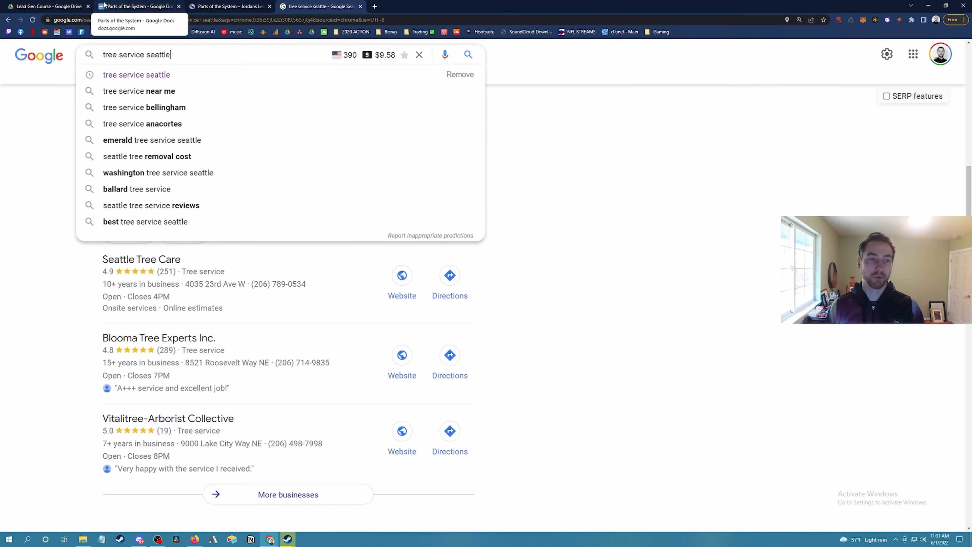
left_click(138, 6)
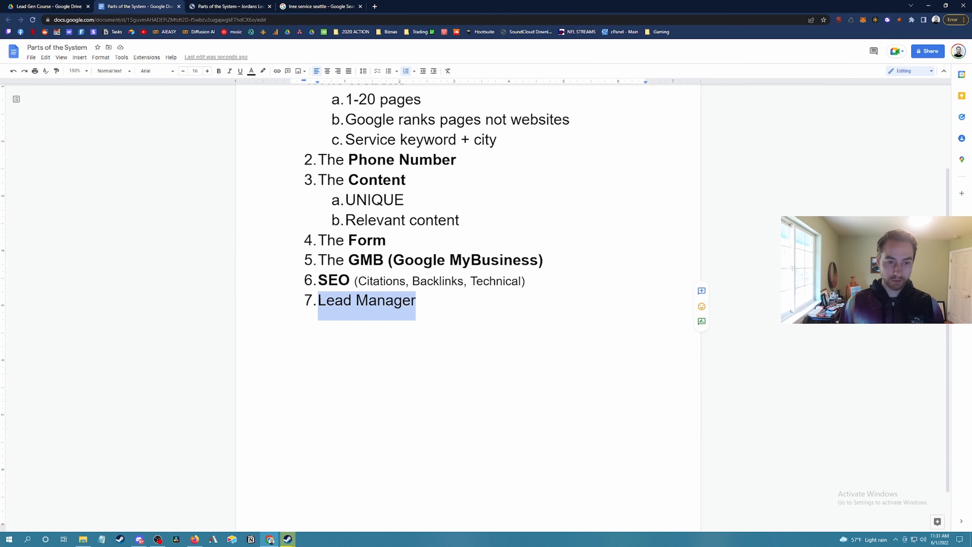
Bold item 7 'Lead Manager', then start a 'leadsnap' lookup in a new tab
left_click(219, 71)
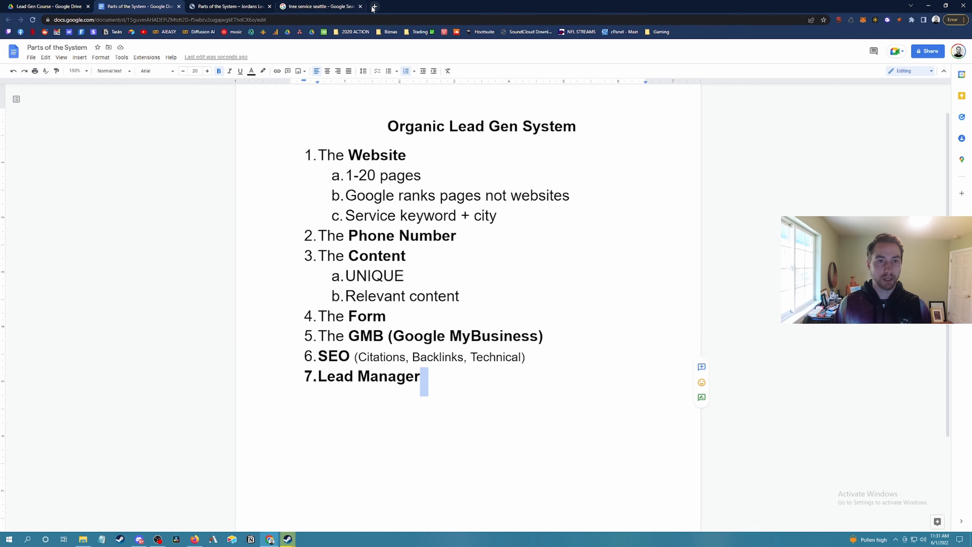
type("leadsnap")
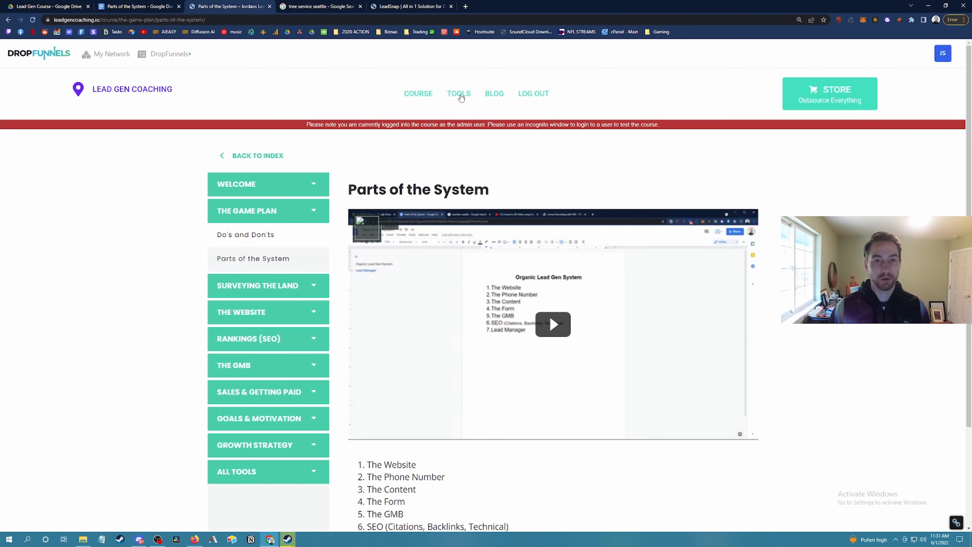
Find the Lead Snap (CRM) entry on the recommended SEO tools page and go to the LeadSnap site
left_click(459, 93)
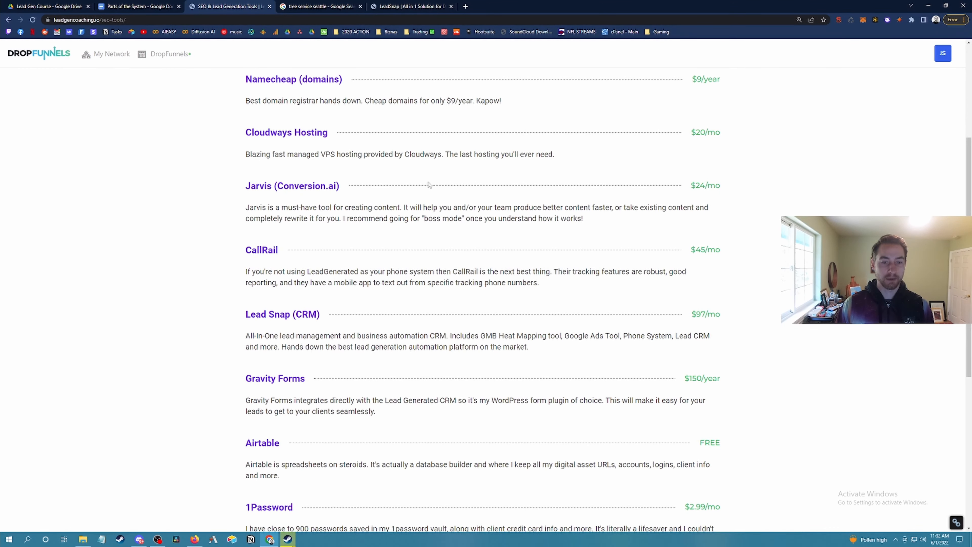
scroll("down", 3)
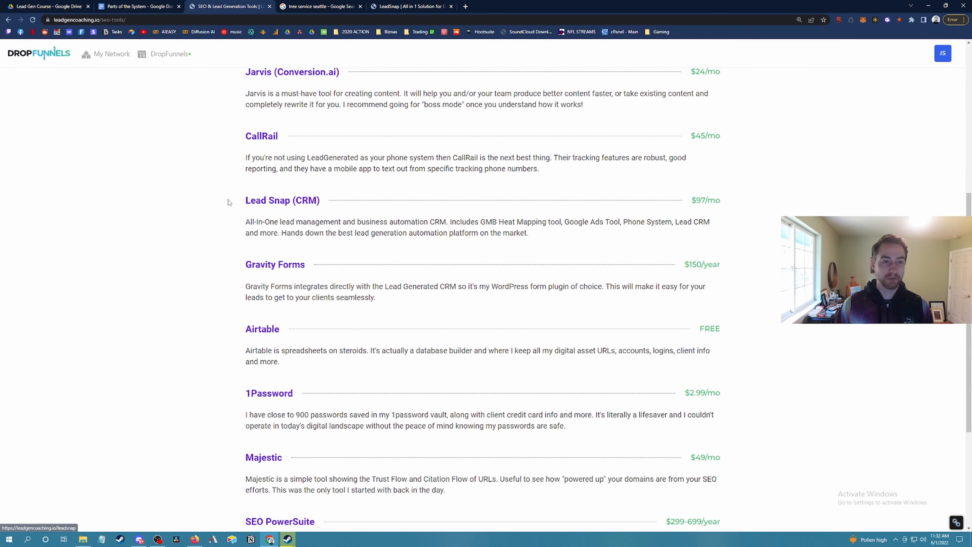
double_click(282, 201)
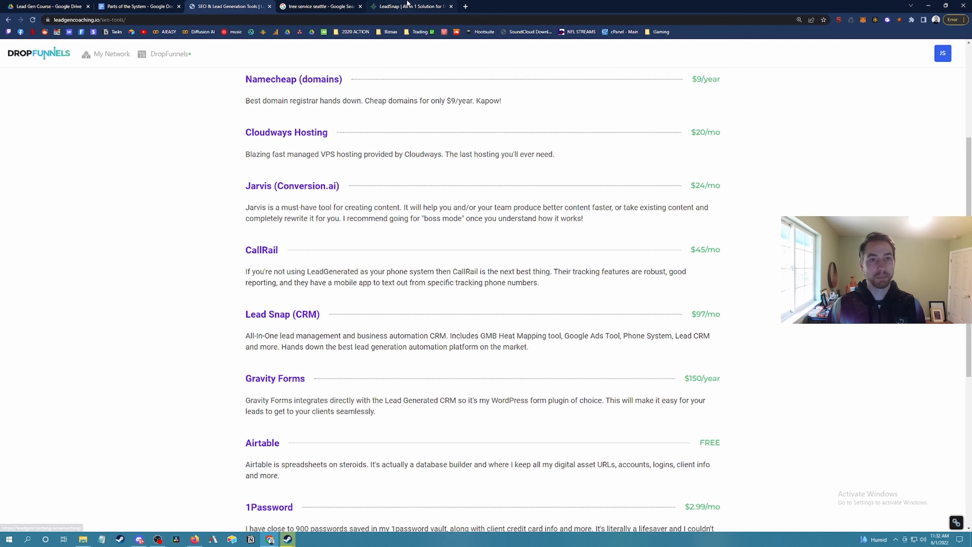
left_click(409, 6)
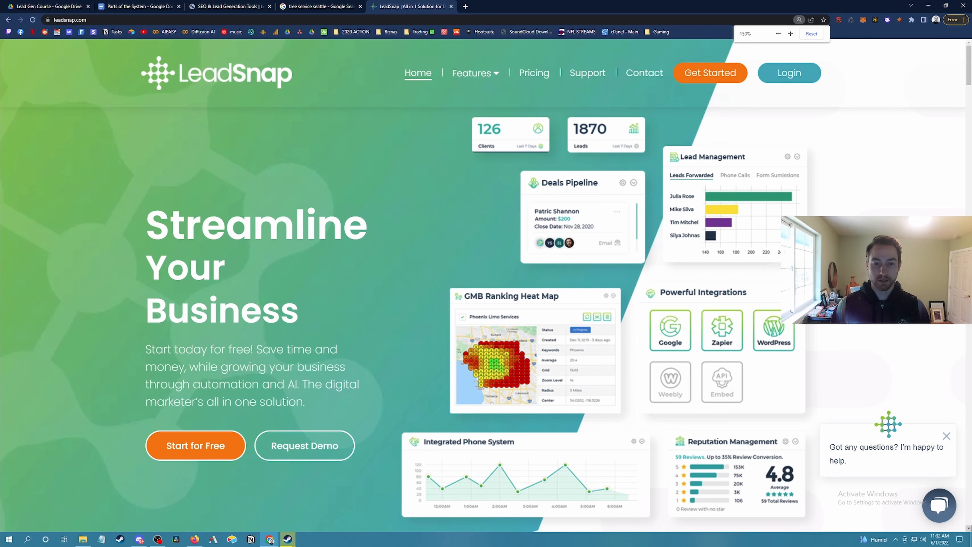
Scroll the LeadSnap homepage's feature panels, then return to the Parts of the System document
scroll("down", 3)
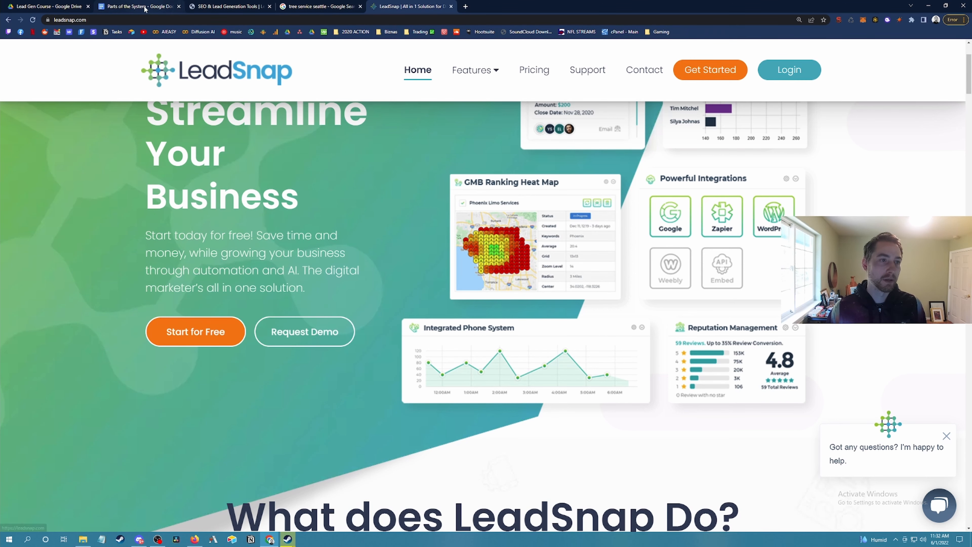
left_click(136, 6)
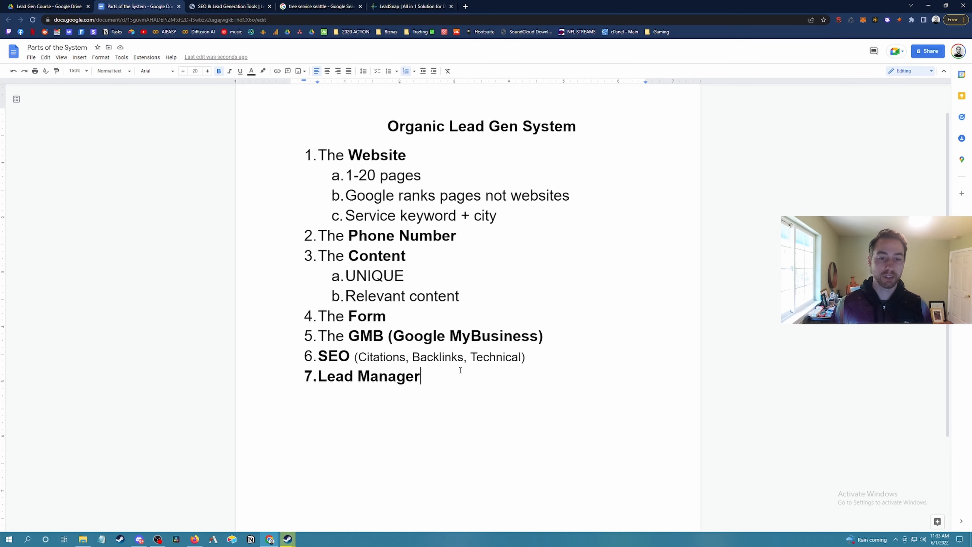
Select the entire outline and apply wider line spacing from the Line & paragraph spacing menu
key("ctrl+a")
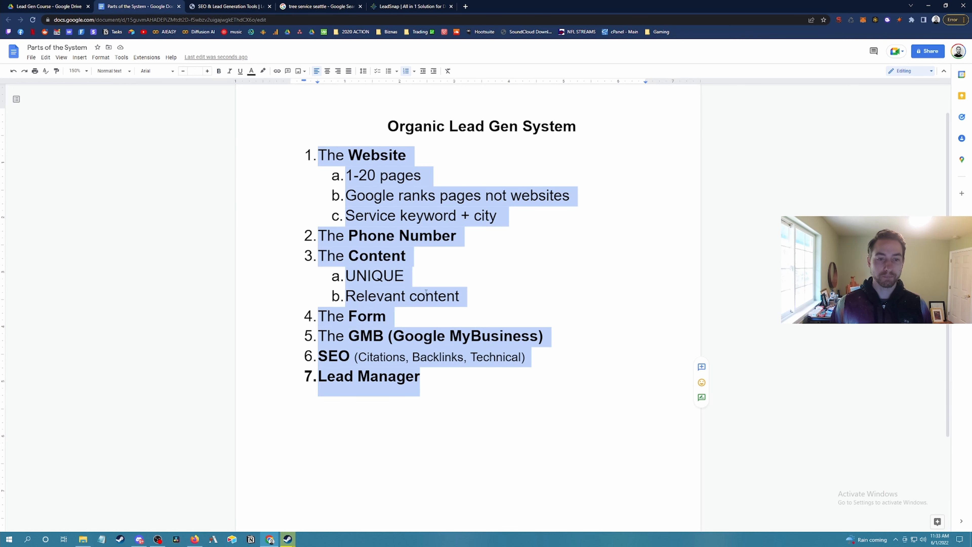
left_click(363, 71)
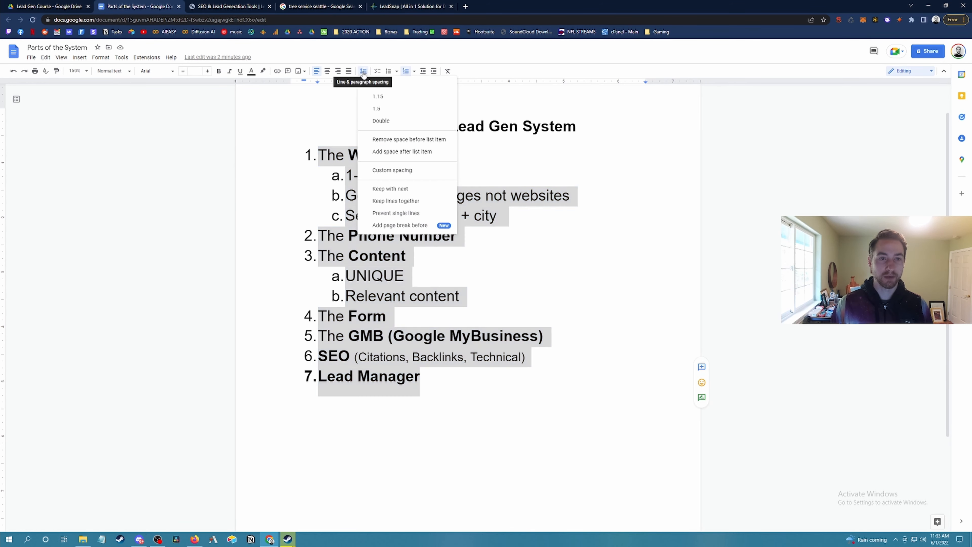
left_click(381, 120)
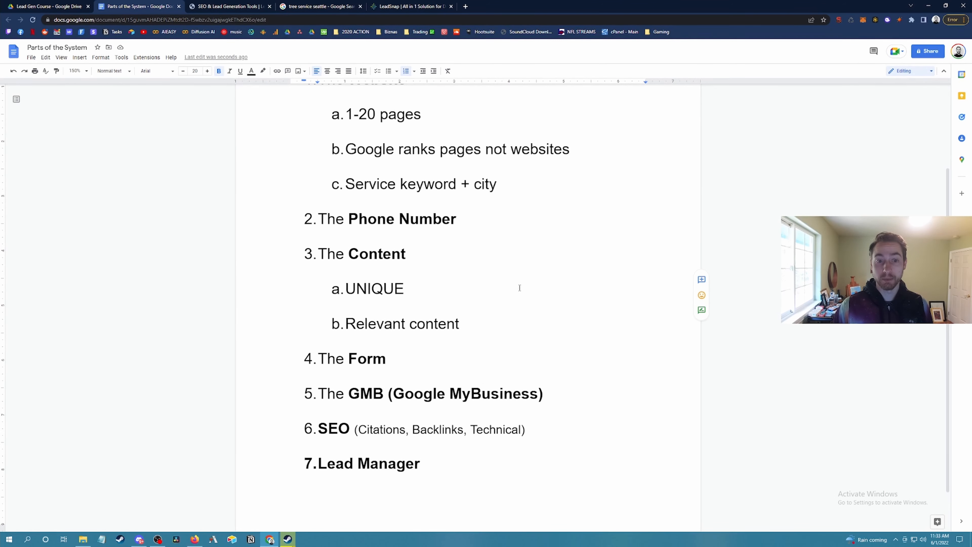
mouse_move(476, 244)
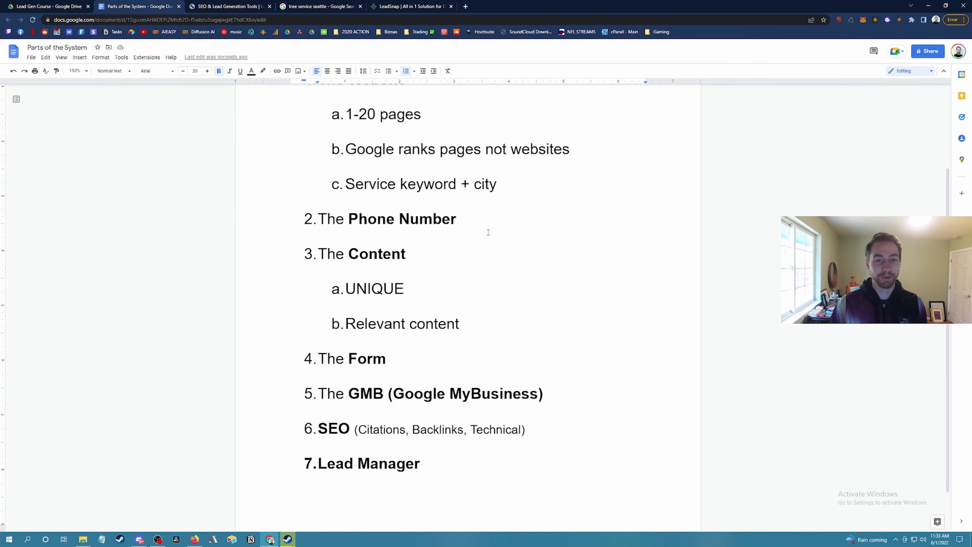
mouse_move(487, 231)
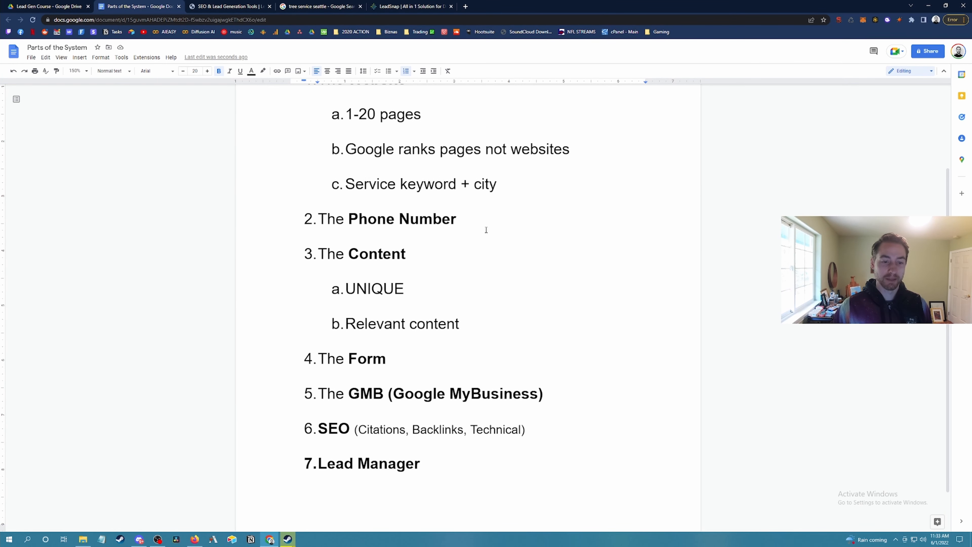
Scroll up to show the outline from its title through item 7, Lead Manager
scroll("up", 3)
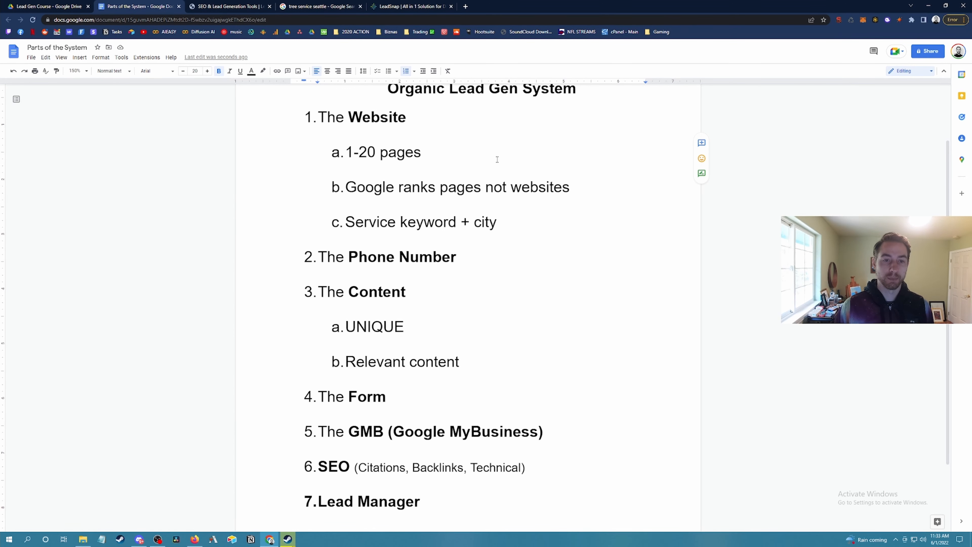
mouse_move(506, 144)
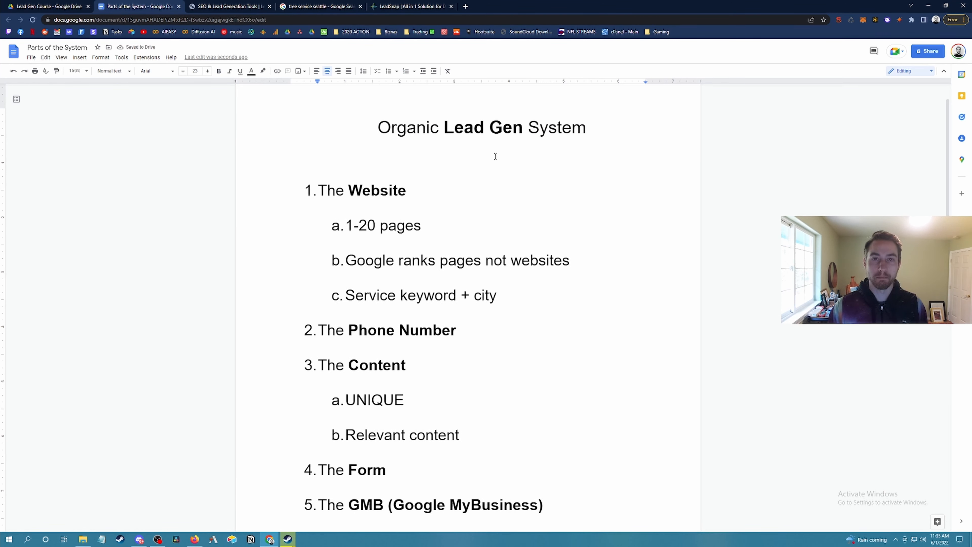
Show the SEO tools page and the Lead Gen Course Drive folder, then return to the Parts of the System lesson
left_click(230, 6)
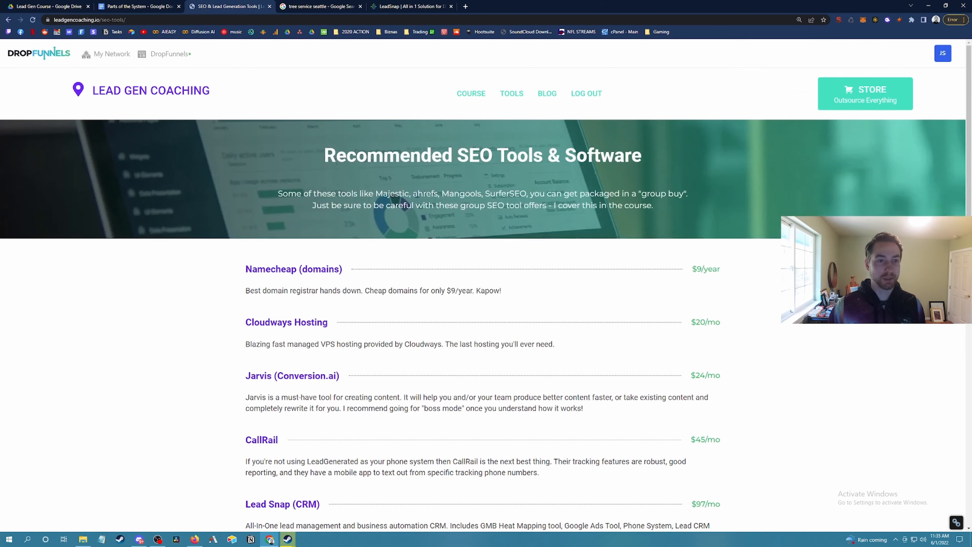
left_click(46, 6)
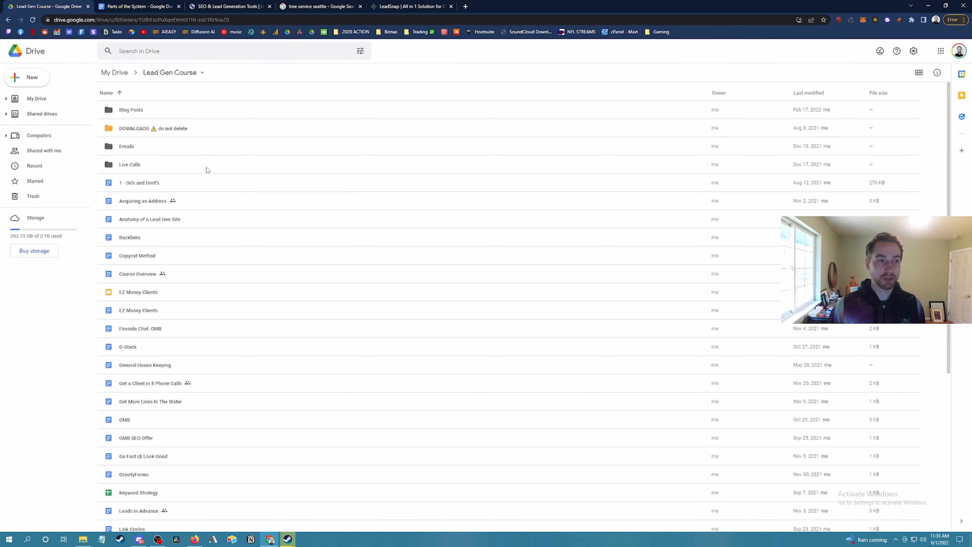
scroll("down", 3)
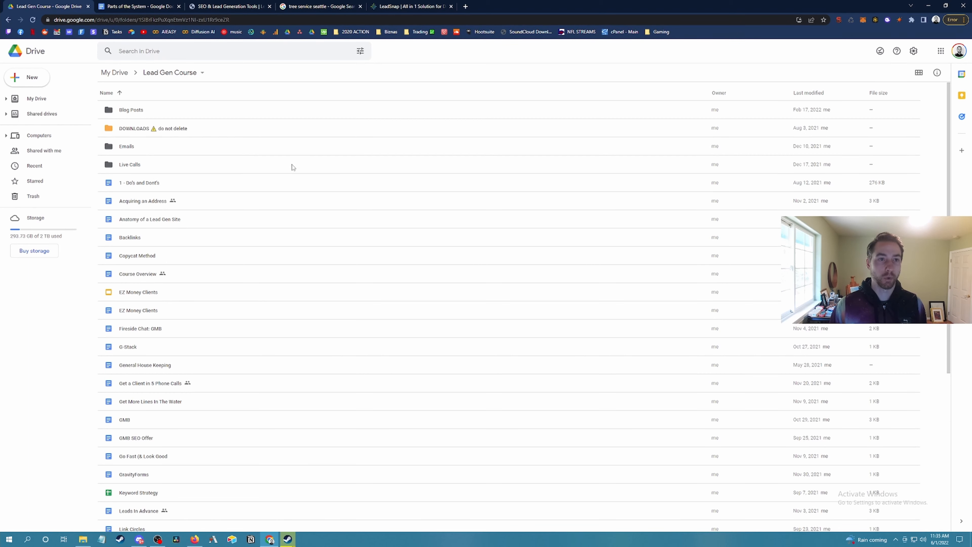
left_click(229, 6)
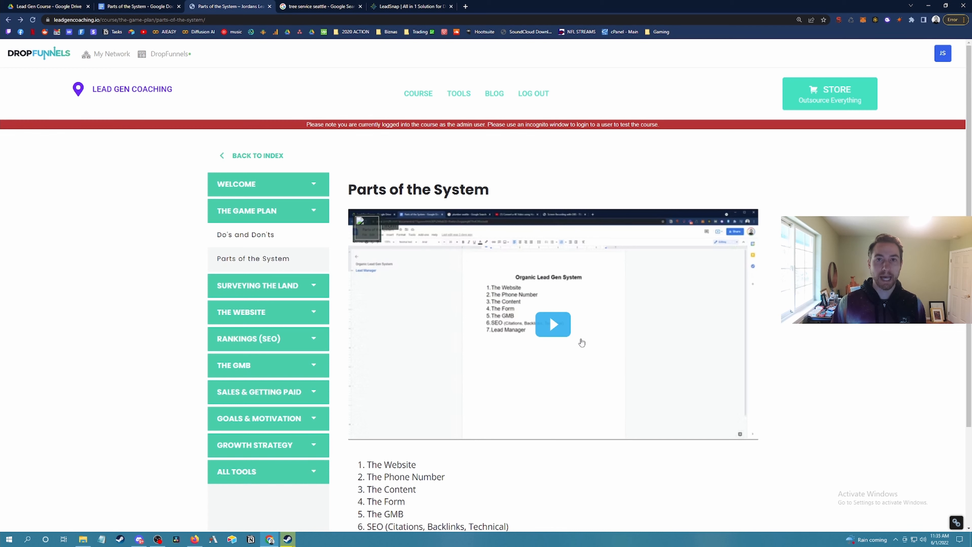
scroll("down", 3)
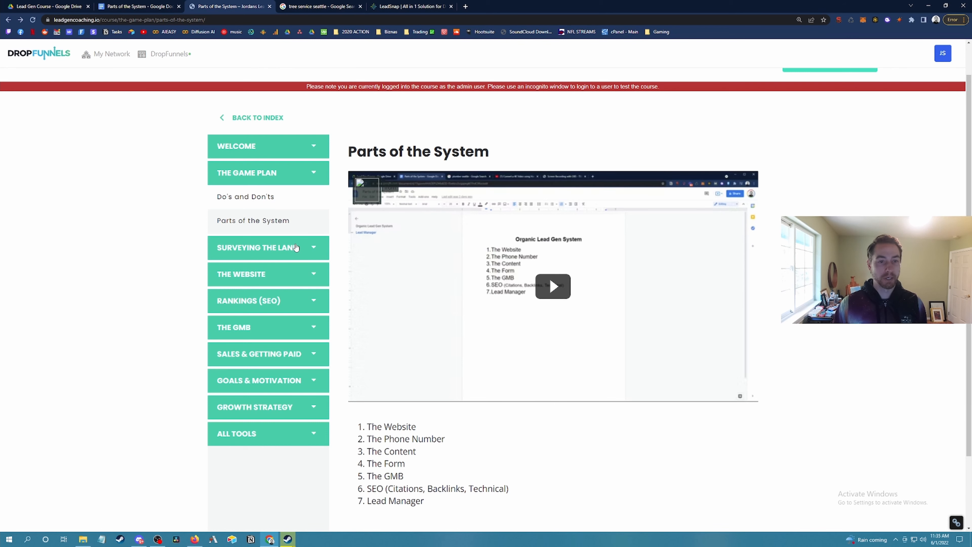
left_click(268, 301)
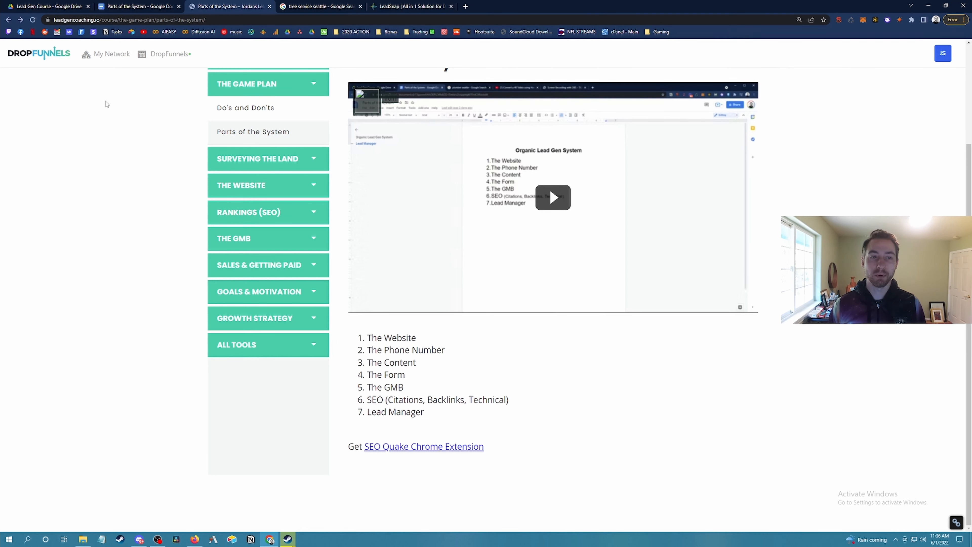
mouse_move(174, 185)
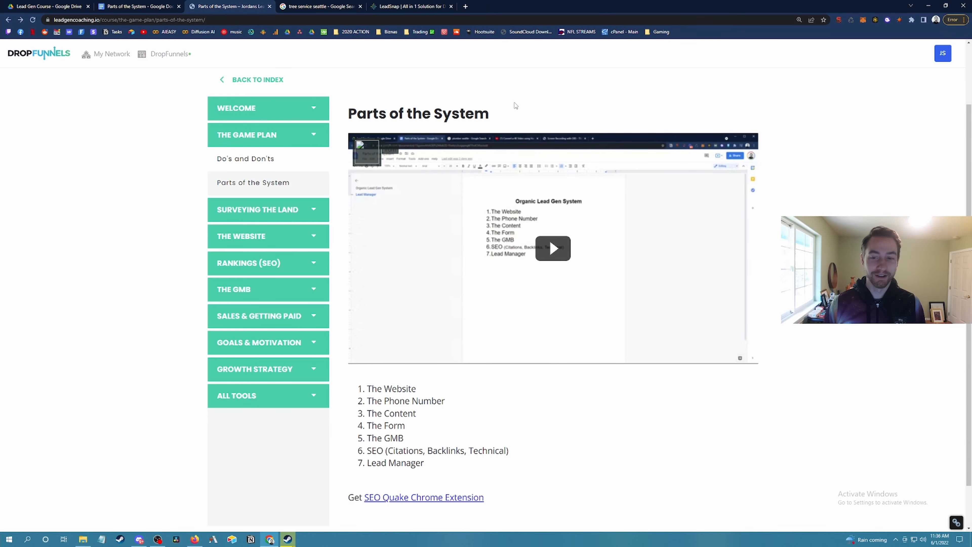
mouse_move(513, 103)
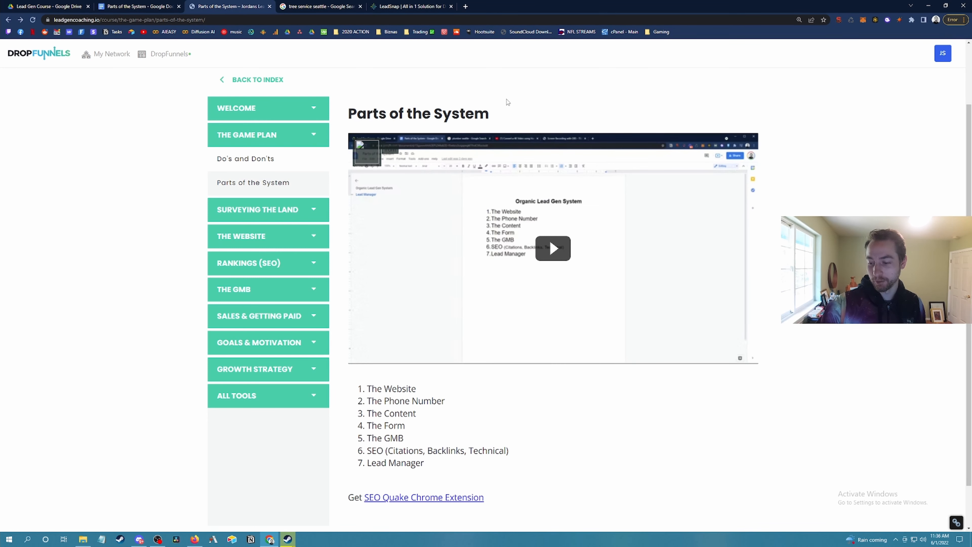